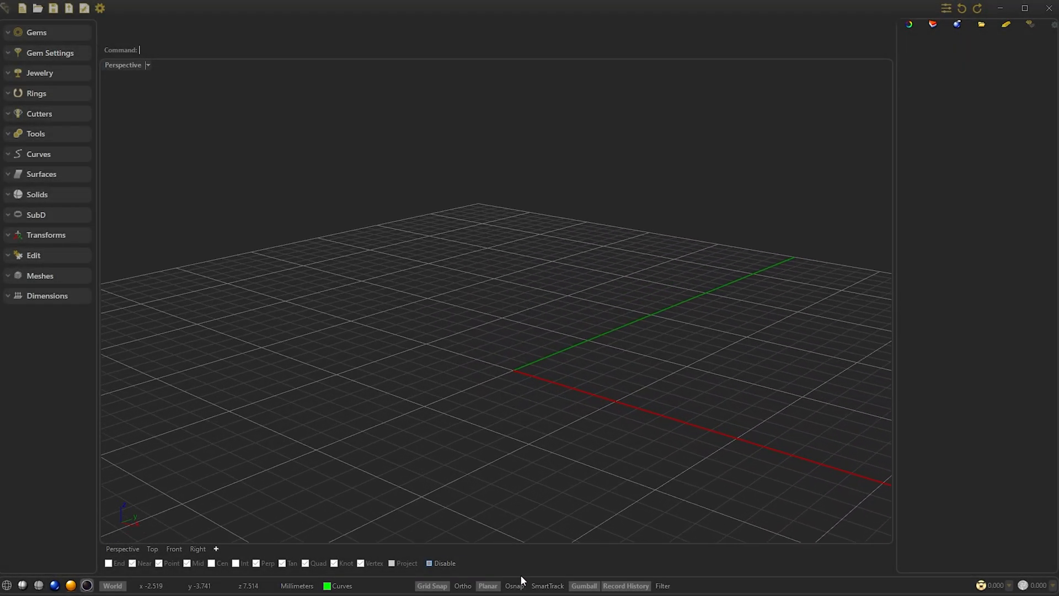
# Step: Switch Osnap on and enable Near, Point, Mid, Perp, Tan, Quad, Knot and Vertex snaps
pyautogui.click(514, 586)
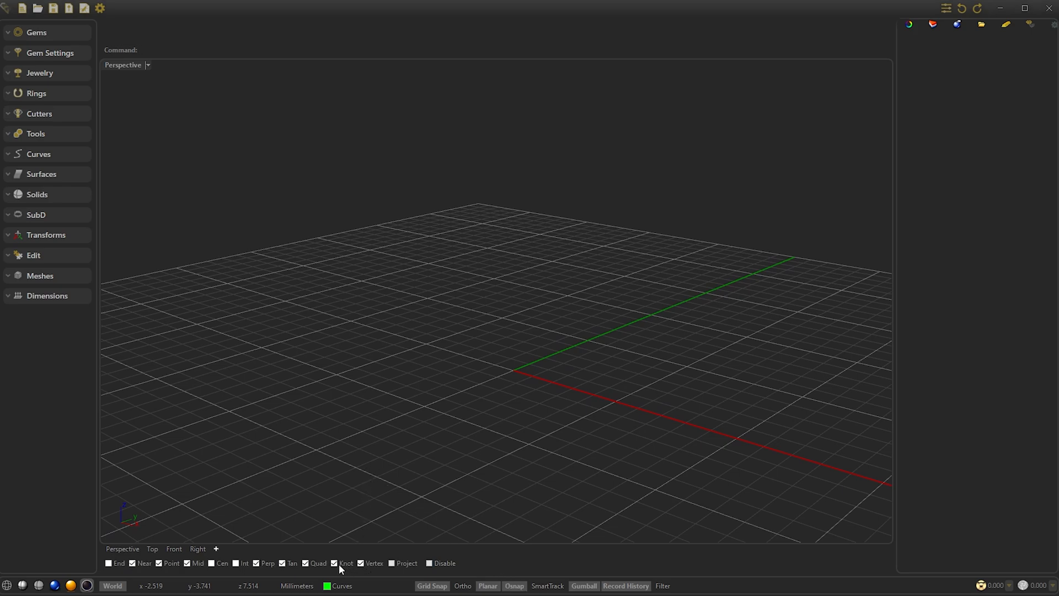
pyautogui.click(256, 562)
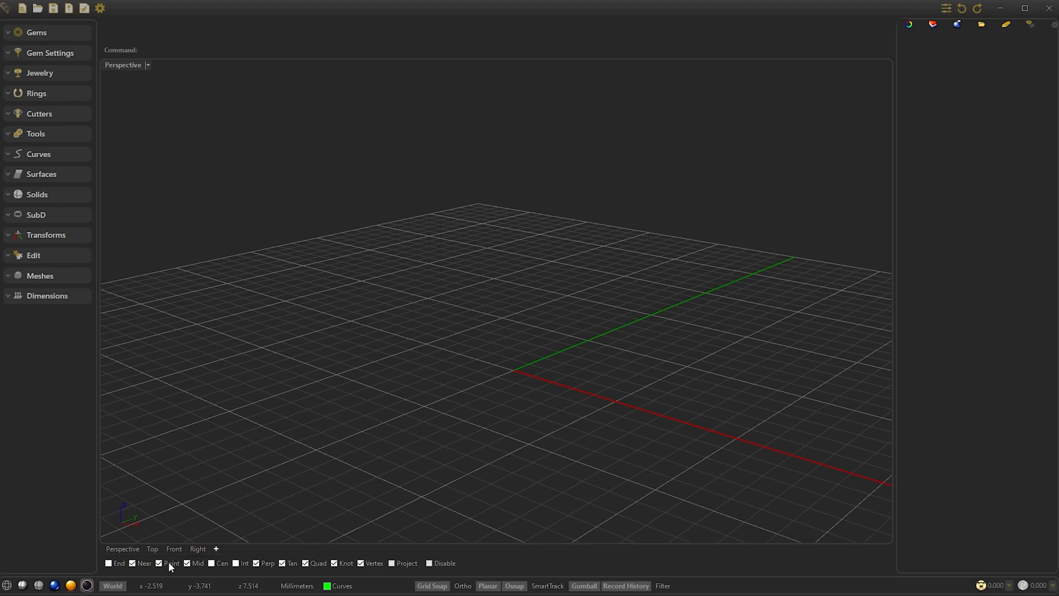
pyautogui.moveTo(366, 546)
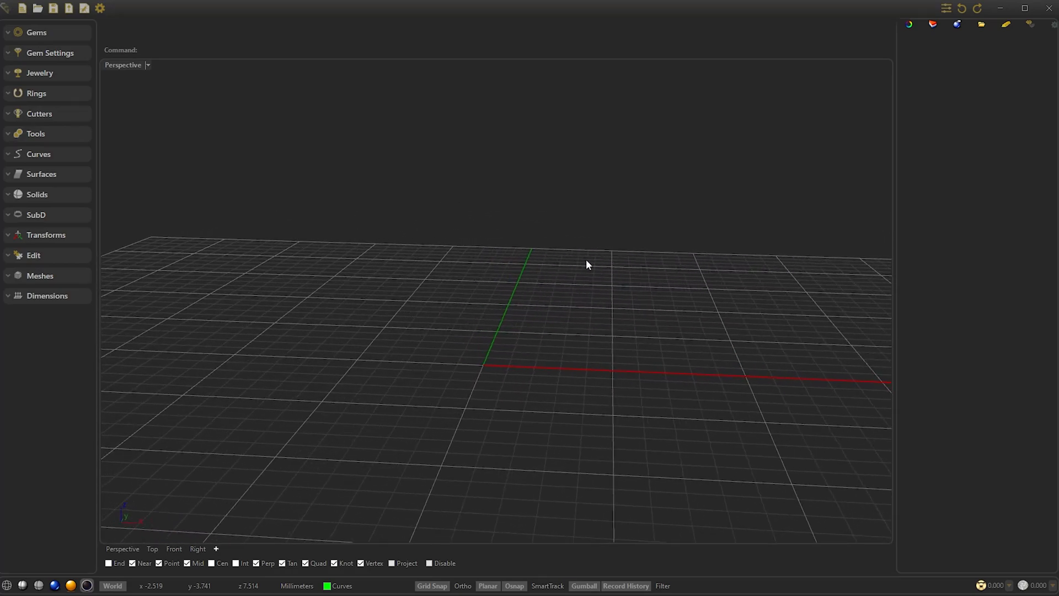
# Step: Add a brilliant-cut gem at the origin, 5.50 mm long and wide, 3.30 mm high
pyautogui.click(36, 32)
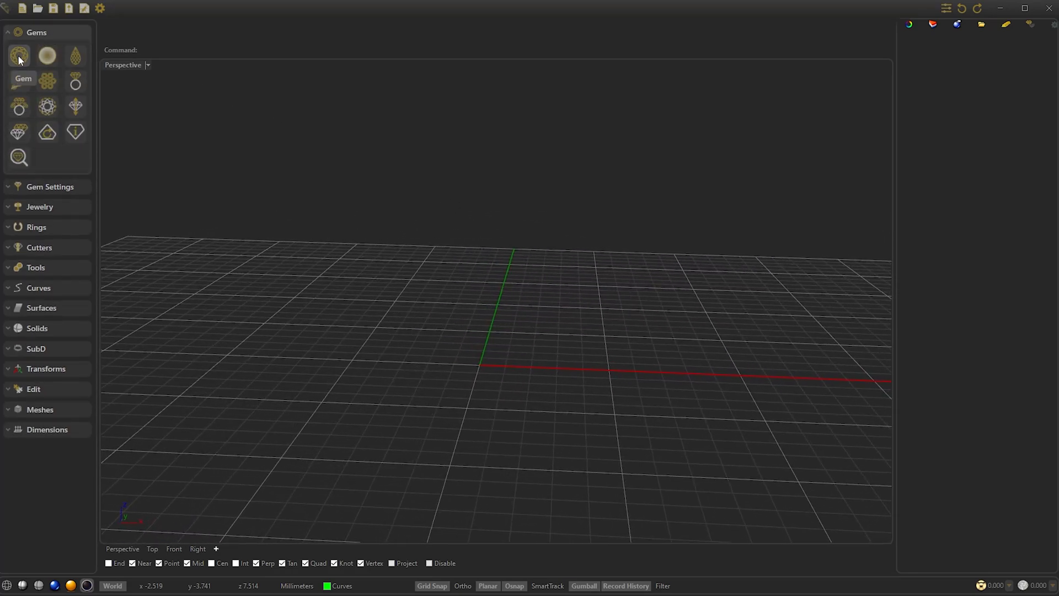
pyautogui.click(18, 55)
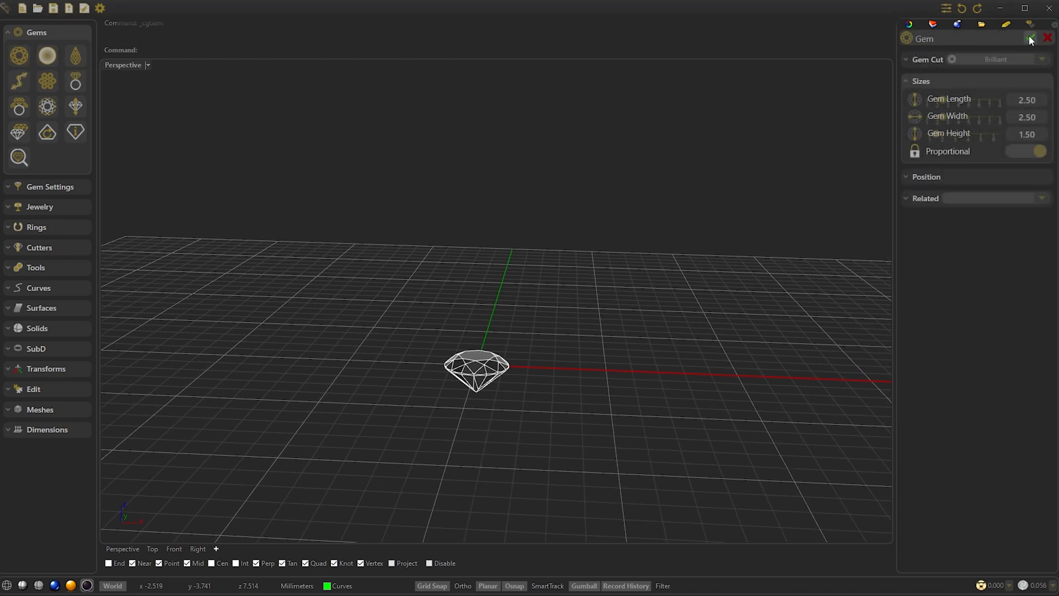
pyautogui.moveTo(915, 100); pyautogui.dragTo(961, 100)
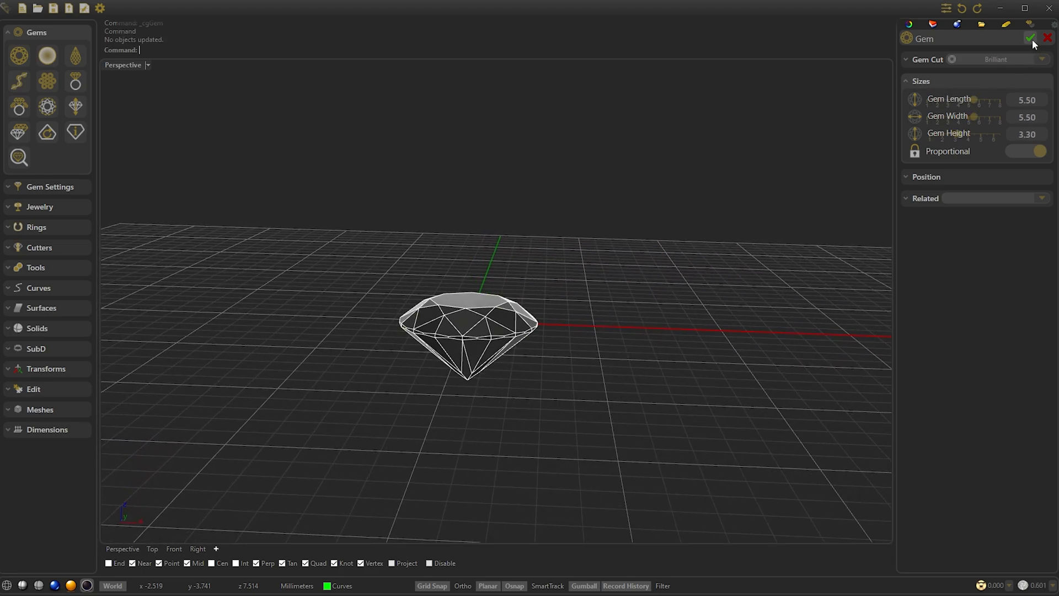
pyautogui.click(1030, 38)
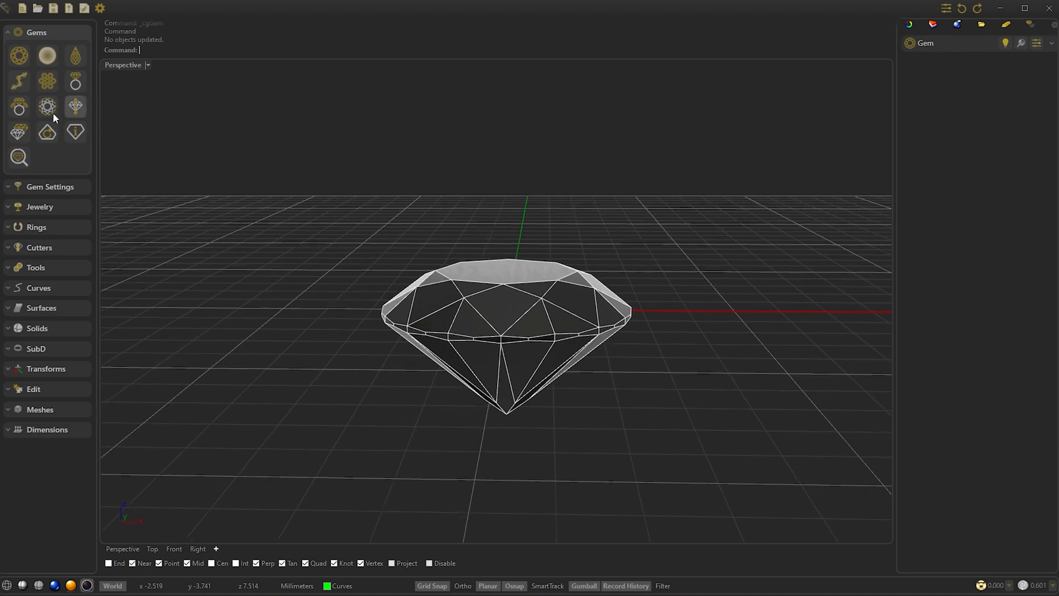
# Step: Create offset gem curves: one at 0.60/0.10, another at Horizontal 0.10, Vertical 0.50
pyautogui.click(47, 106)
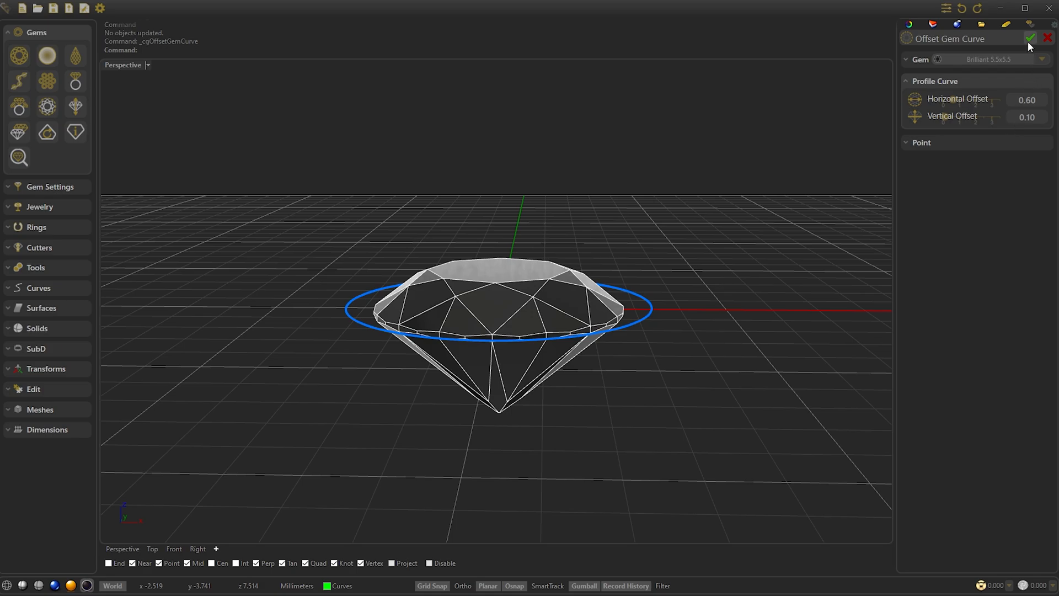
pyautogui.click(1031, 38)
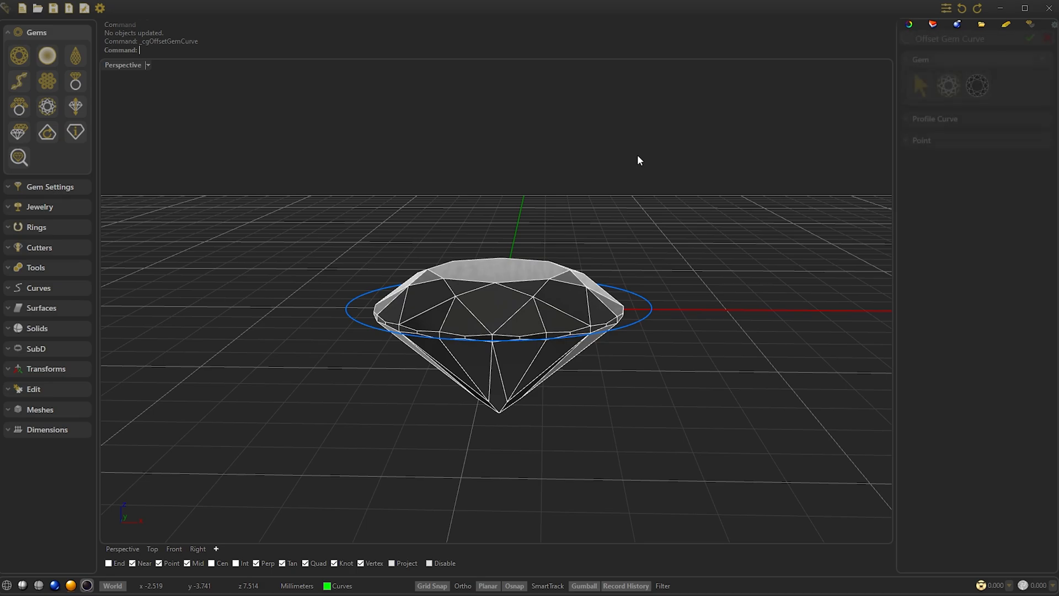
pyautogui.click(976, 86)
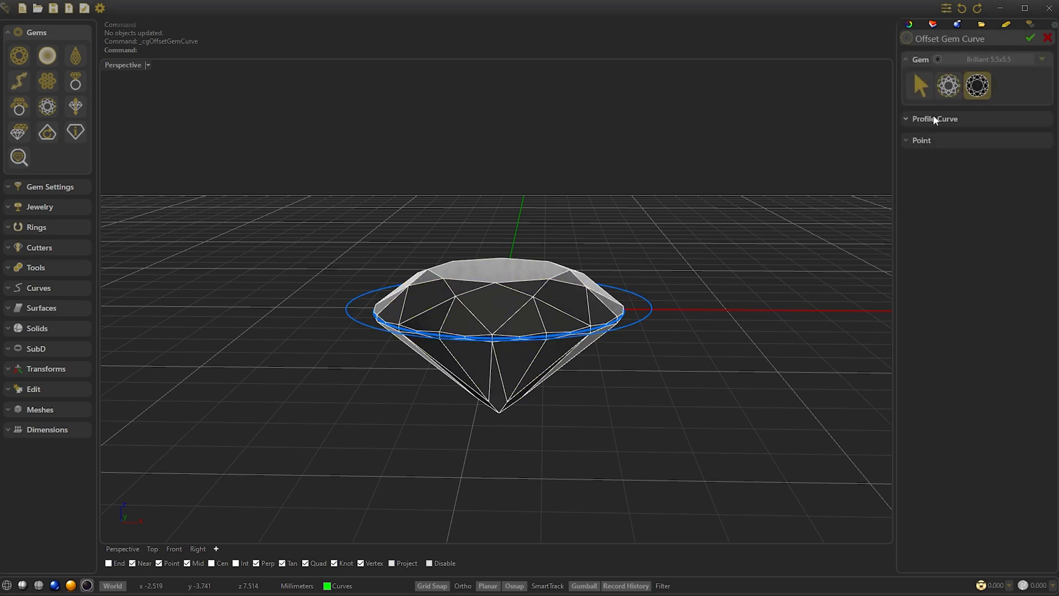
pyautogui.click(935, 118)
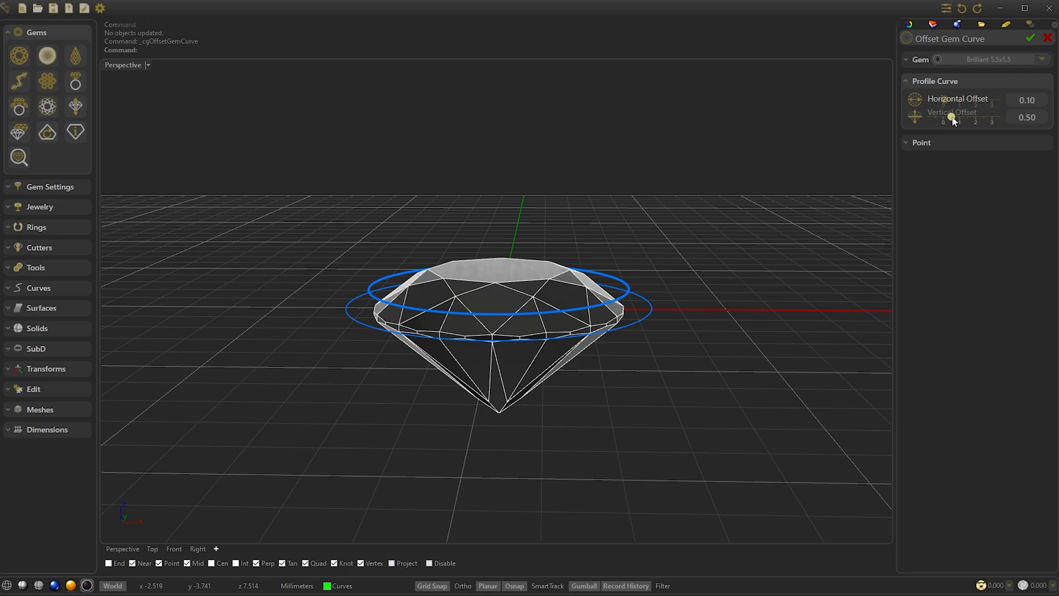
pyautogui.click(1031, 39)
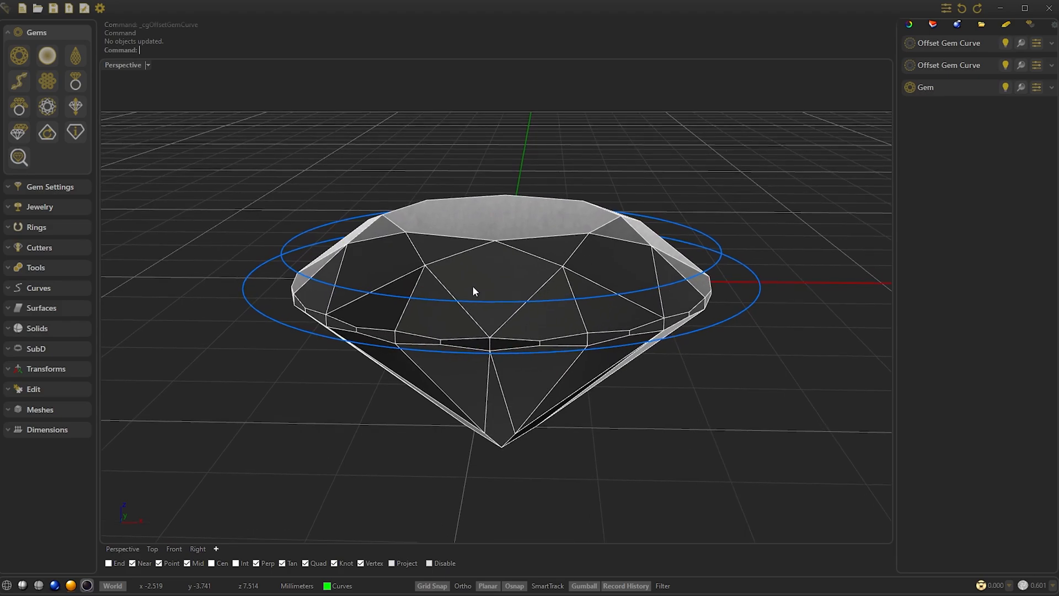
# Step: Draw two V-shaped polylines from opposite girdle vertices out to the offset rings
pyautogui.click(39, 288)
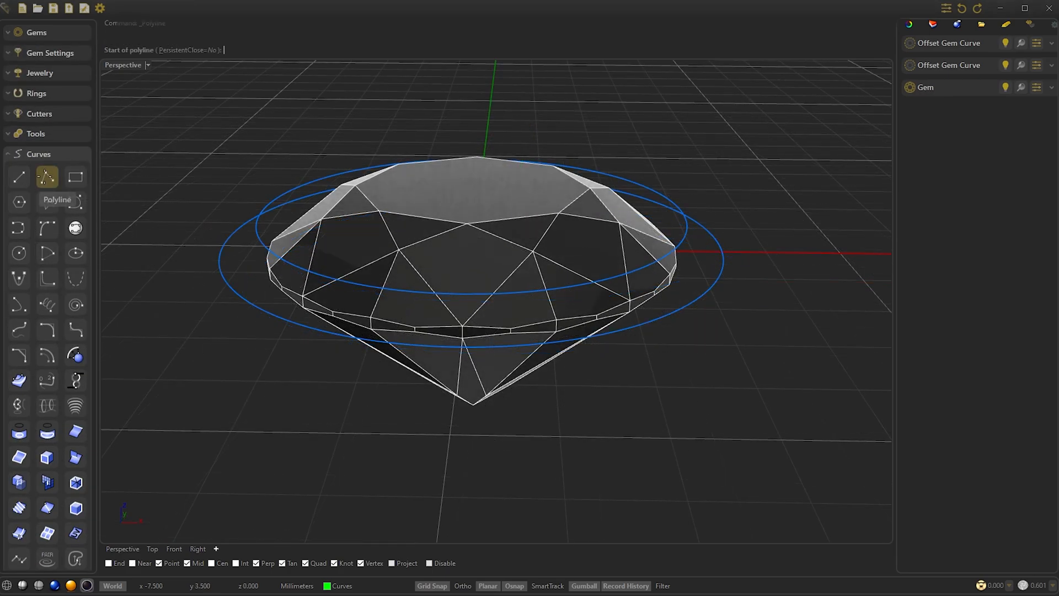
pyautogui.moveTo(301, 297)
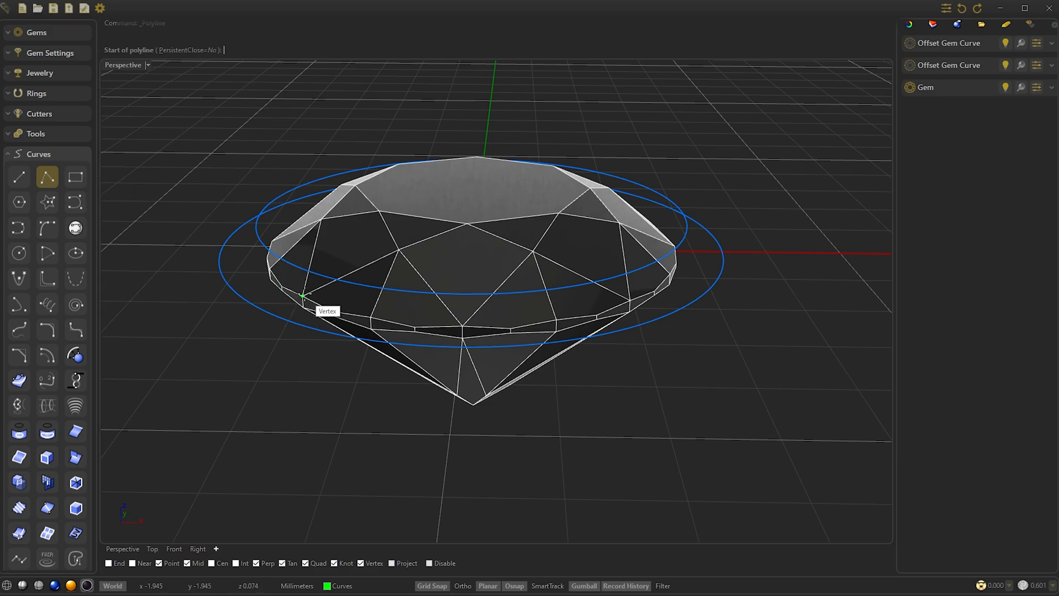
pyautogui.click(303, 295)
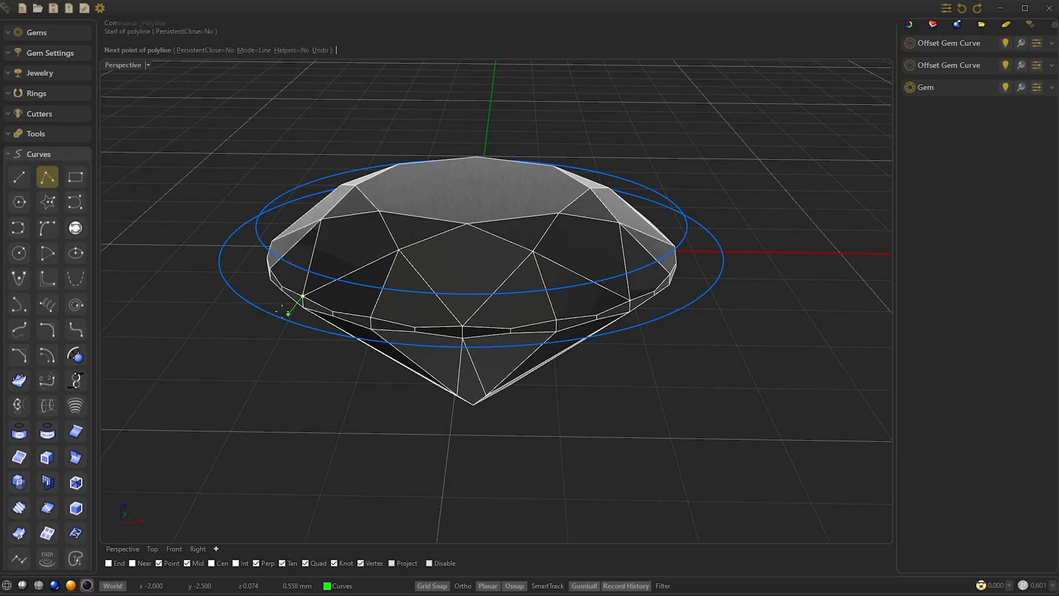
pyautogui.moveTo(256, 308)
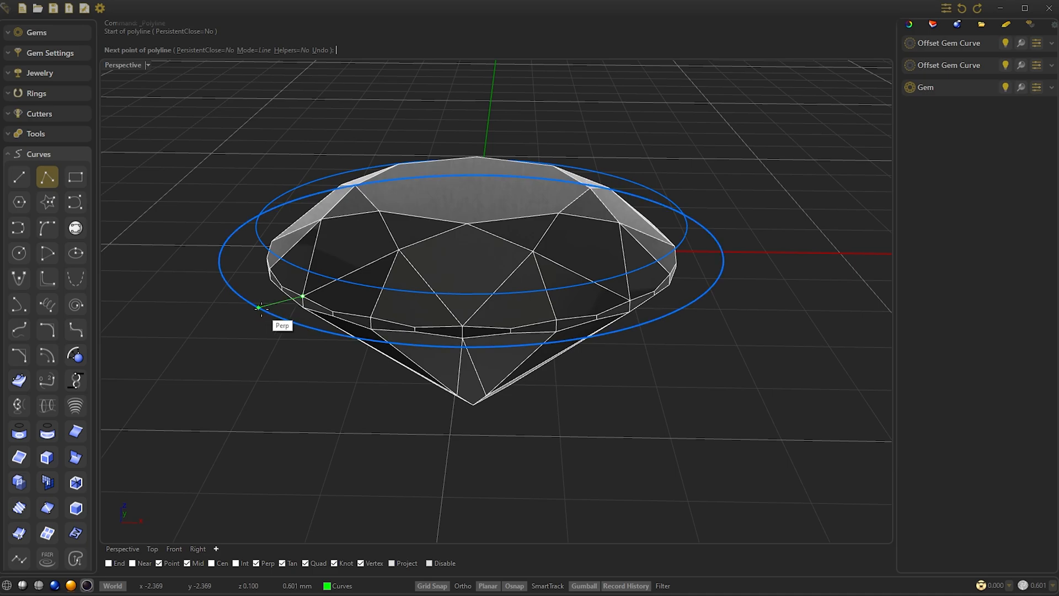
pyautogui.click(258, 307)
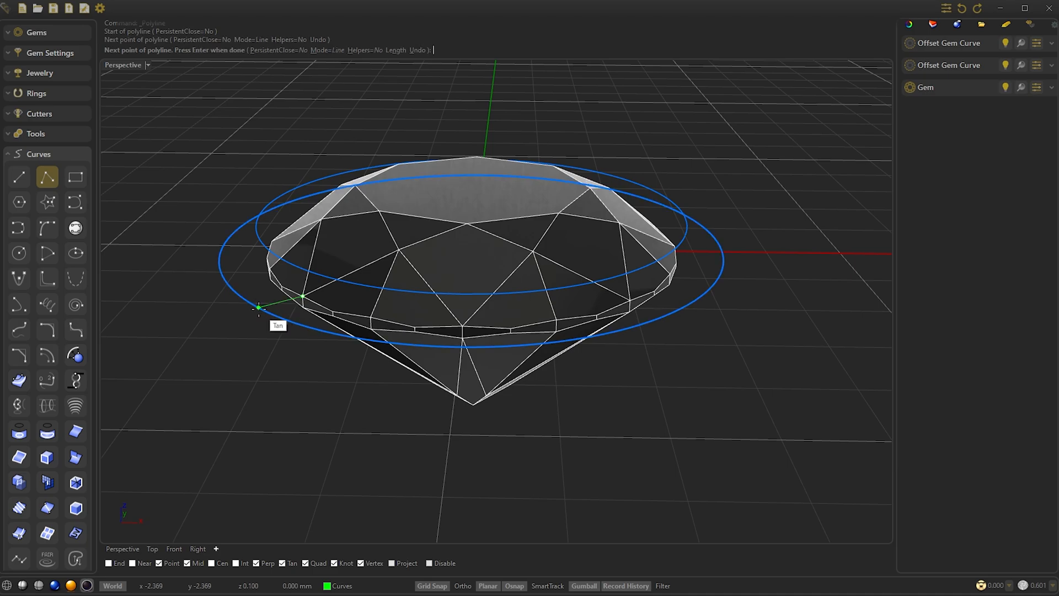
pyautogui.moveTo(297, 264)
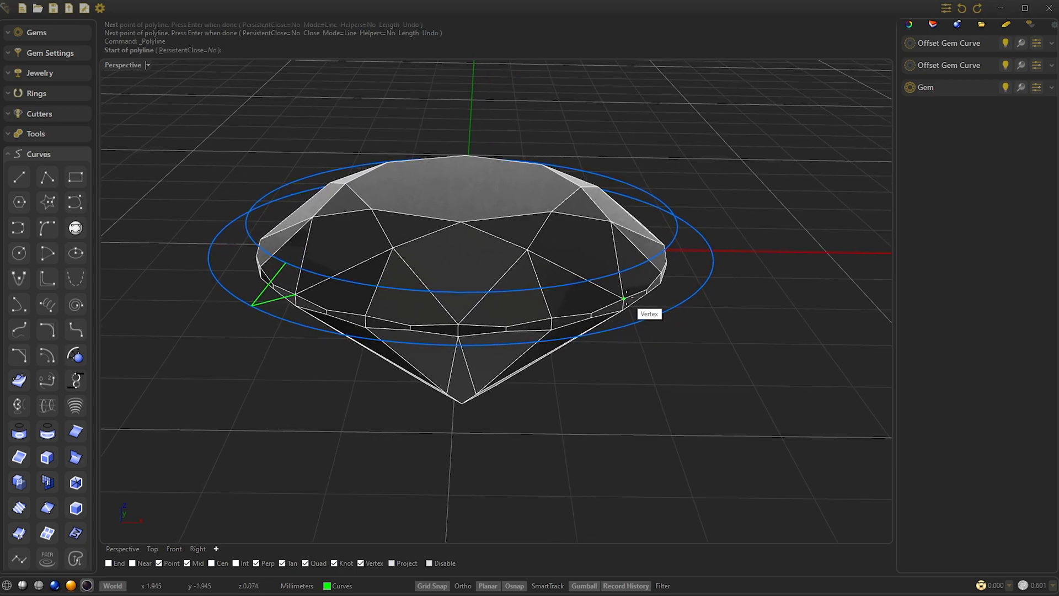
pyautogui.click(625, 299)
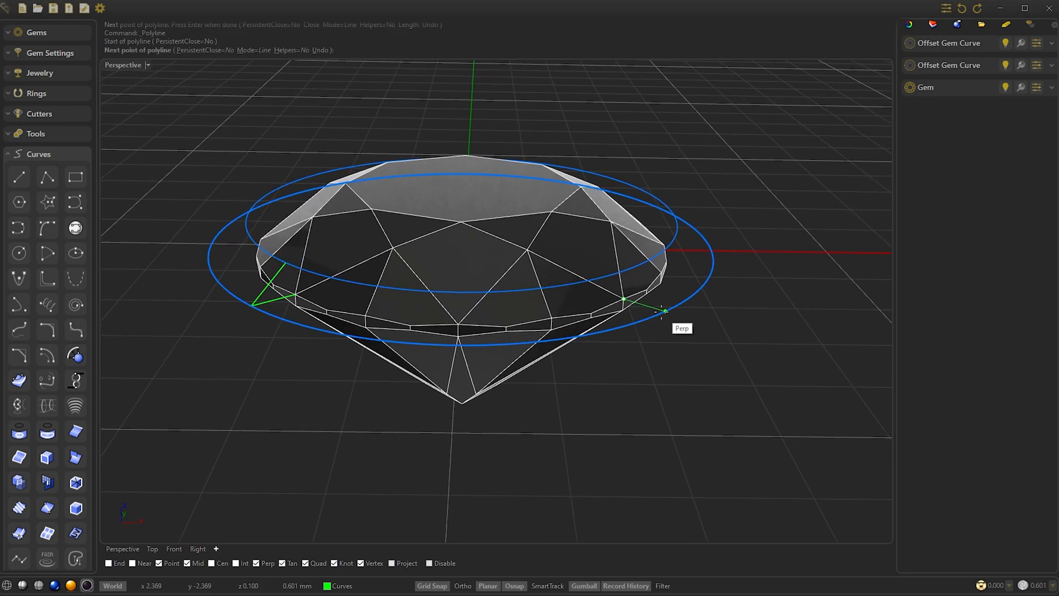
pyautogui.click(662, 310)
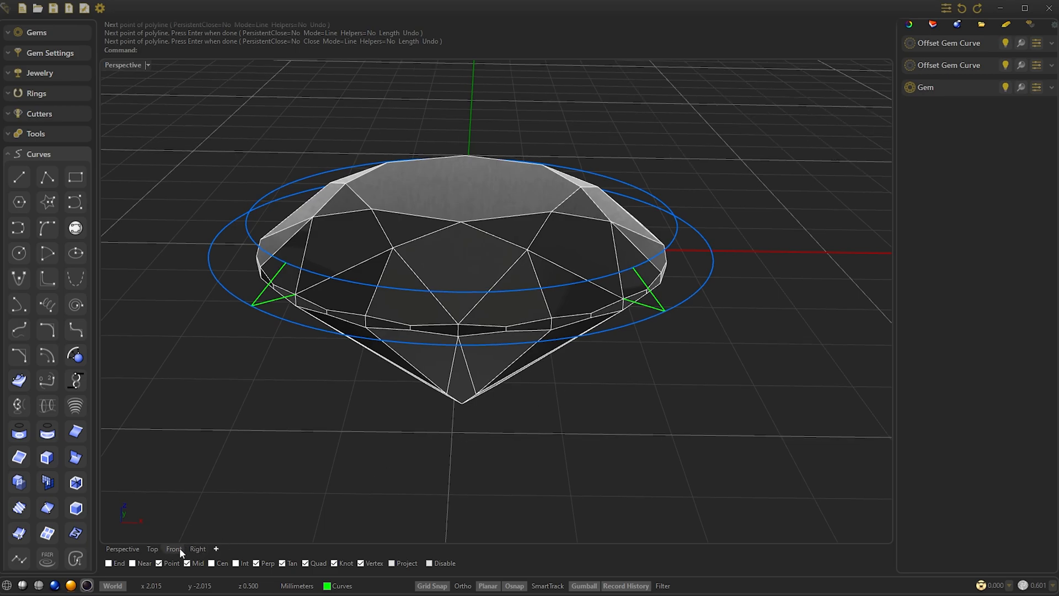
# Step: In Front view, draw vertical guides from both sides, a base line under the culet, and a centre line
pyautogui.click(174, 548)
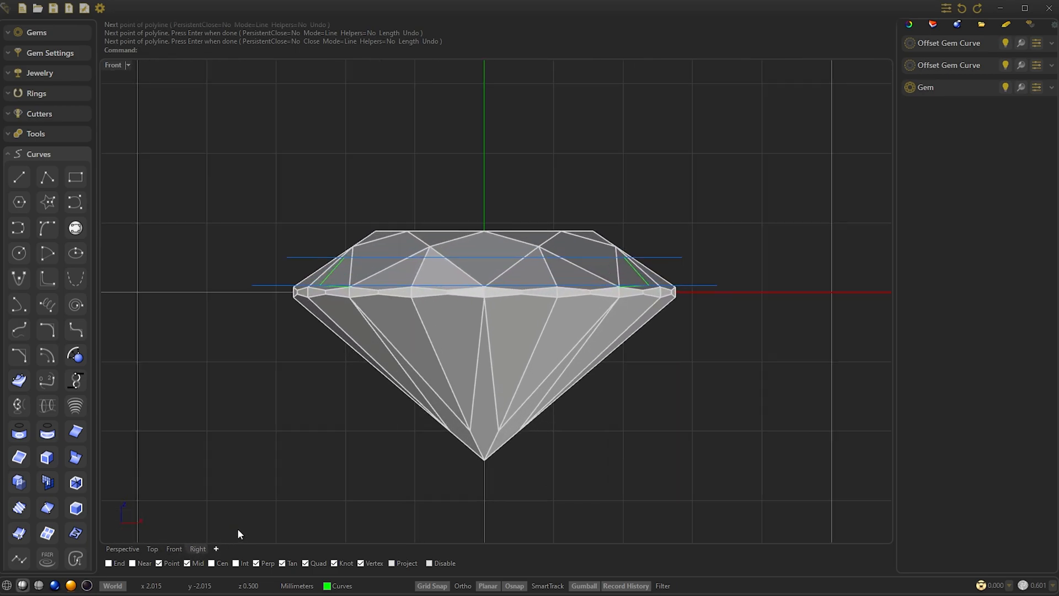
pyautogui.scroll(3)
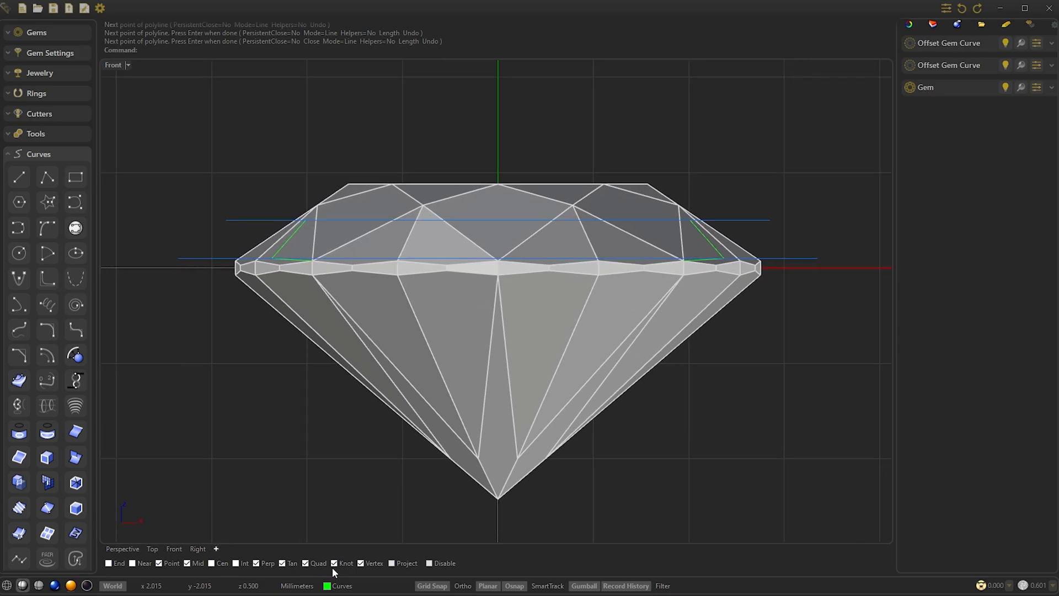
pyautogui.click(19, 177)
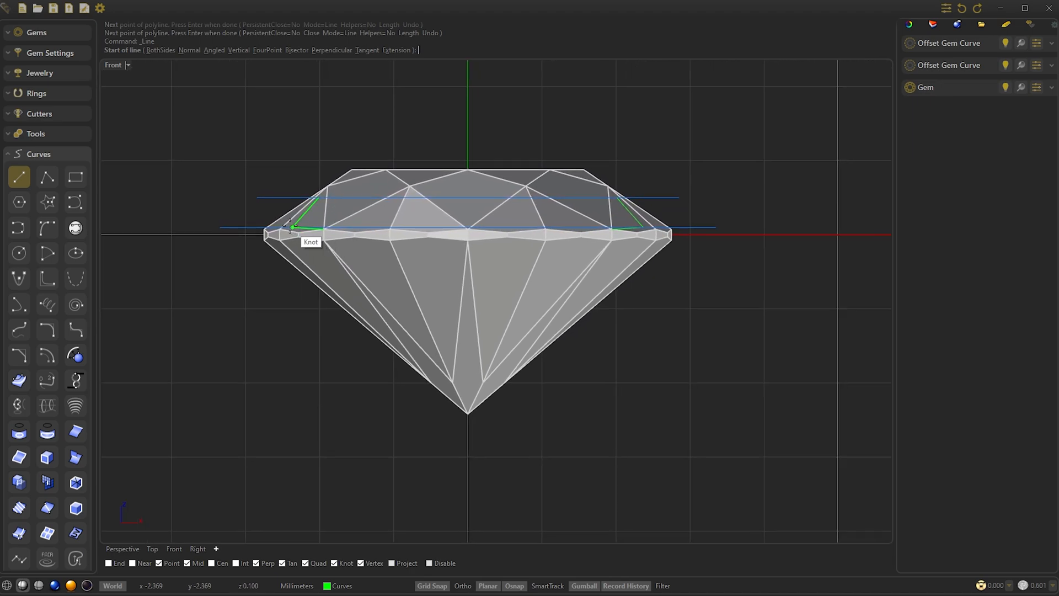
pyautogui.click(291, 233)
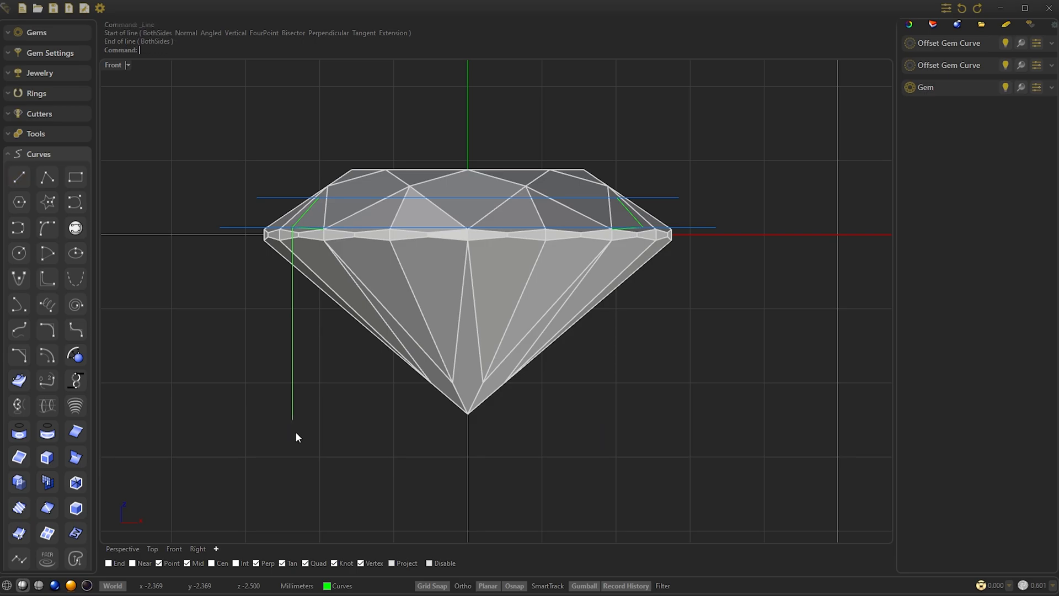
pyautogui.moveTo(661, 309)
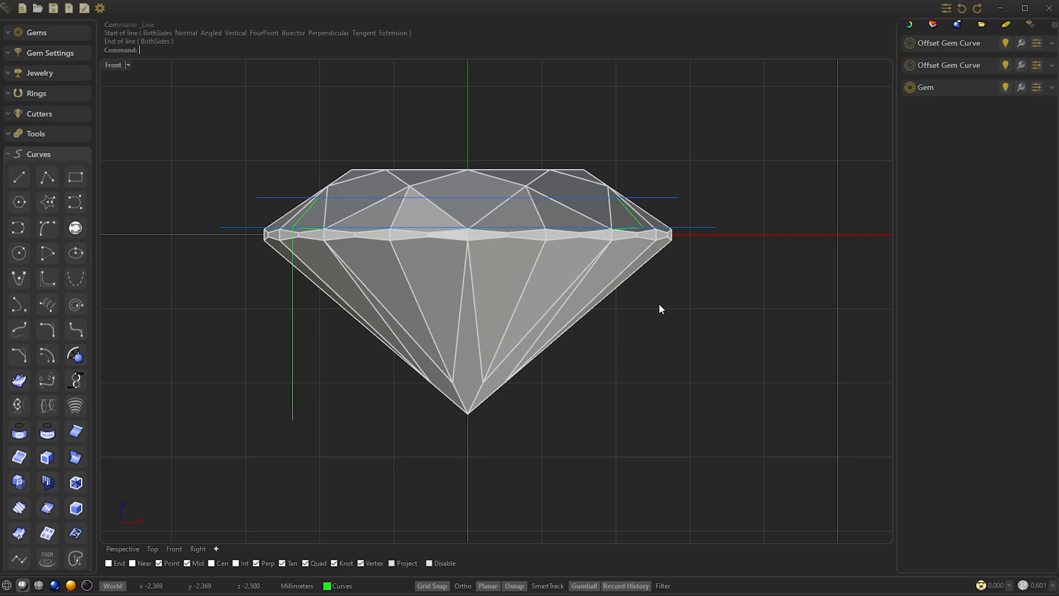
pyautogui.click(653, 305)
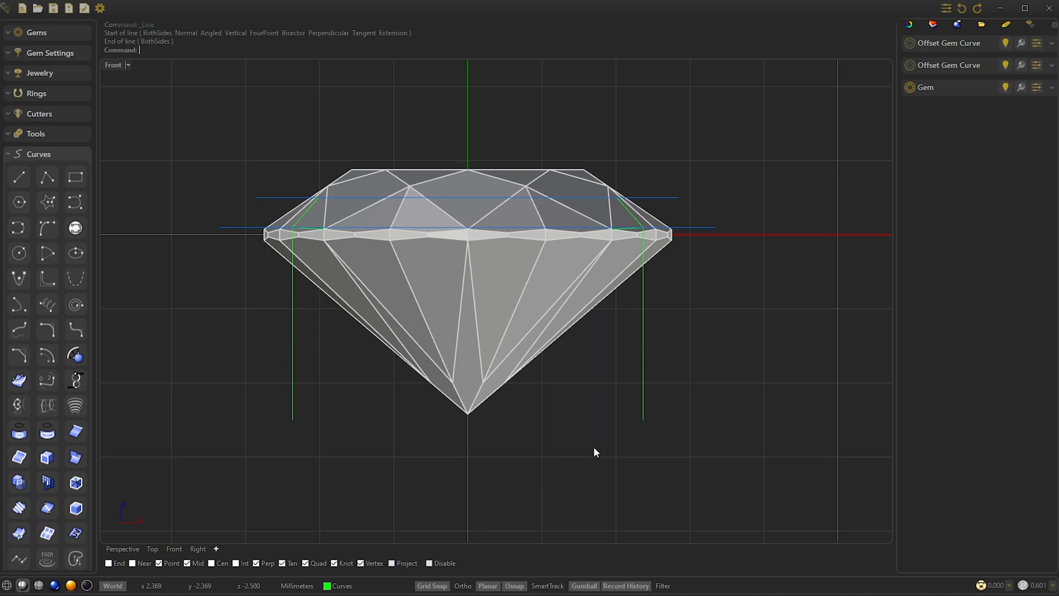
pyautogui.click(579, 456)
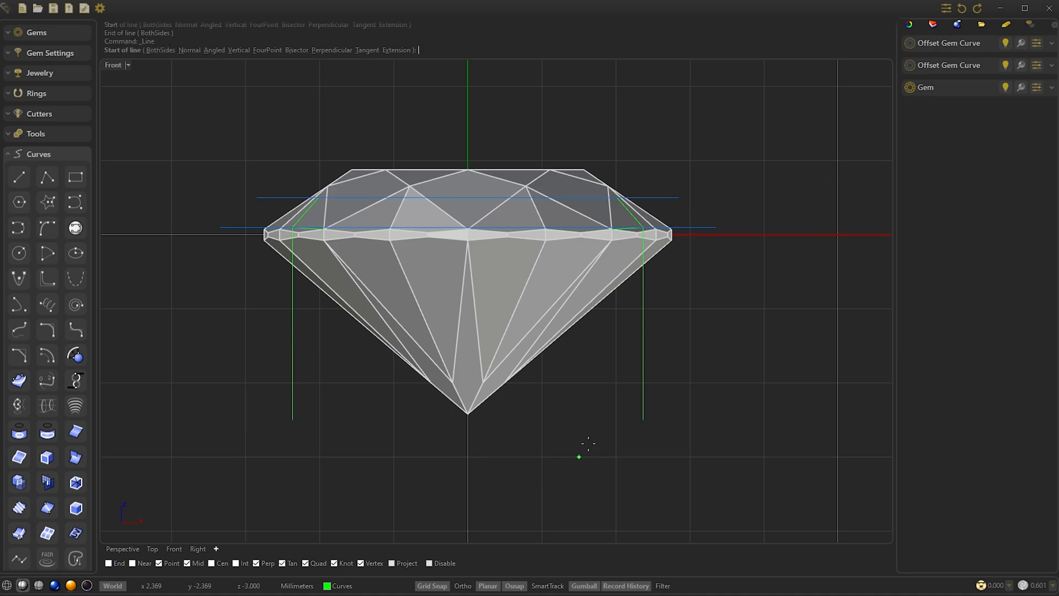
pyautogui.click(639, 418)
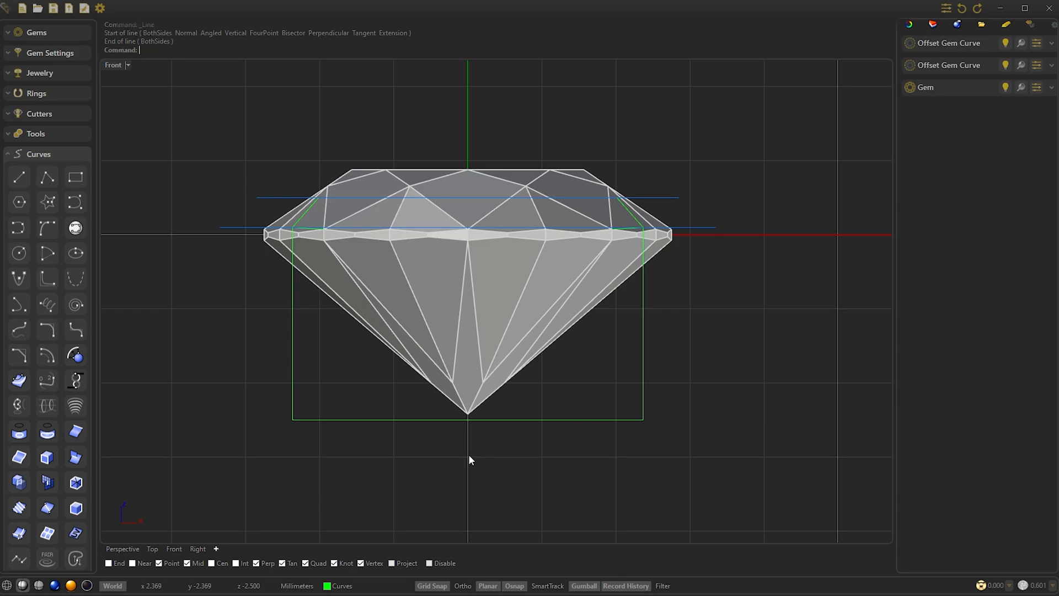
pyautogui.moveTo(474, 453)
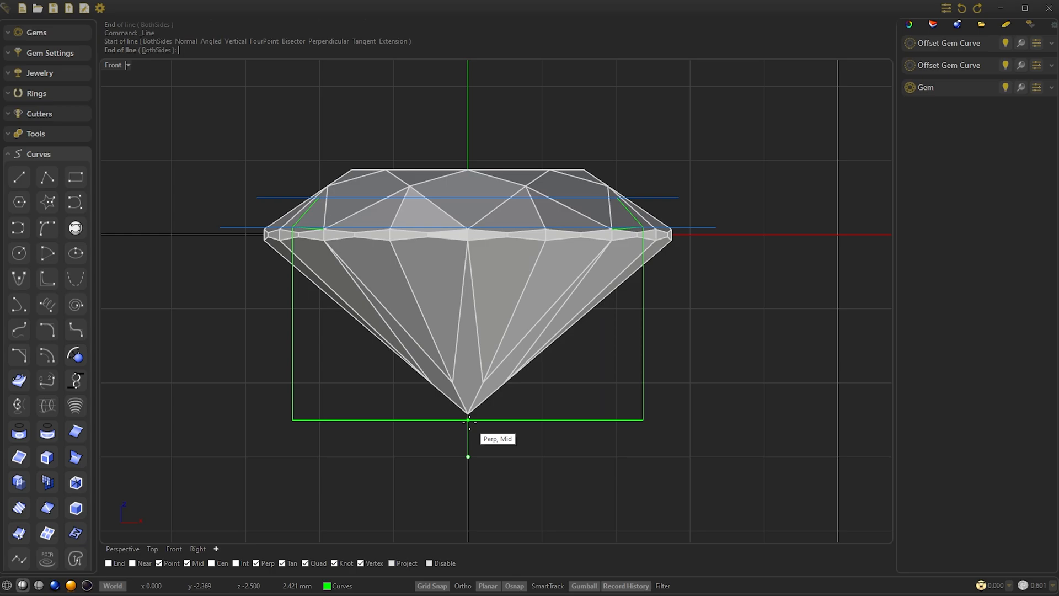
pyautogui.click(467, 420)
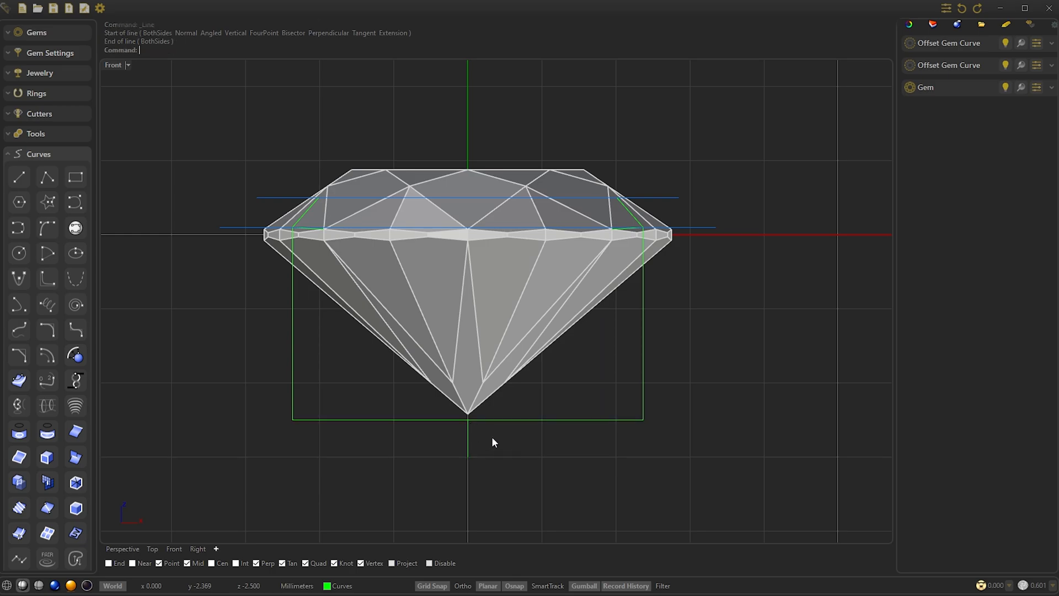
pyautogui.moveTo(120, 553)
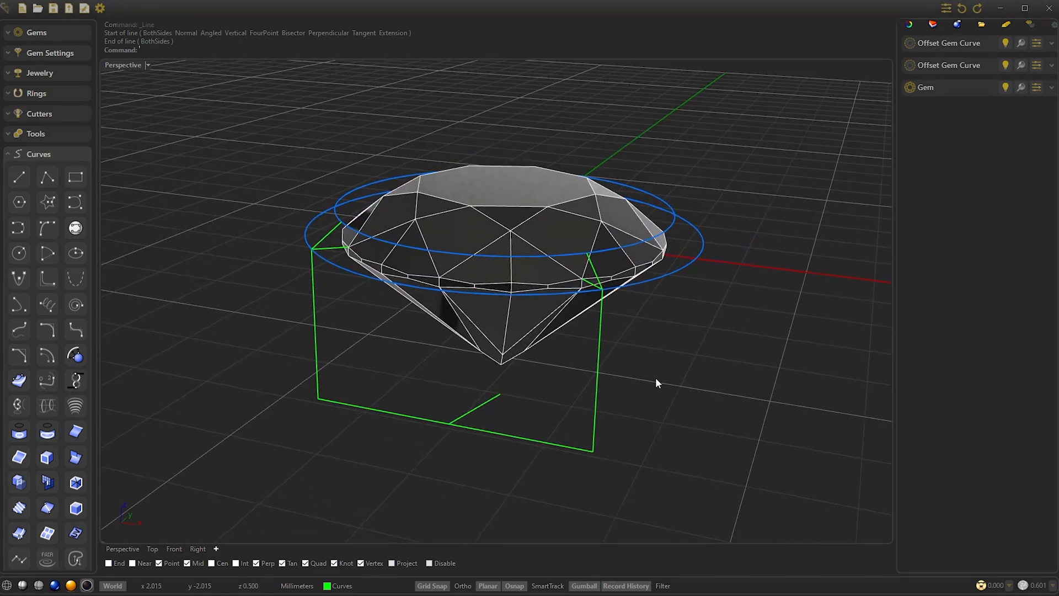
# Step: Draw a control-point curve from the girdle through the box's lower corners, then select the guide lines
pyautogui.moveTo(472, 270); pyautogui.dragTo(473, 304)
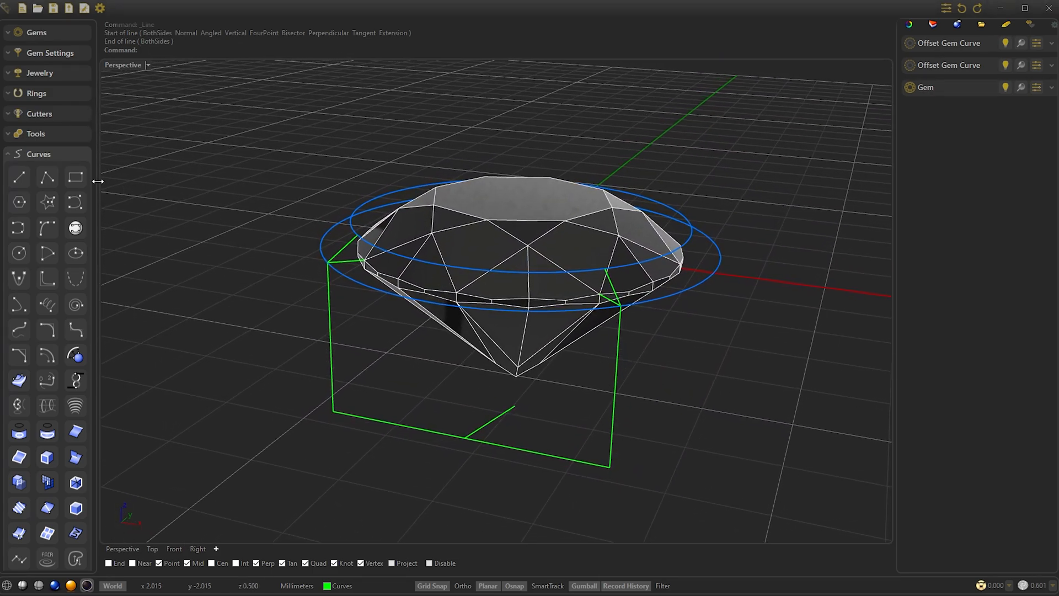
pyautogui.click(75, 202)
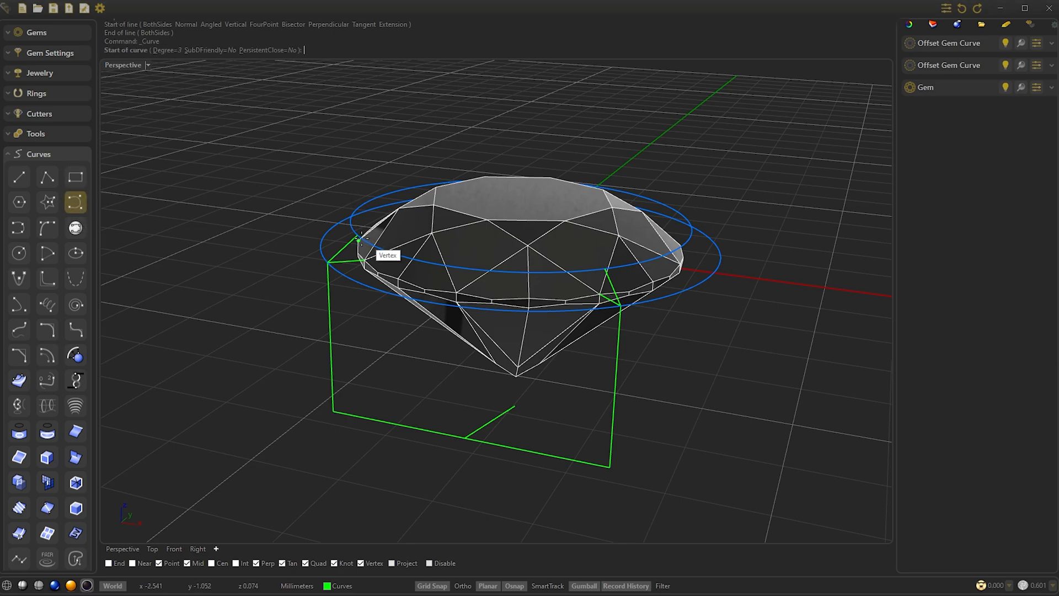
pyautogui.click(357, 235)
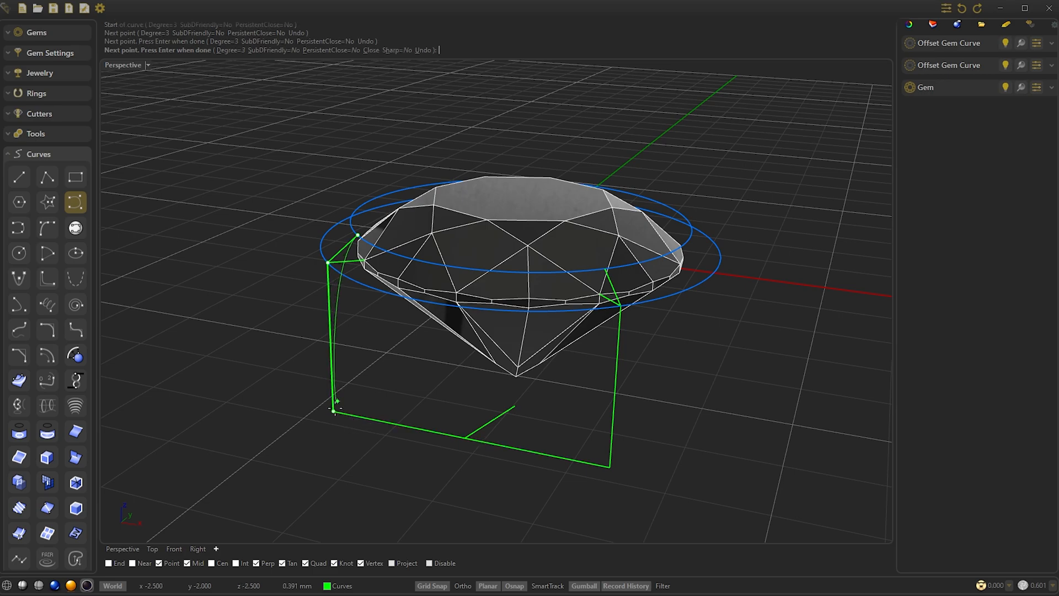
pyautogui.click(577, 449)
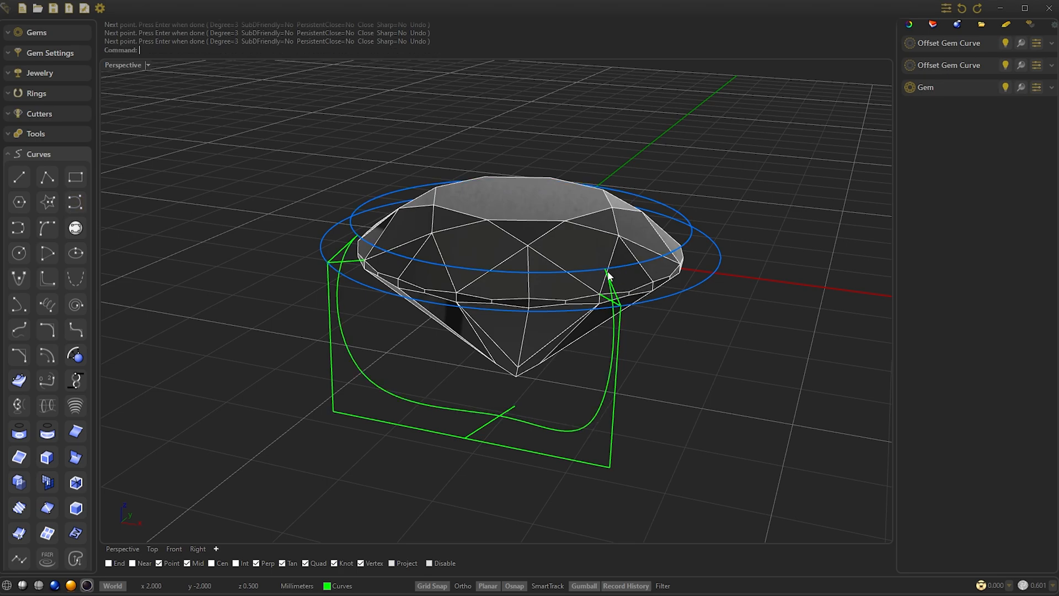
pyautogui.moveTo(343, 266)
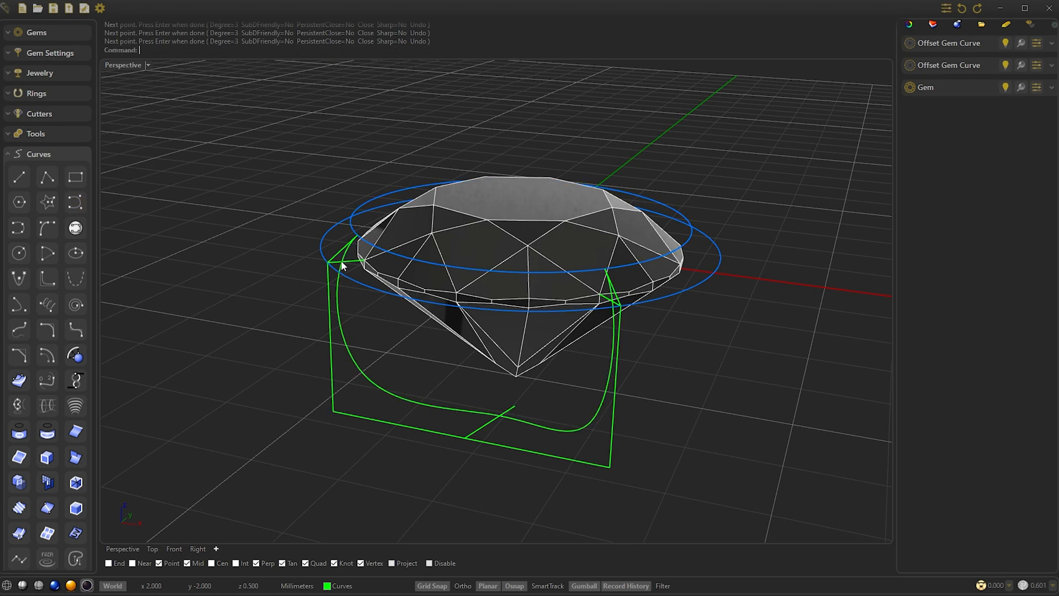
pyautogui.click(342, 264)
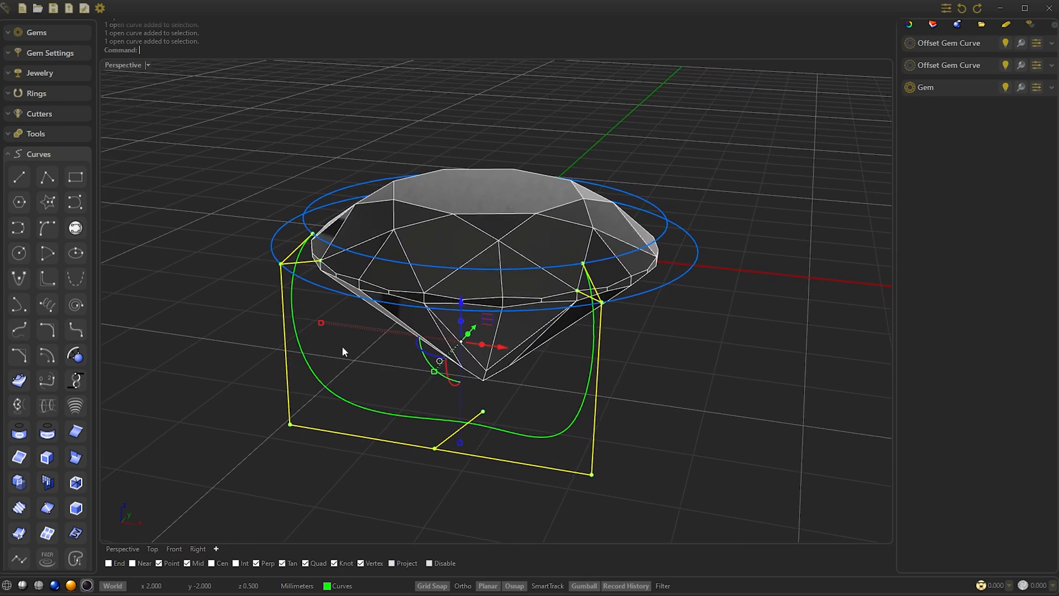
# Step: Group the selected construction lines and hide them, then select the U-shaped curve
pyautogui.click(39, 154)
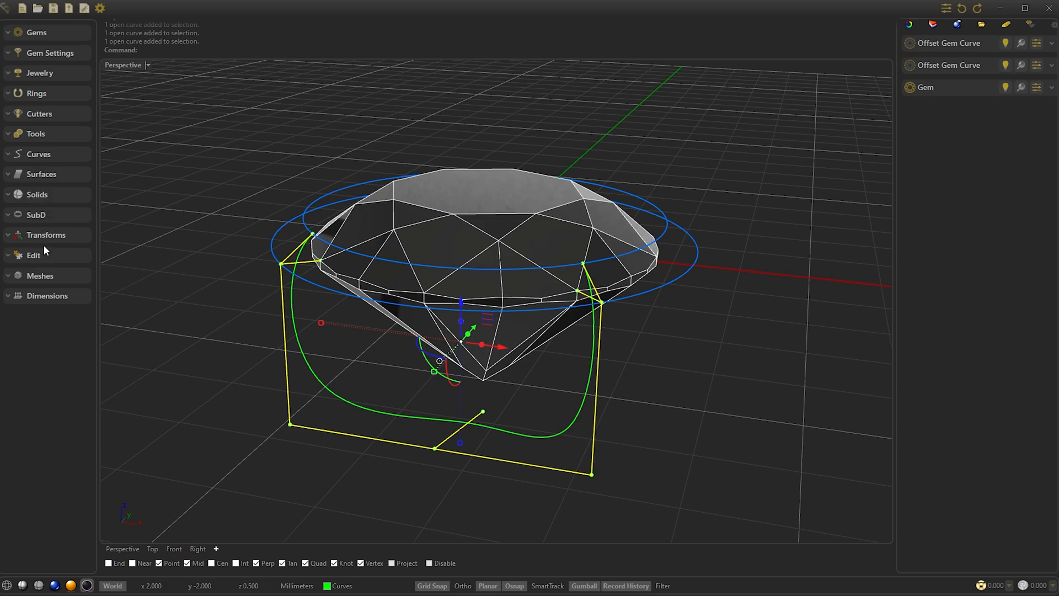
pyautogui.click(33, 255)
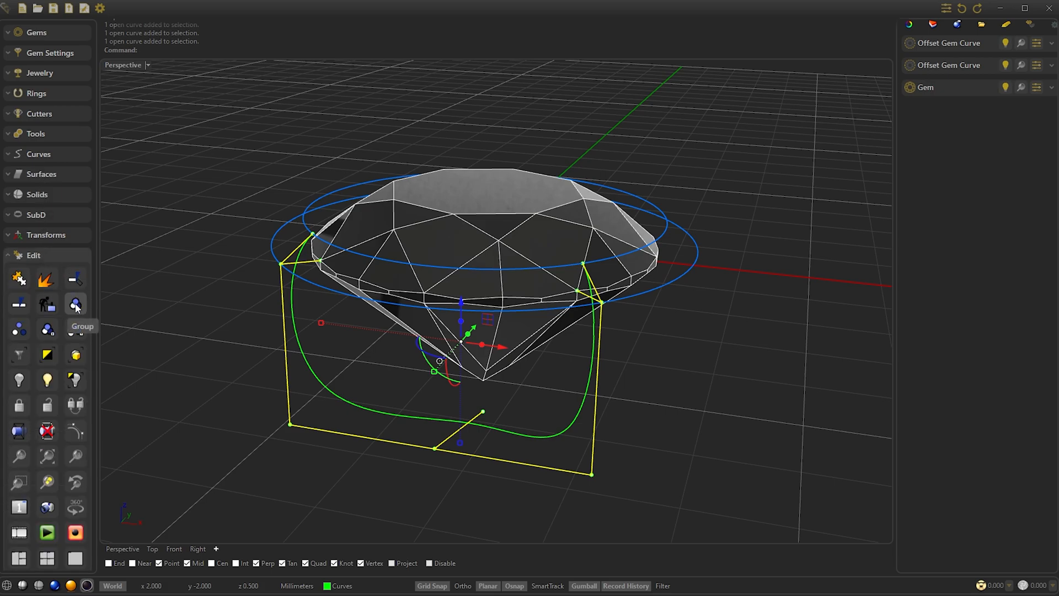
pyautogui.click(75, 304)
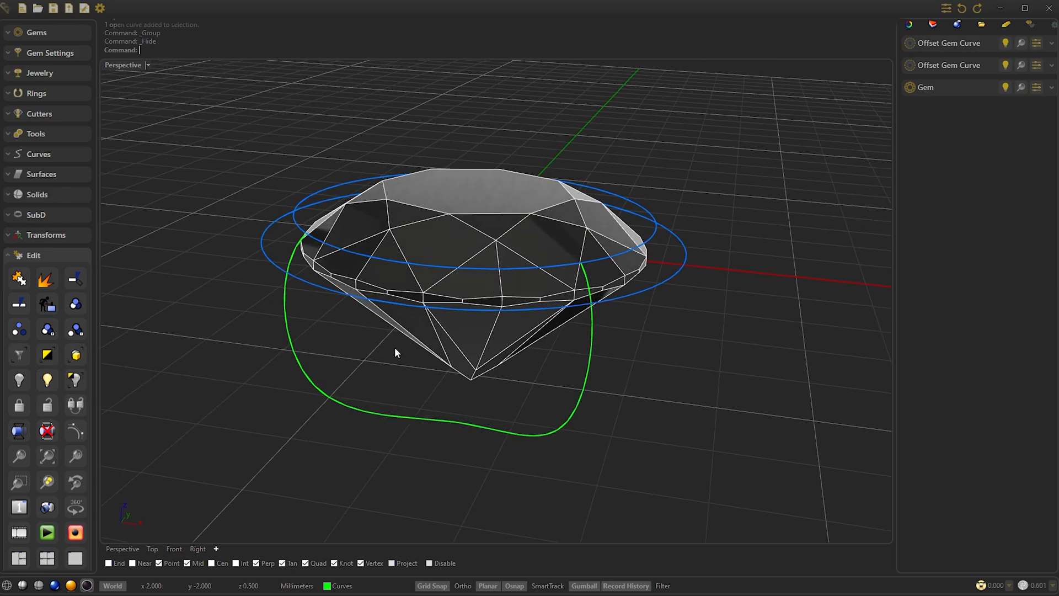
pyautogui.click(174, 548)
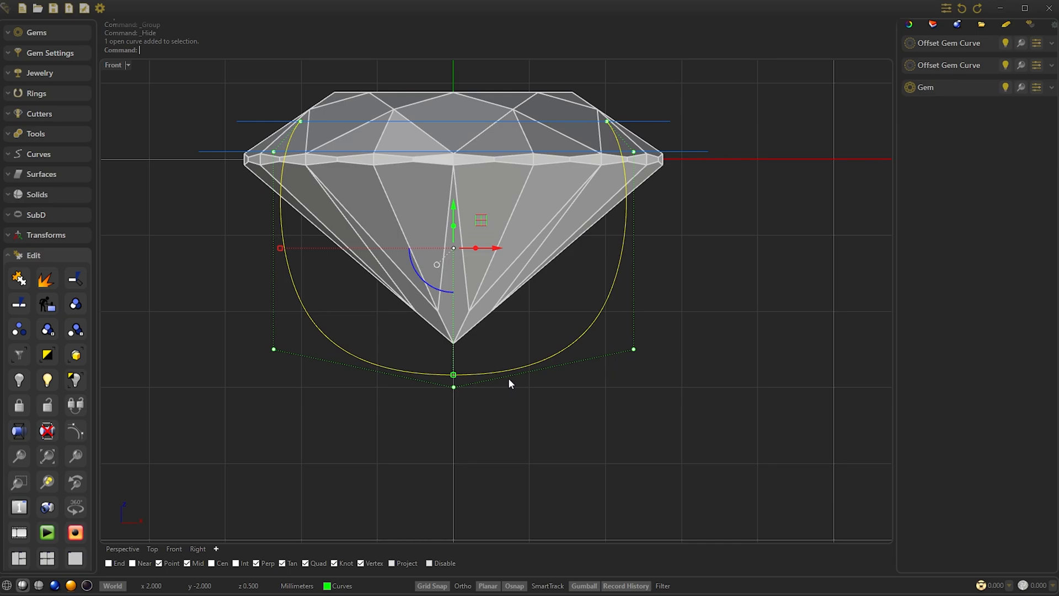
pyautogui.moveTo(634, 355)
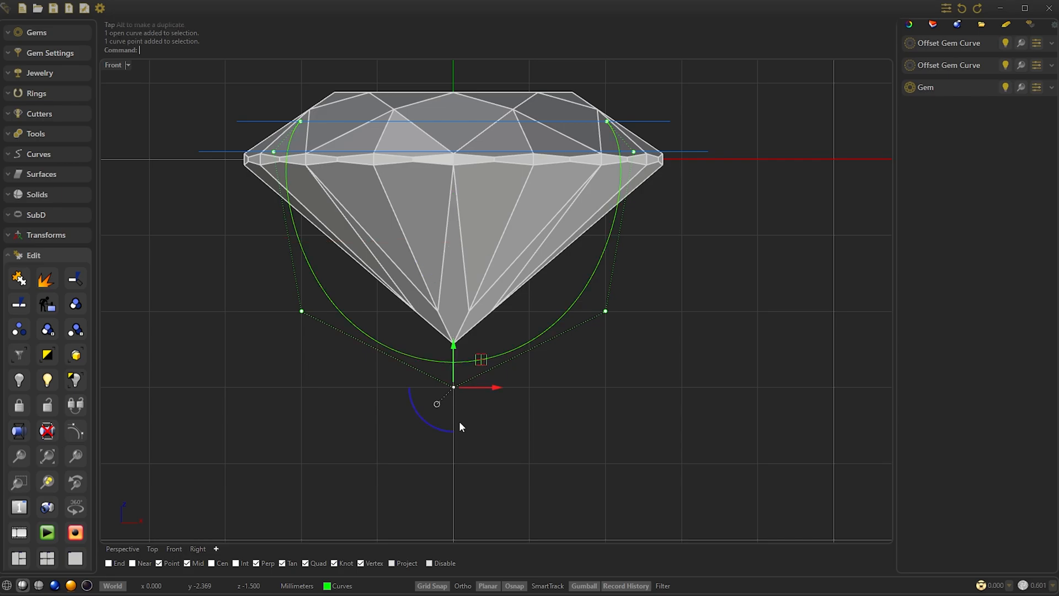
pyautogui.moveTo(456, 353)
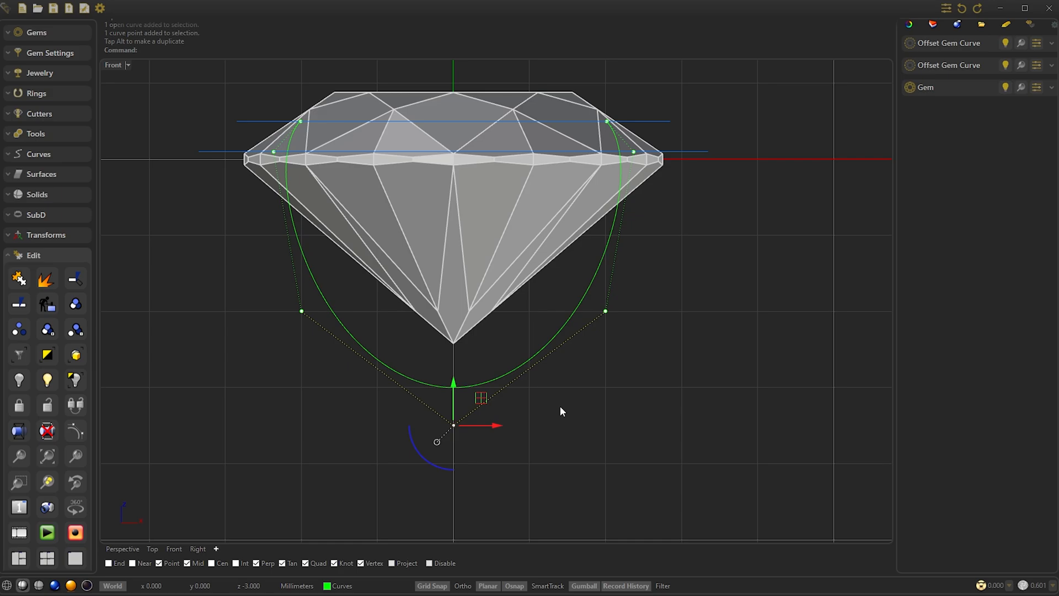
pyautogui.moveTo(664, 322)
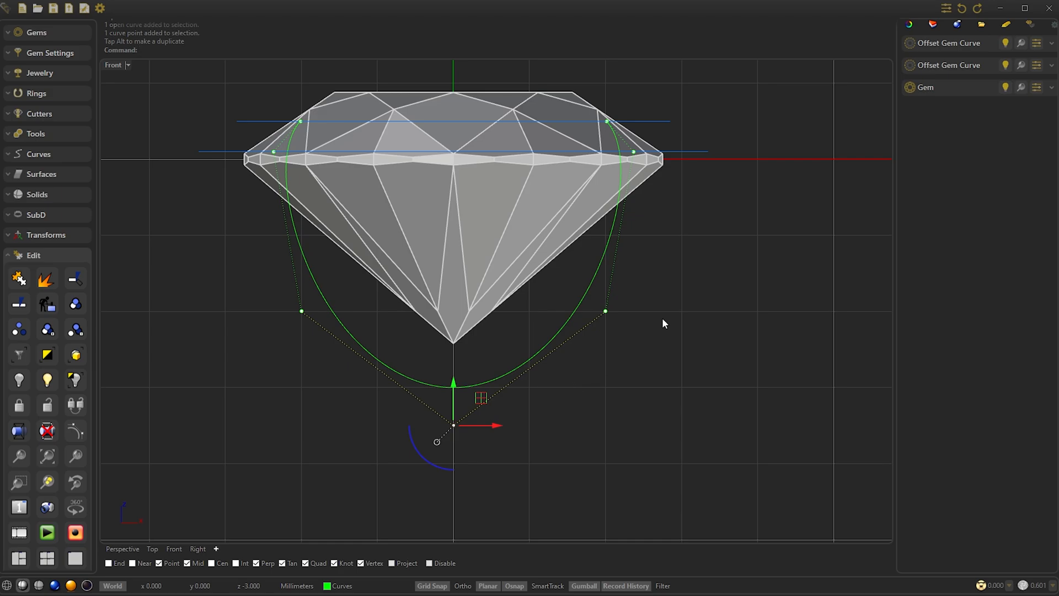
# Step: Finish lowering the curve's bottom control points beneath the culet and deselect
pyautogui.click(656, 391)
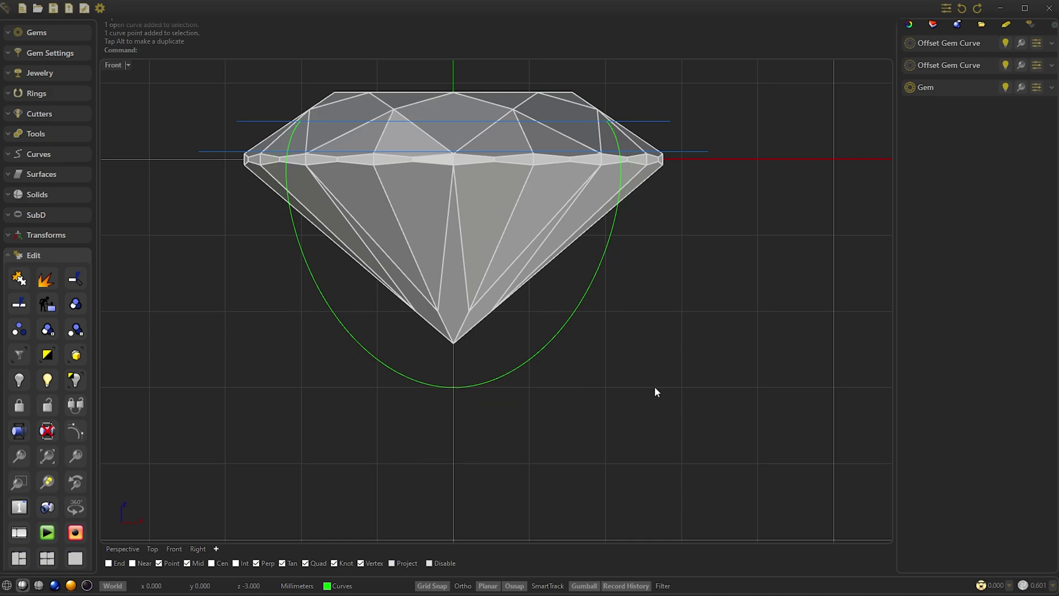
pyautogui.moveTo(331, 404)
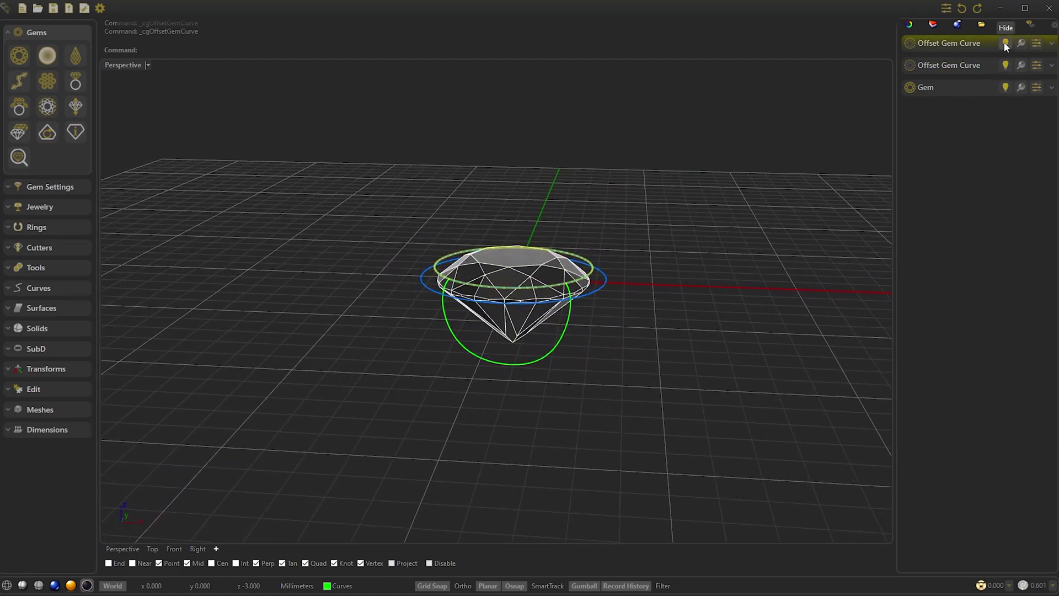
# Step: Hide the Offset Gem Curve rings from the object list and zoom out in Perspective
pyautogui.click(1005, 43)
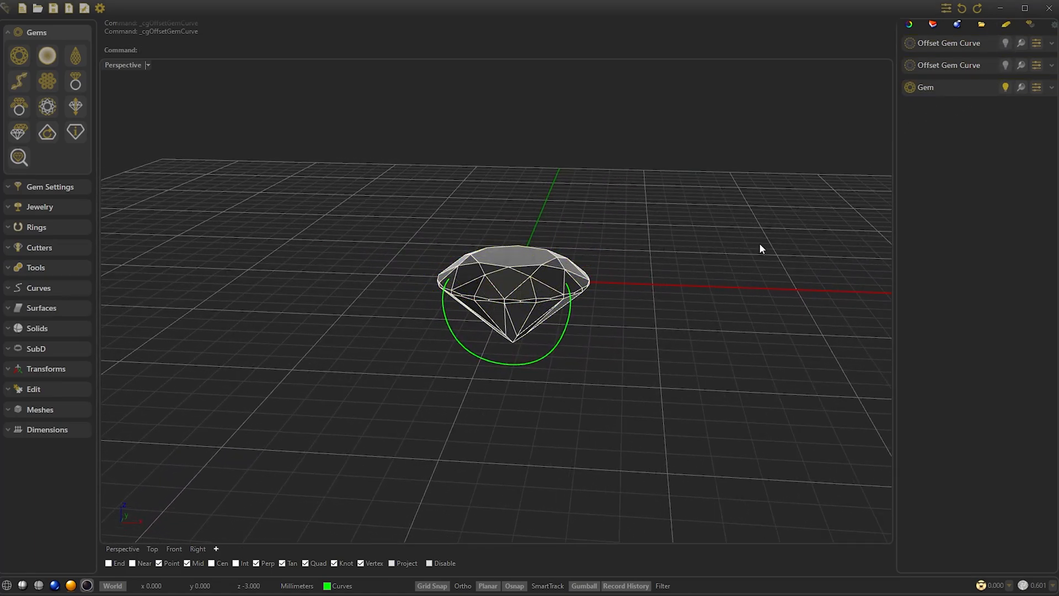
pyautogui.scroll(-3)
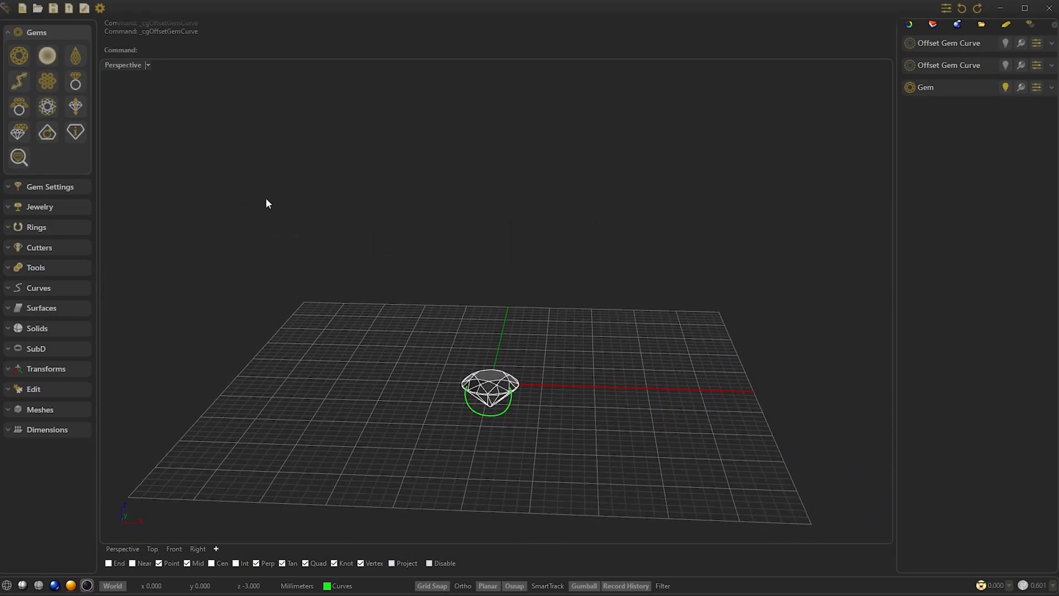
pyautogui.moveTo(75, 108)
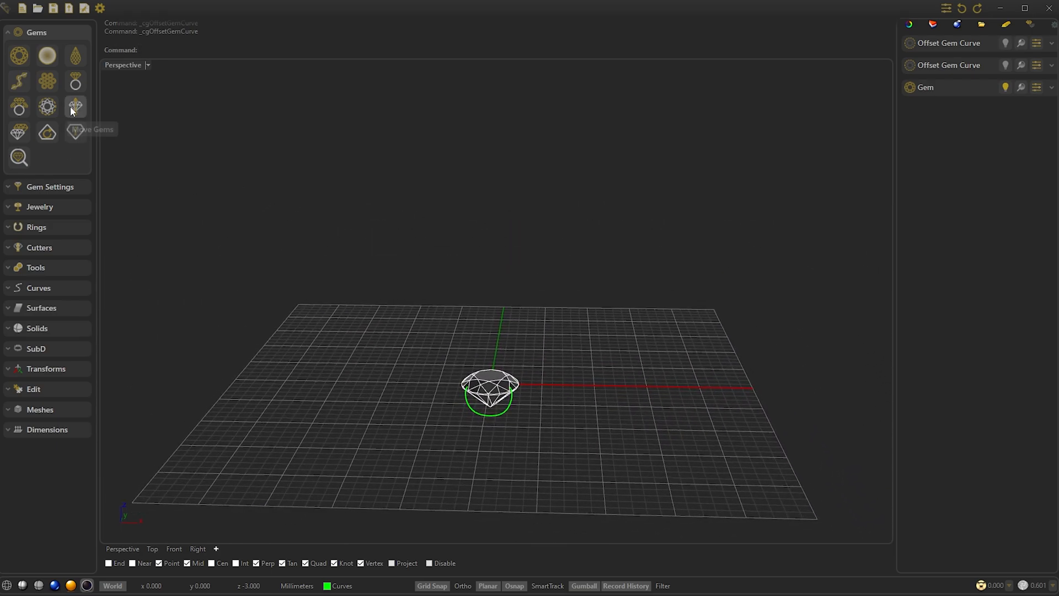
# Step: Place a brilliant gem on a ring of the chosen size, 5.50 long and wide, 3.08 high
pyautogui.click(75, 81)
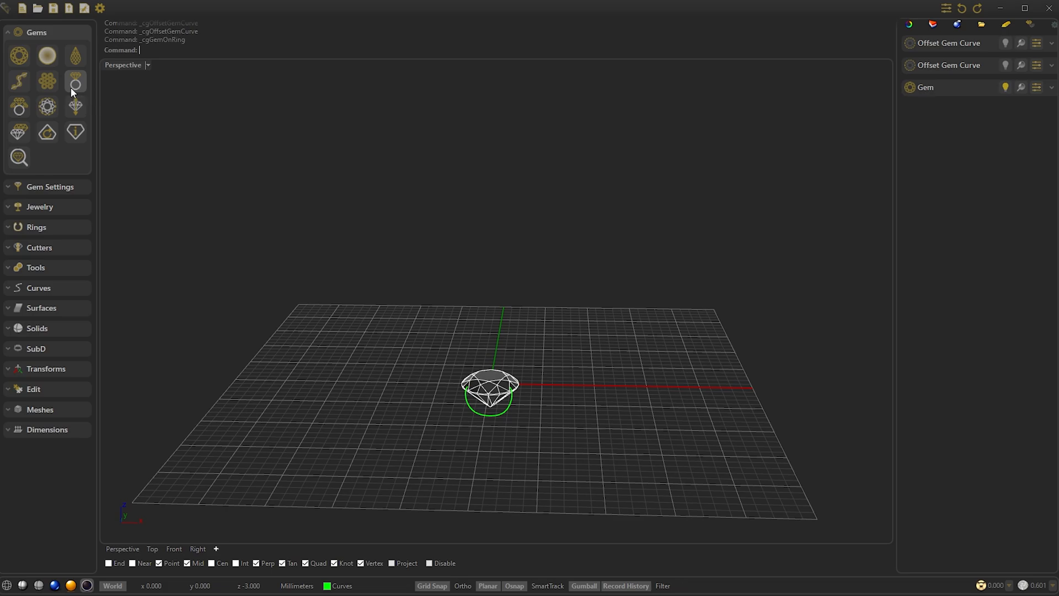
pyautogui.click(75, 81)
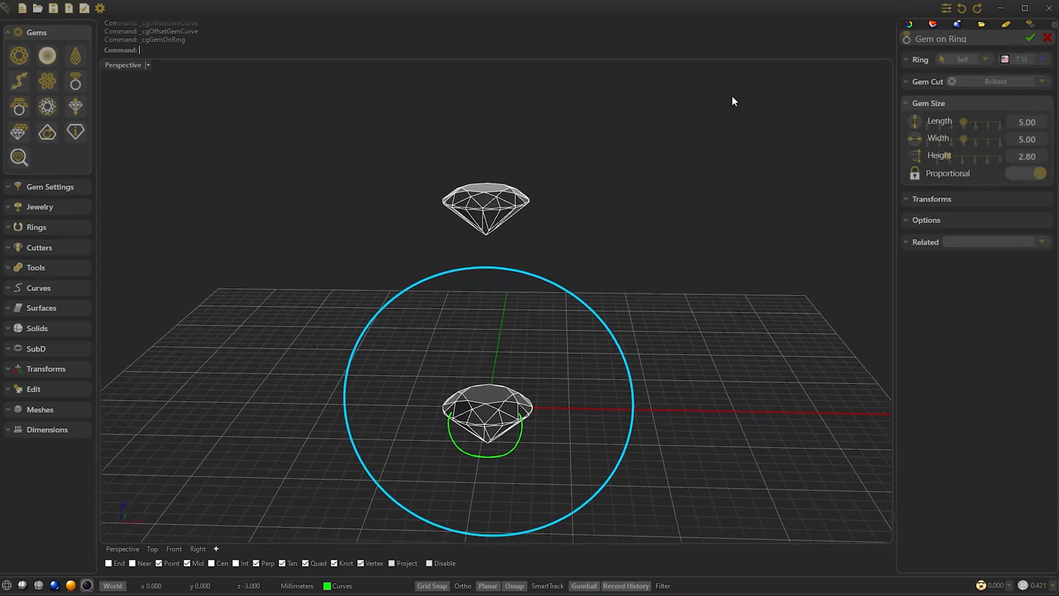
pyautogui.click(1042, 60)
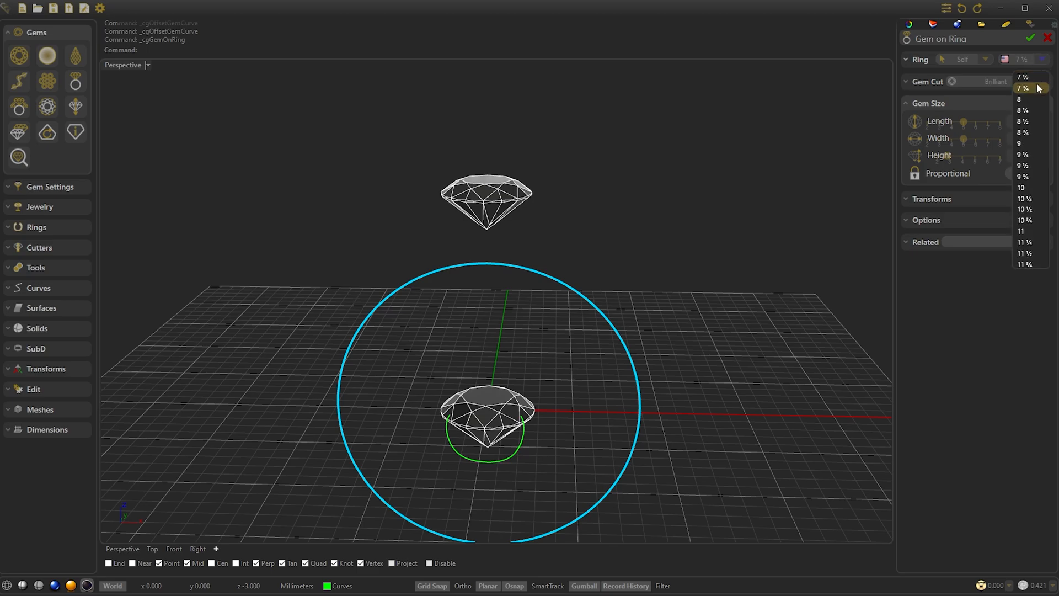
pyautogui.click(1024, 88)
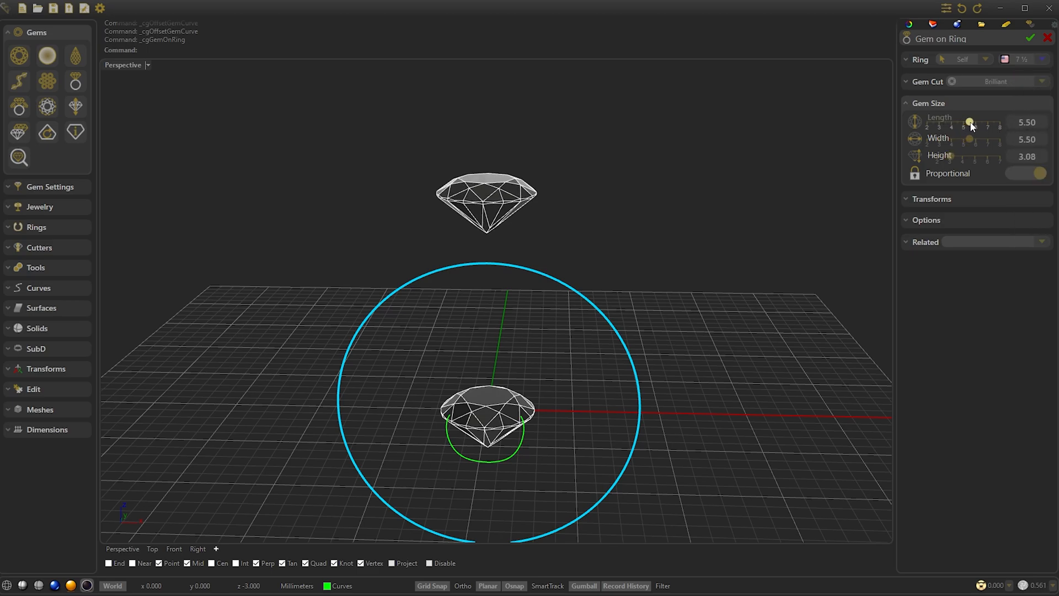
pyautogui.moveTo(1022, 48)
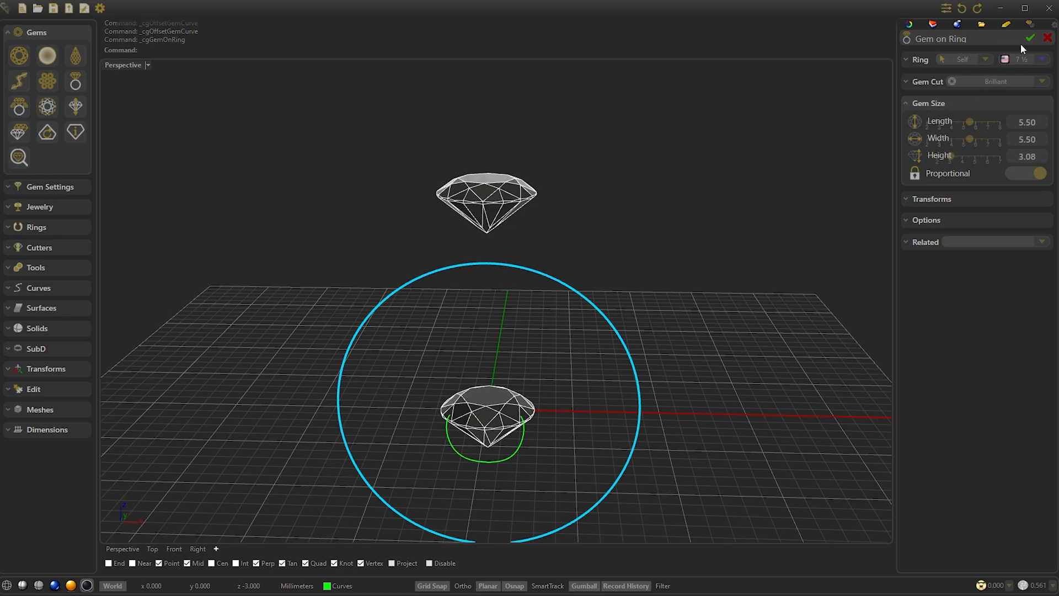
pyautogui.click(1031, 38)
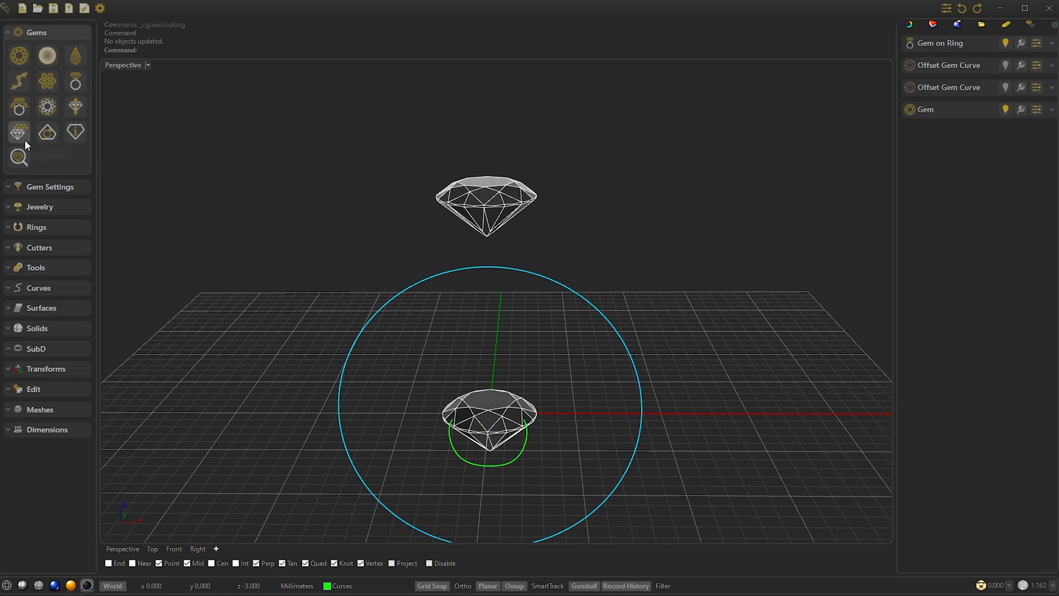
# Step: Copy the green U-shaped prong curve from the lower gem onto the raised ring gem
pyautogui.click(18, 132)
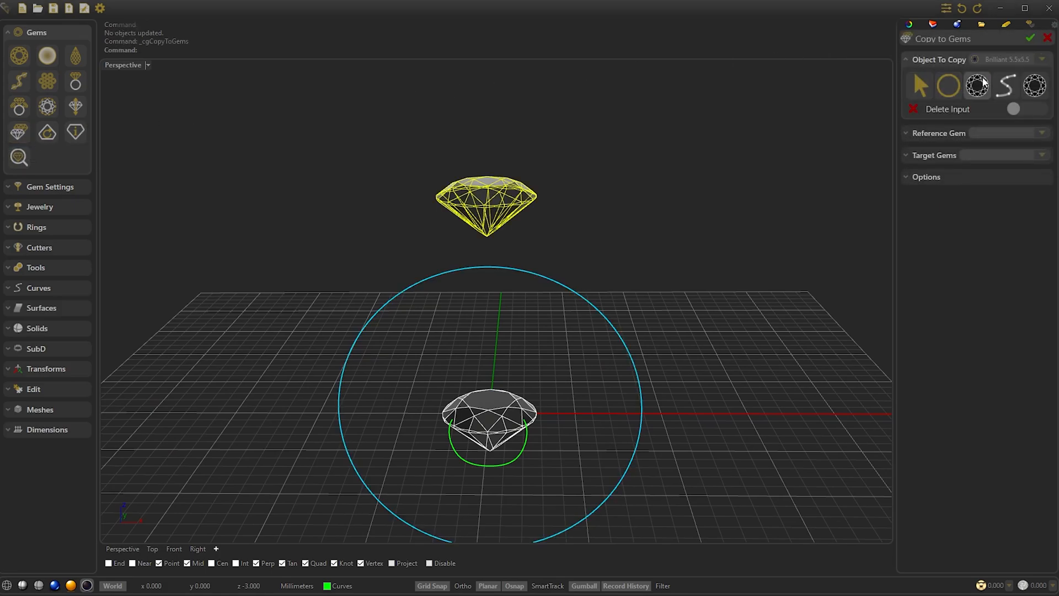
pyautogui.click(1005, 85)
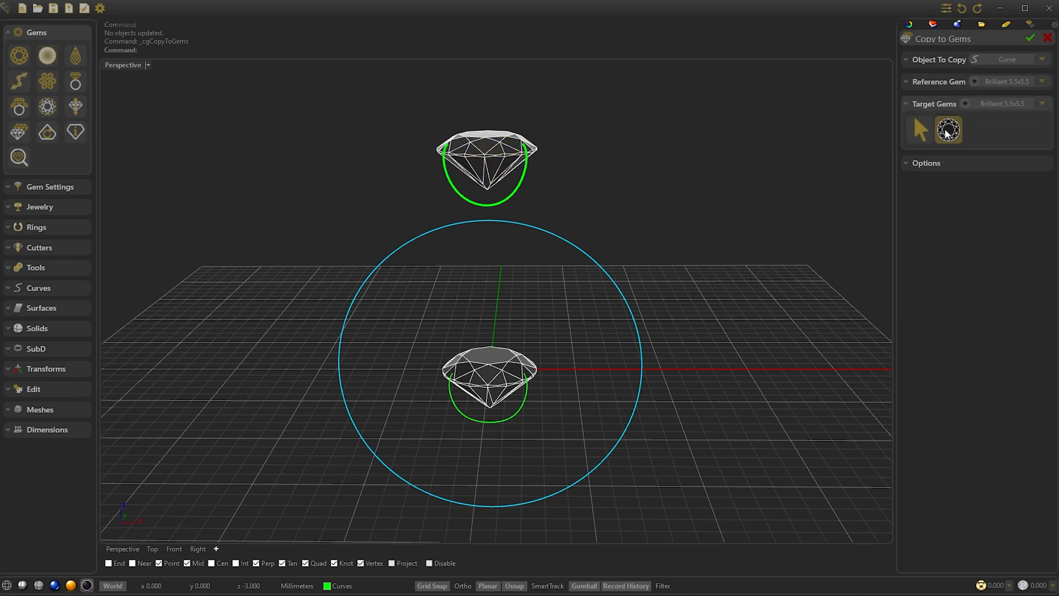
pyautogui.click(1031, 38)
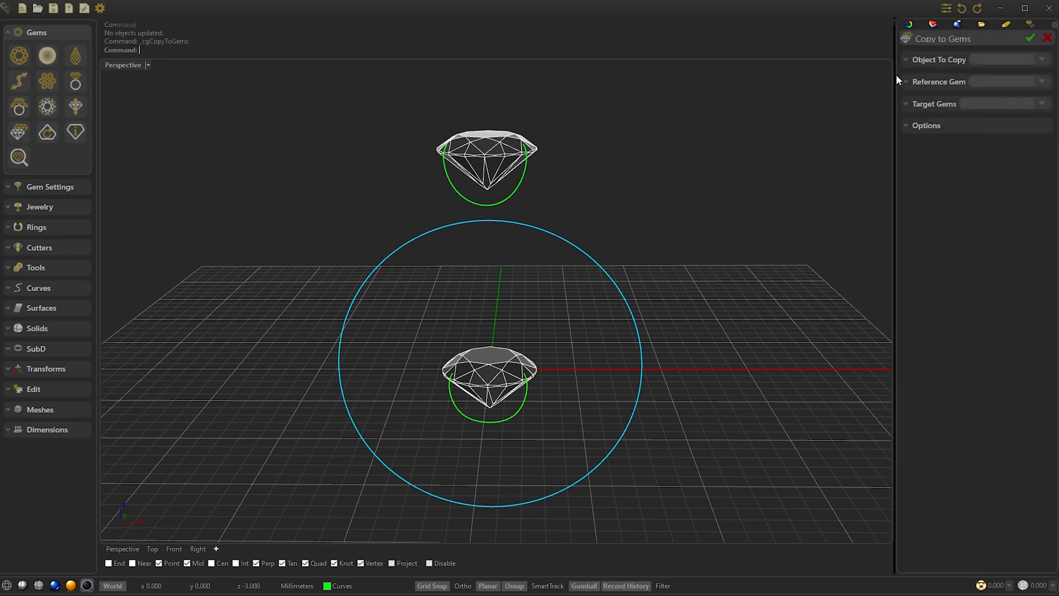
pyautogui.click(939, 59)
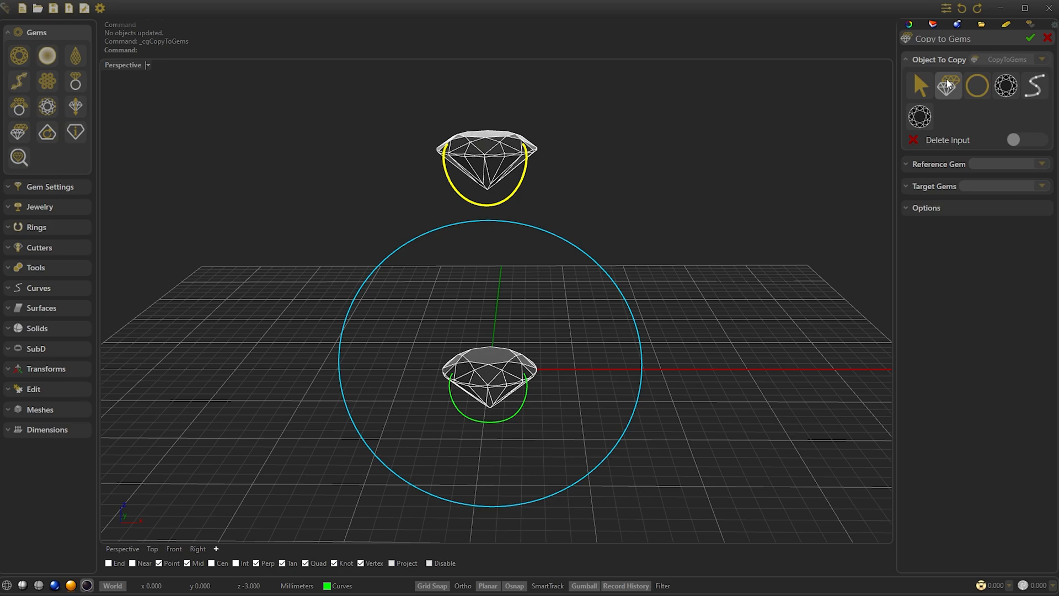
pyautogui.click(1034, 85)
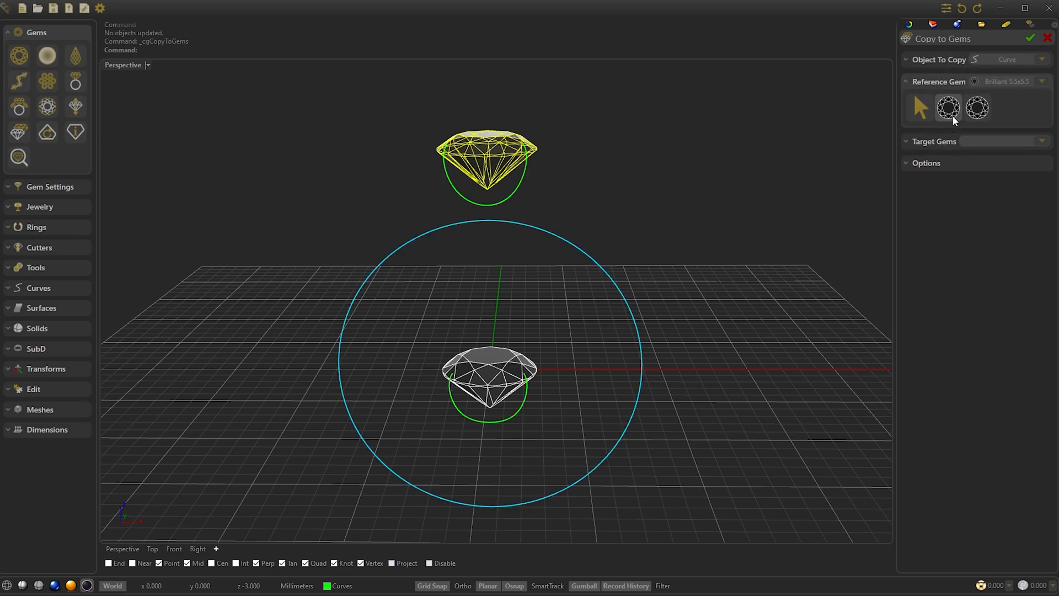
pyautogui.click(947, 108)
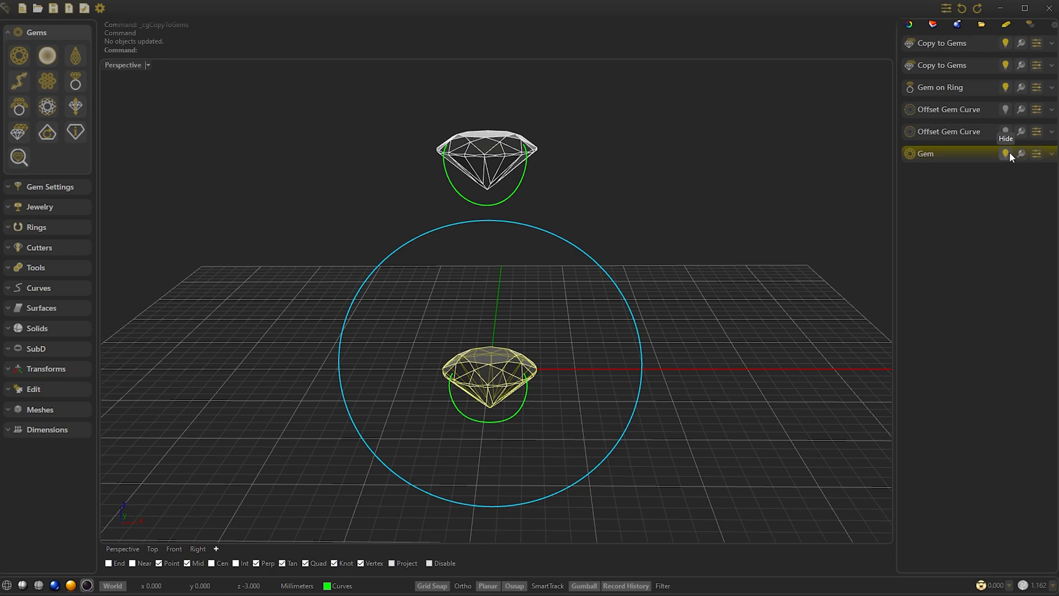
pyautogui.moveTo(842, 238)
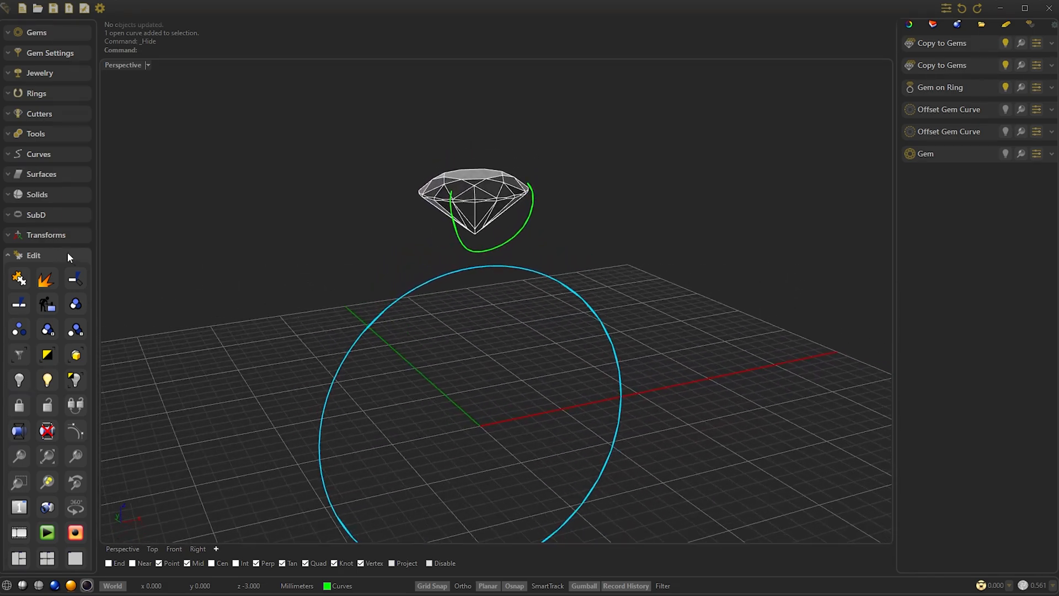
# Step: Collapse the Edit tool group, leaving the original gem and its loop hidden
pyautogui.click(32, 255)
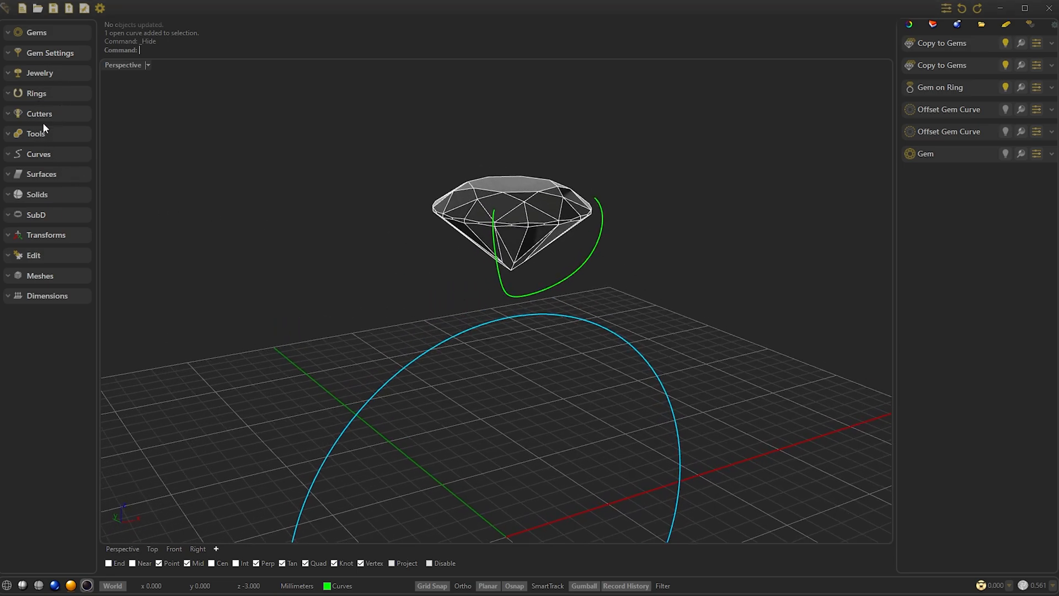
# Step: Turn the ring circle into a Ring Rail with an open distance of 17.50
pyautogui.click(35, 93)
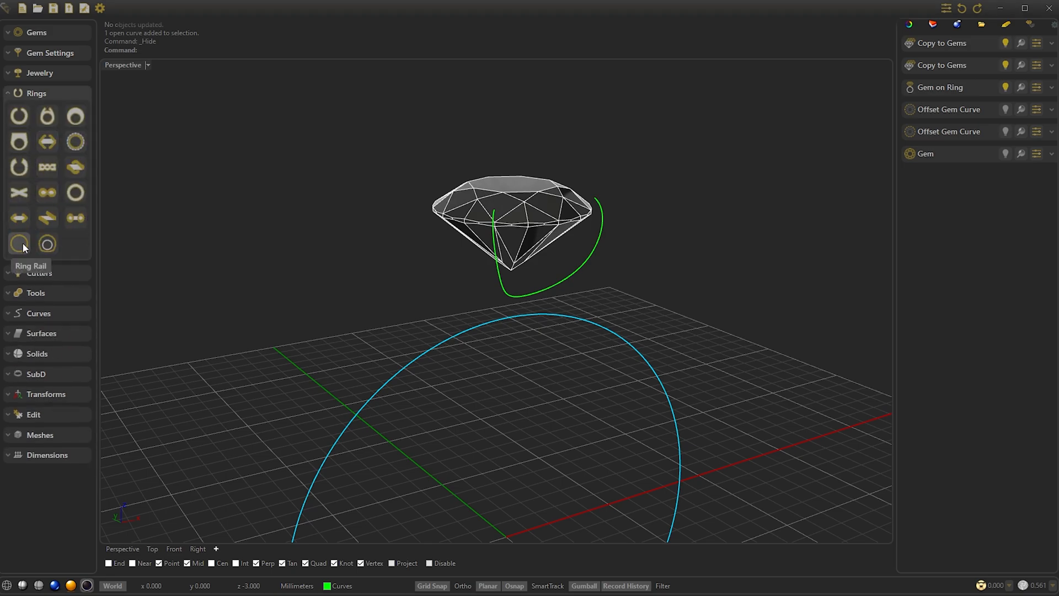
pyautogui.click(18, 243)
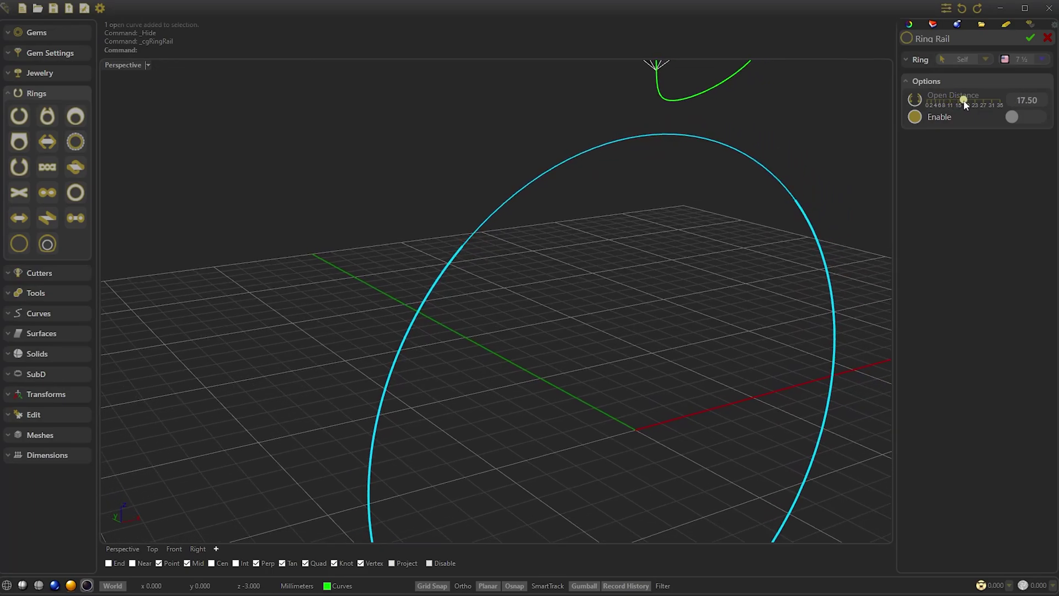
pyautogui.click(1032, 38)
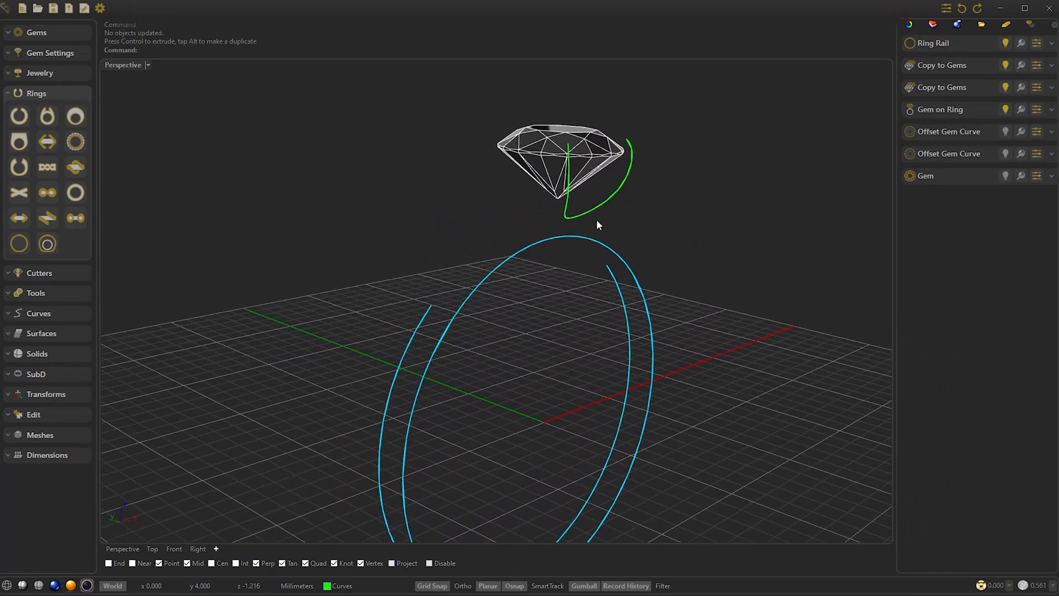
# Step: Blend the rail end into the prong curve, flipping end 2 and reshaping control points
pyautogui.click(412, 330)
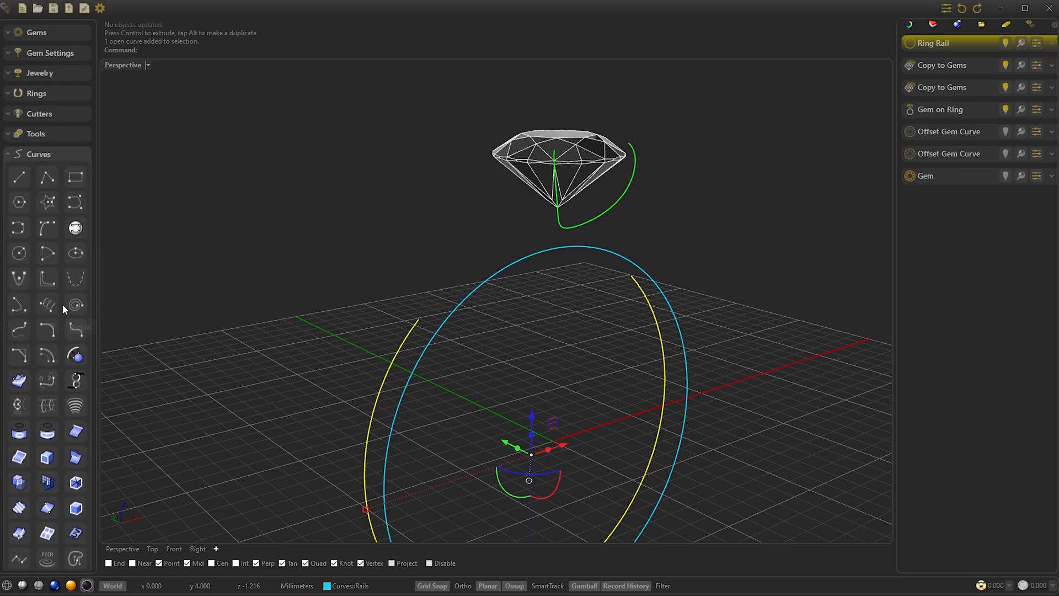
pyautogui.moveTo(48, 380)
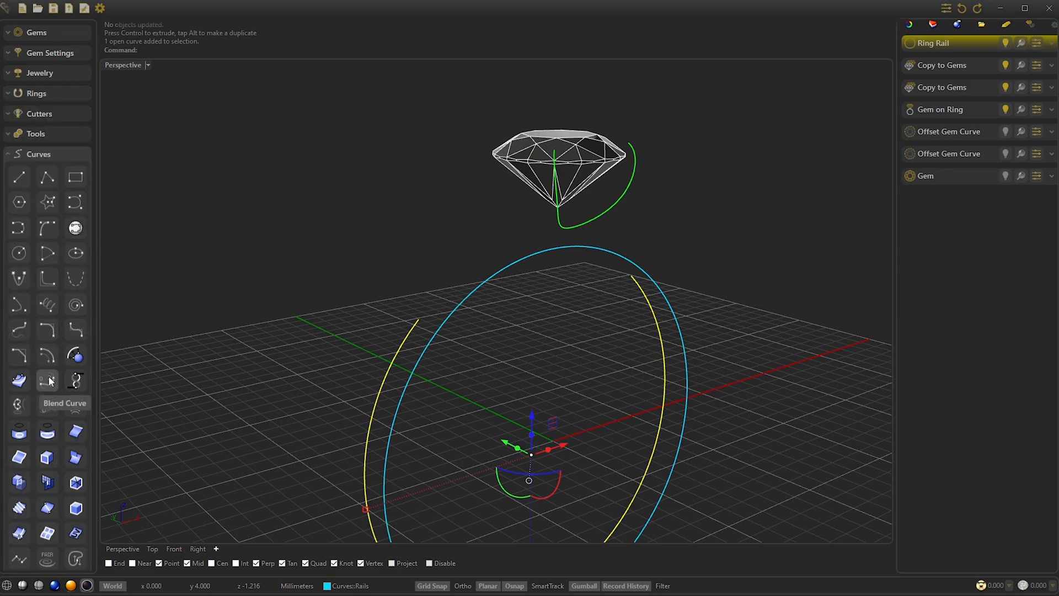
pyautogui.click(47, 380)
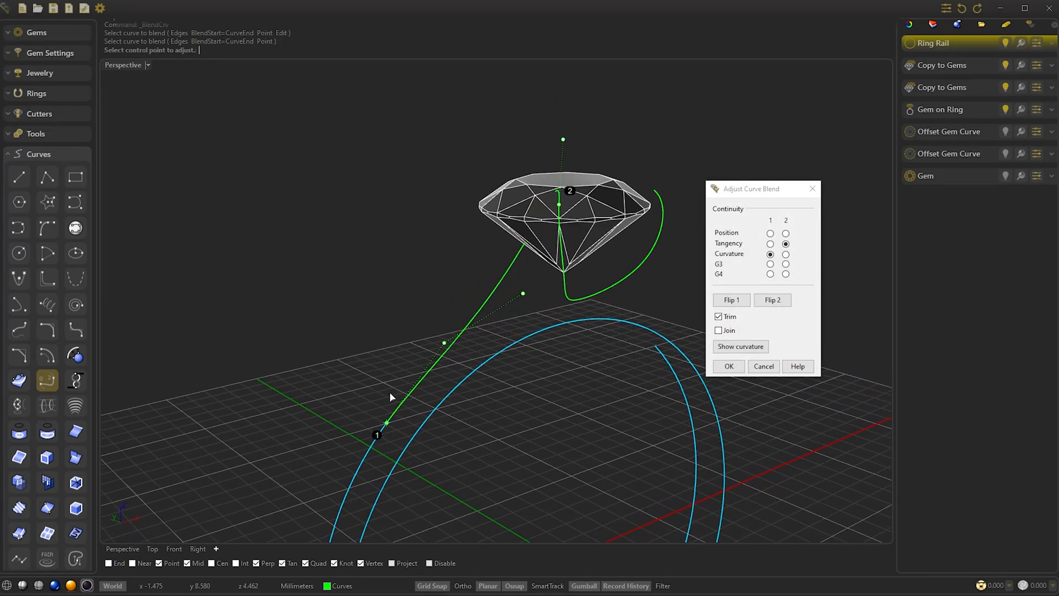
pyautogui.click(772, 299)
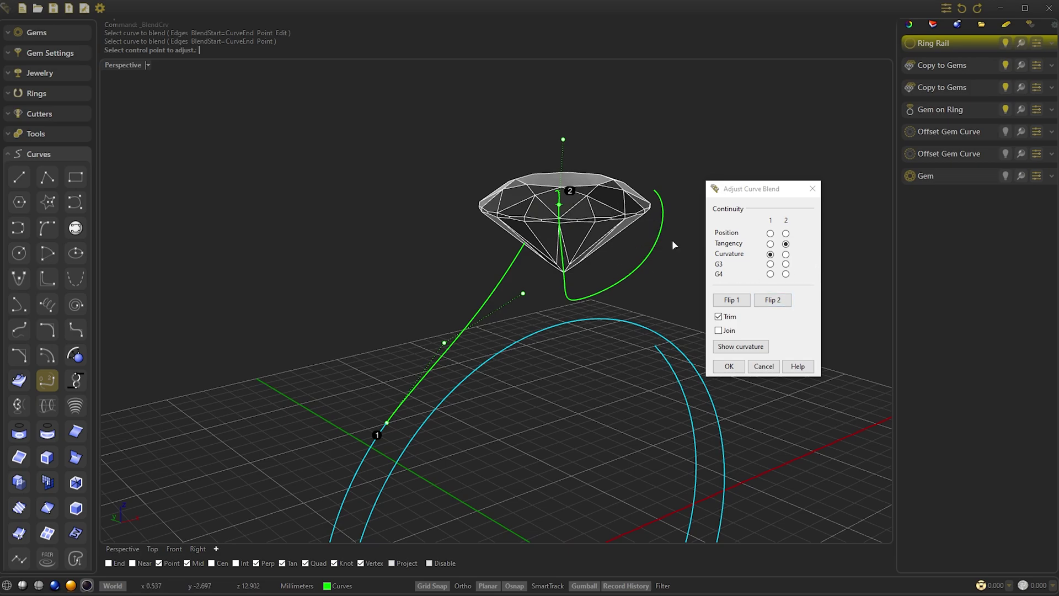
pyautogui.click(771, 299)
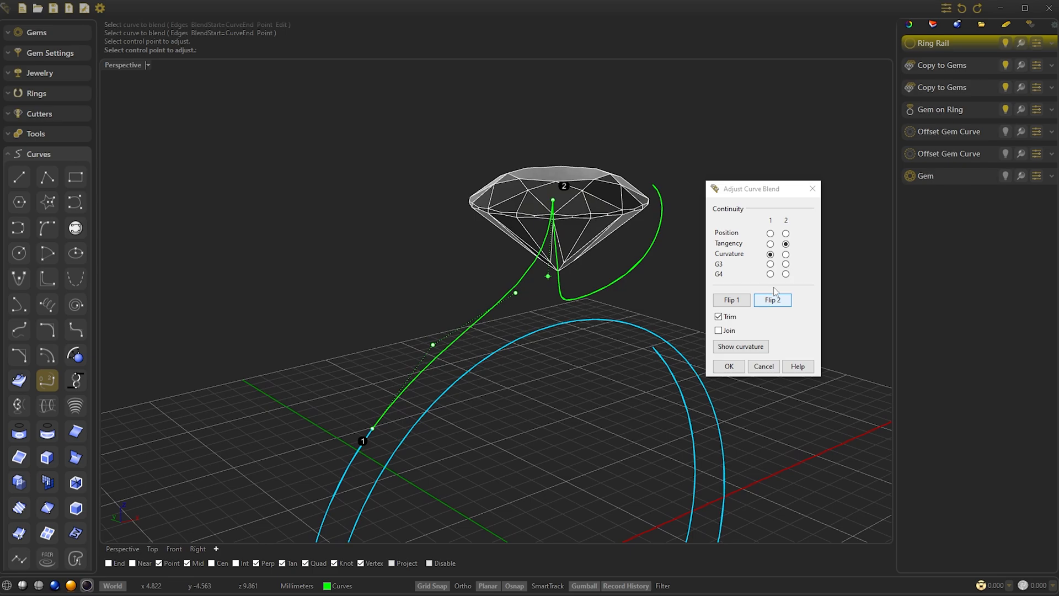
pyautogui.click(785, 243)
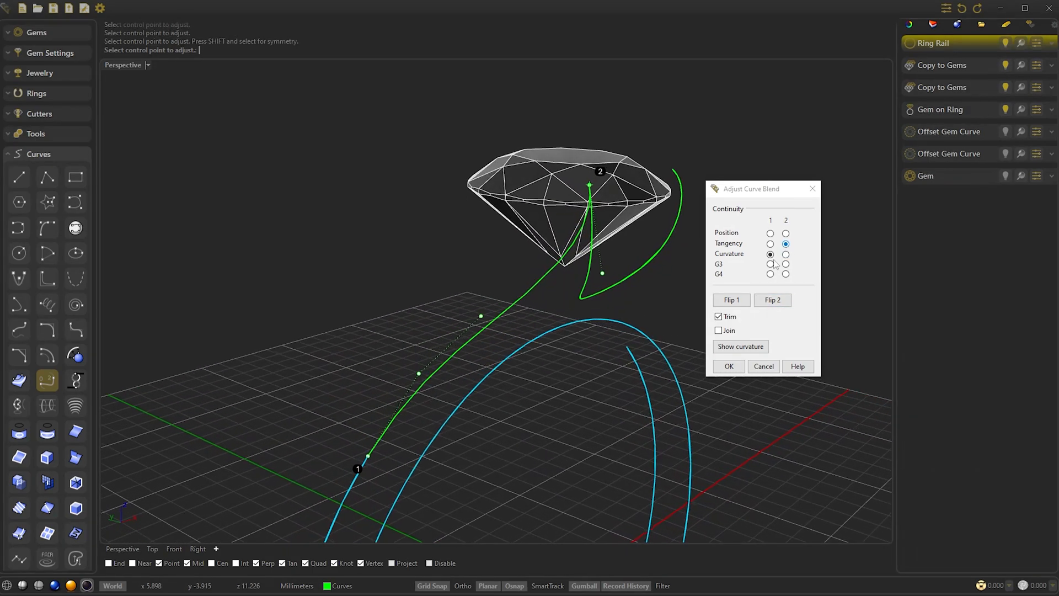
pyautogui.click(770, 253)
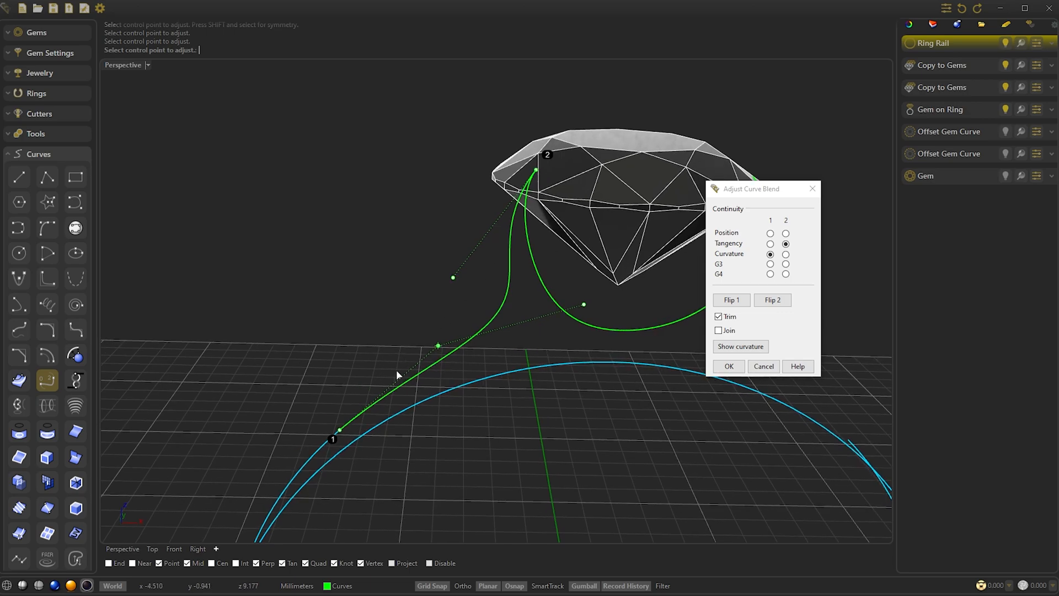
pyautogui.click(173, 548)
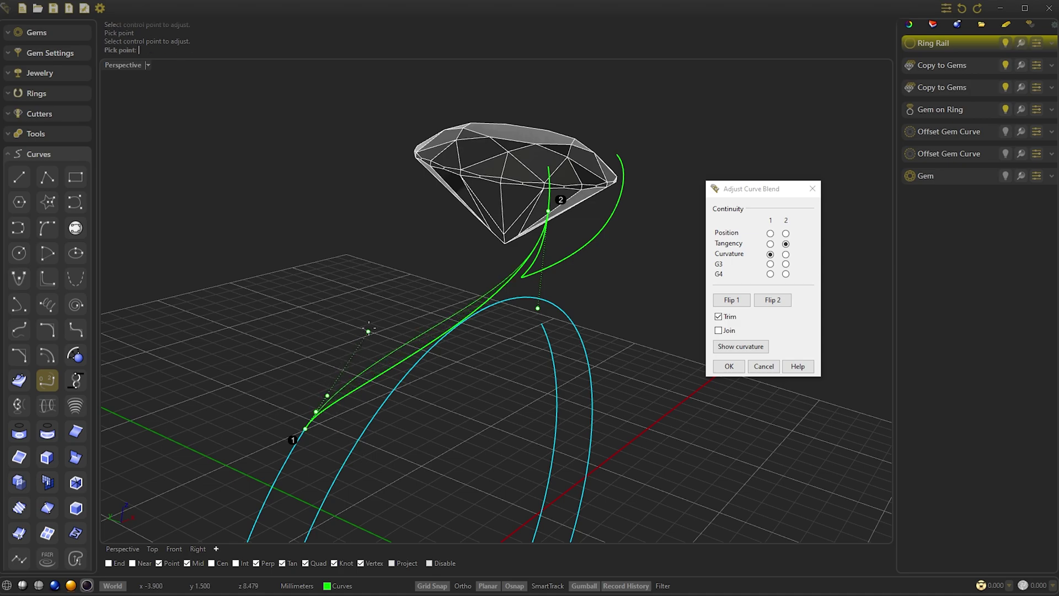
pyautogui.moveTo(371, 329)
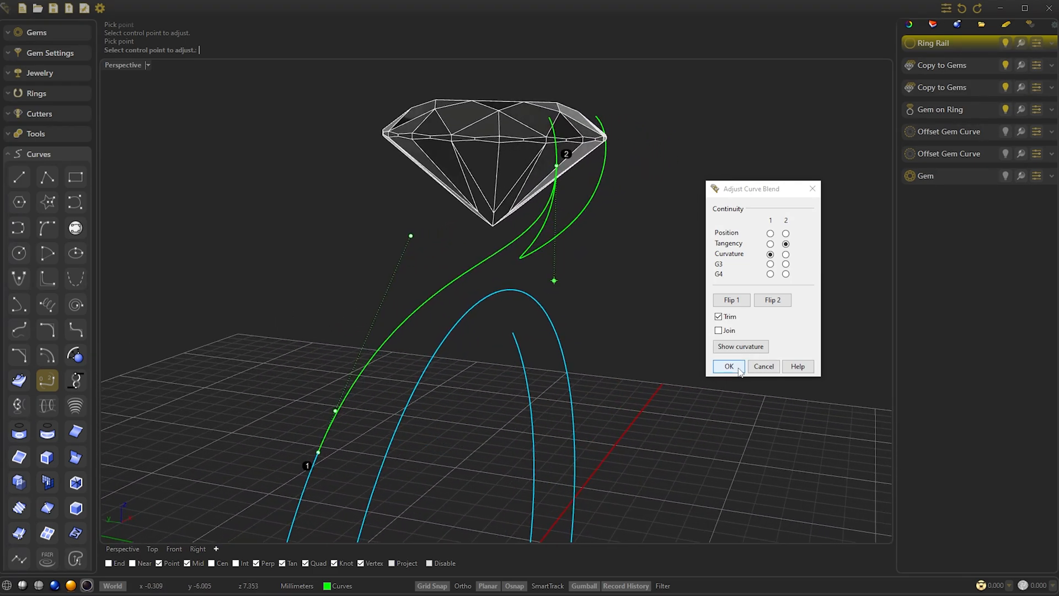
pyautogui.click(729, 366)
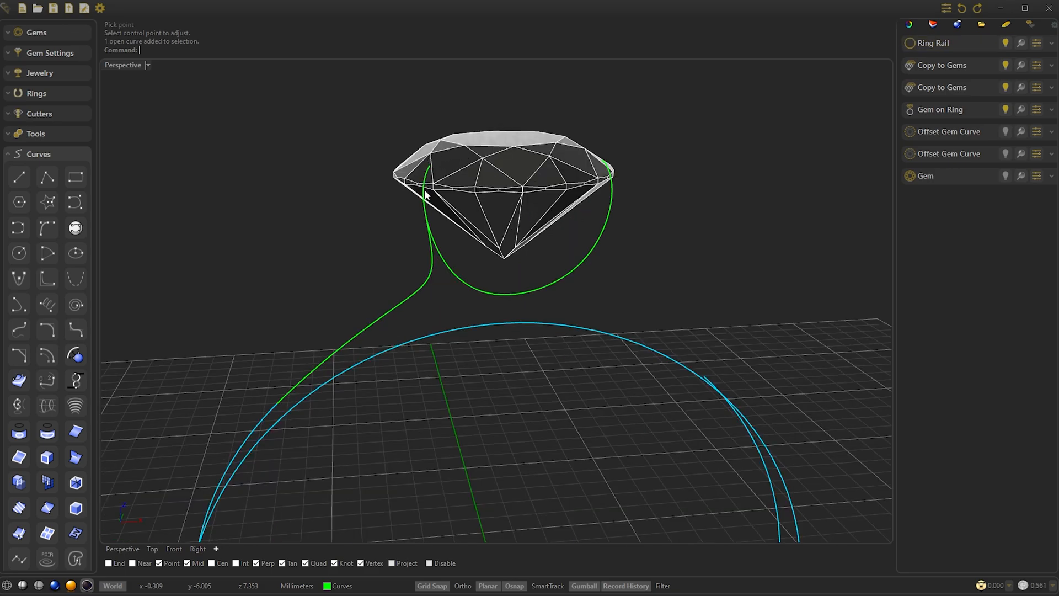
pyautogui.moveTo(287, 383)
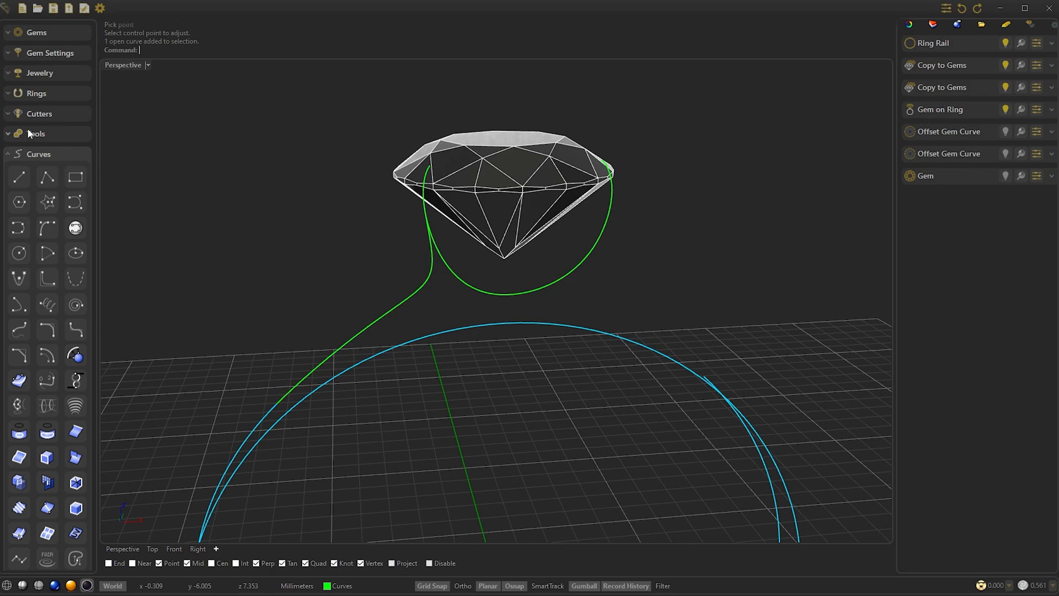
# Step: Place a mirrored round profile at both girdle ends of the gem's loop curve
pyautogui.click(35, 133)
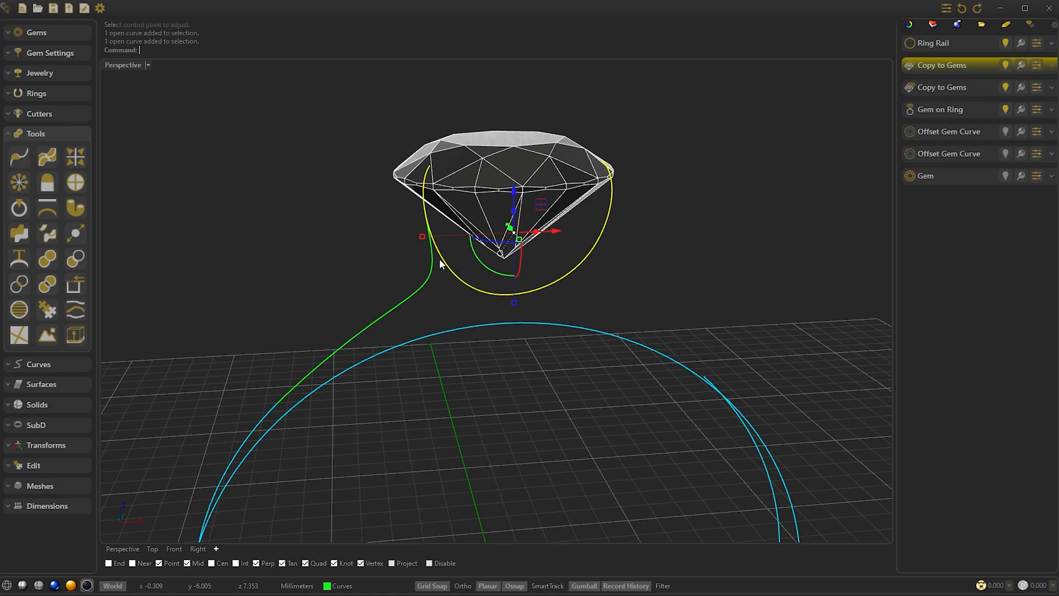
pyautogui.moveTo(19, 157)
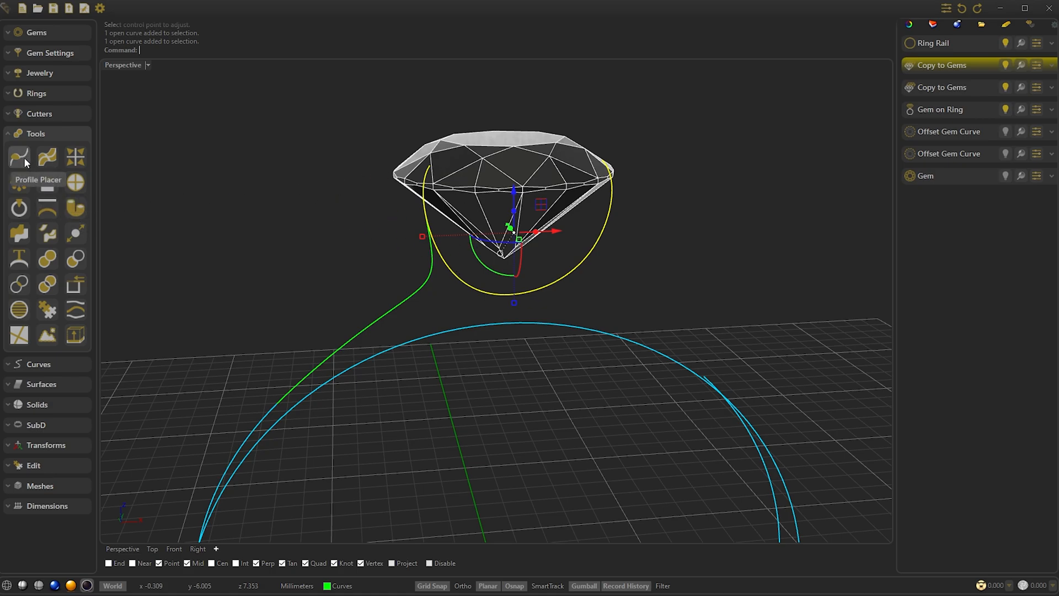
pyautogui.click(19, 158)
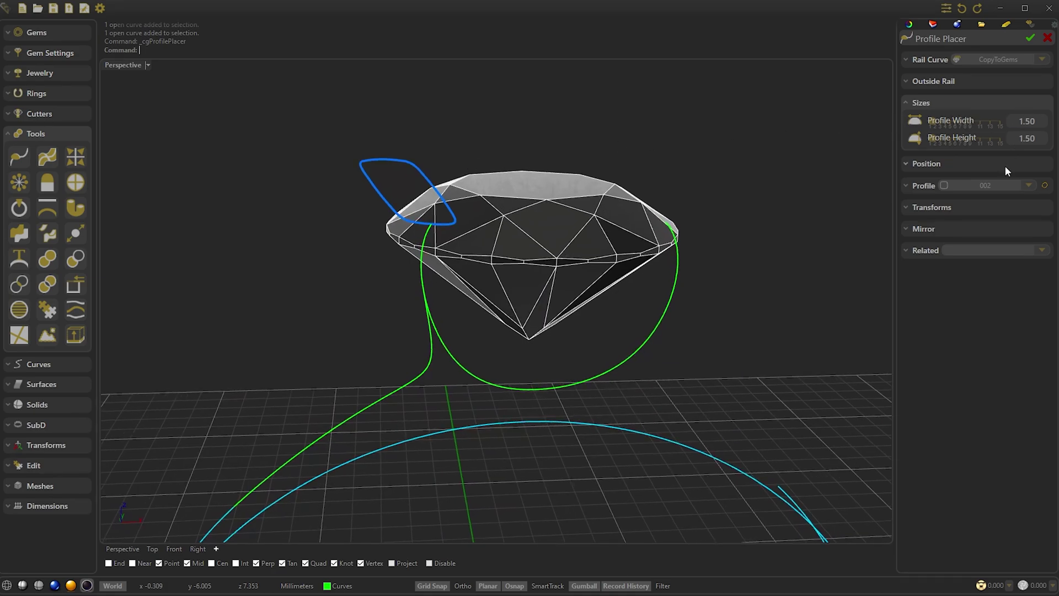
pyautogui.click(1027, 186)
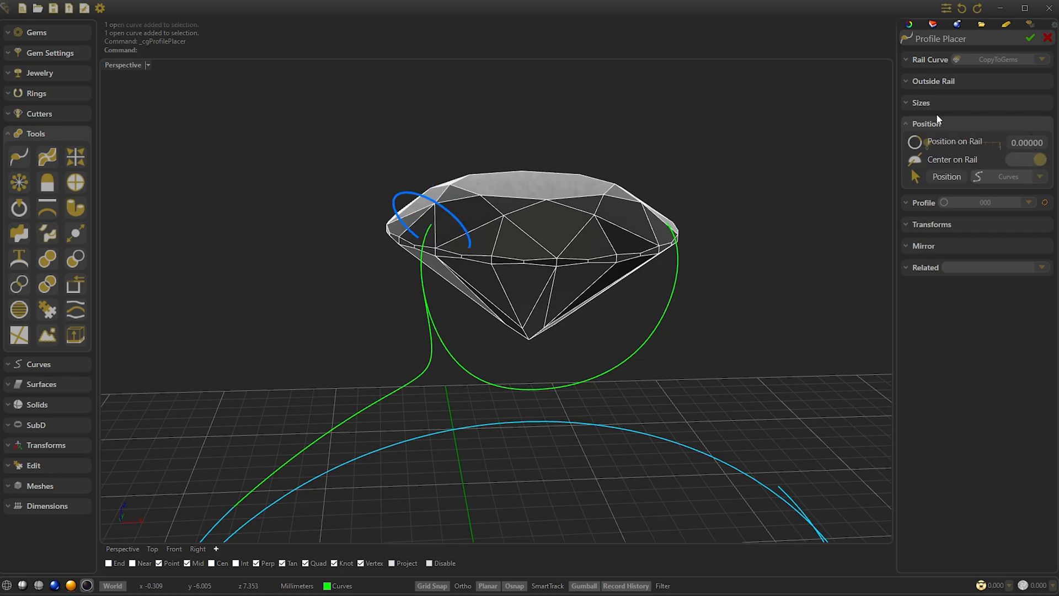
pyautogui.click(921, 102)
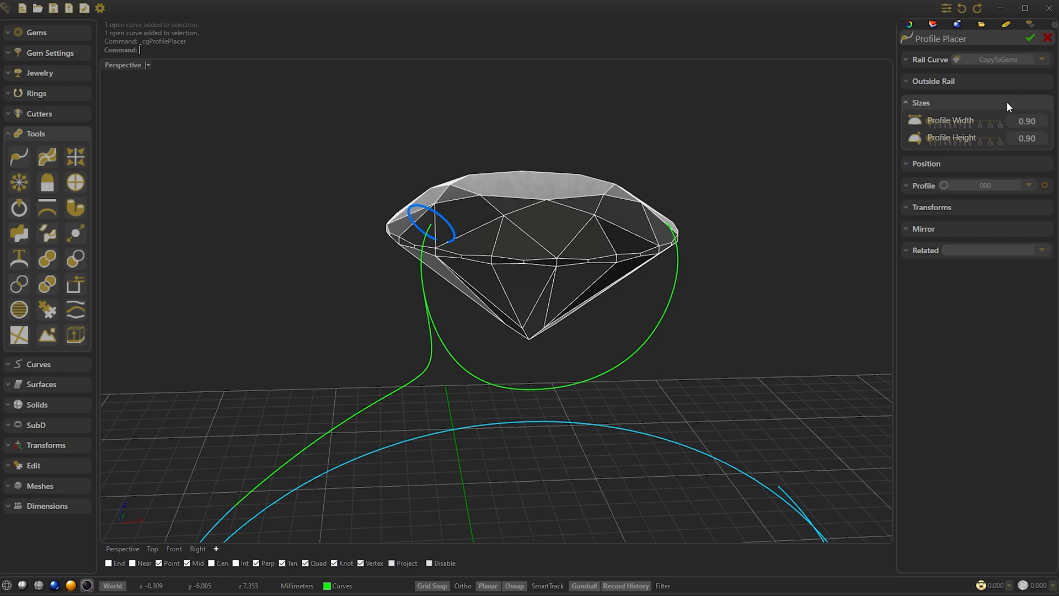
pyautogui.click(920, 103)
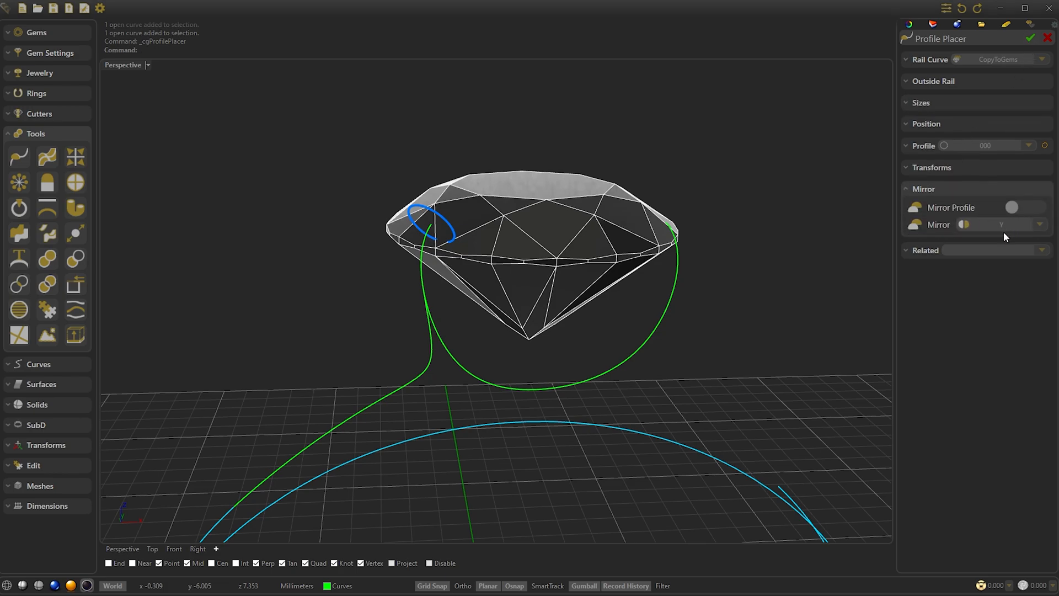
pyautogui.click(1029, 207)
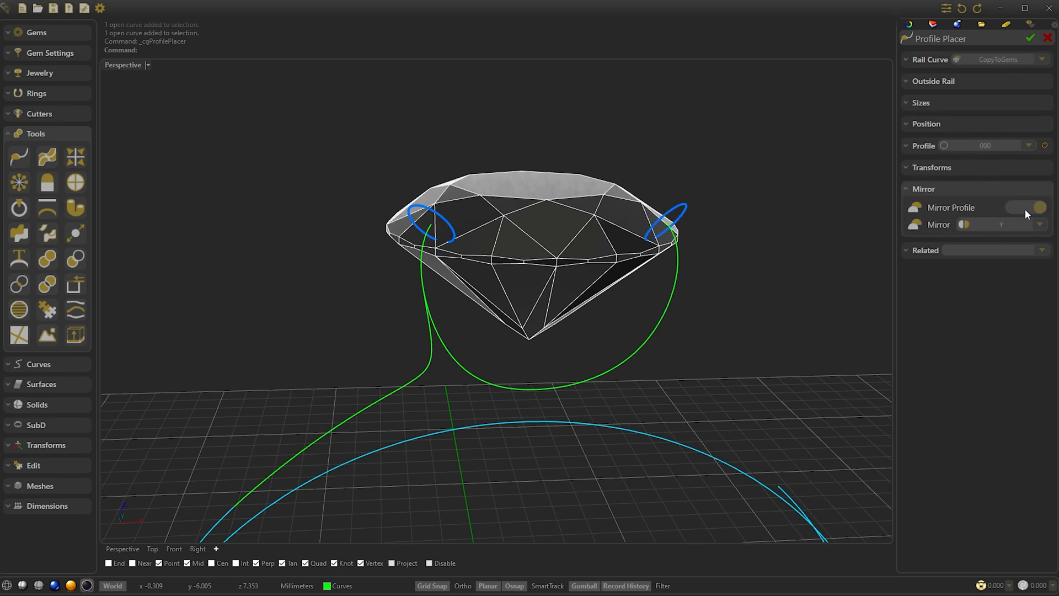
pyautogui.click(1029, 38)
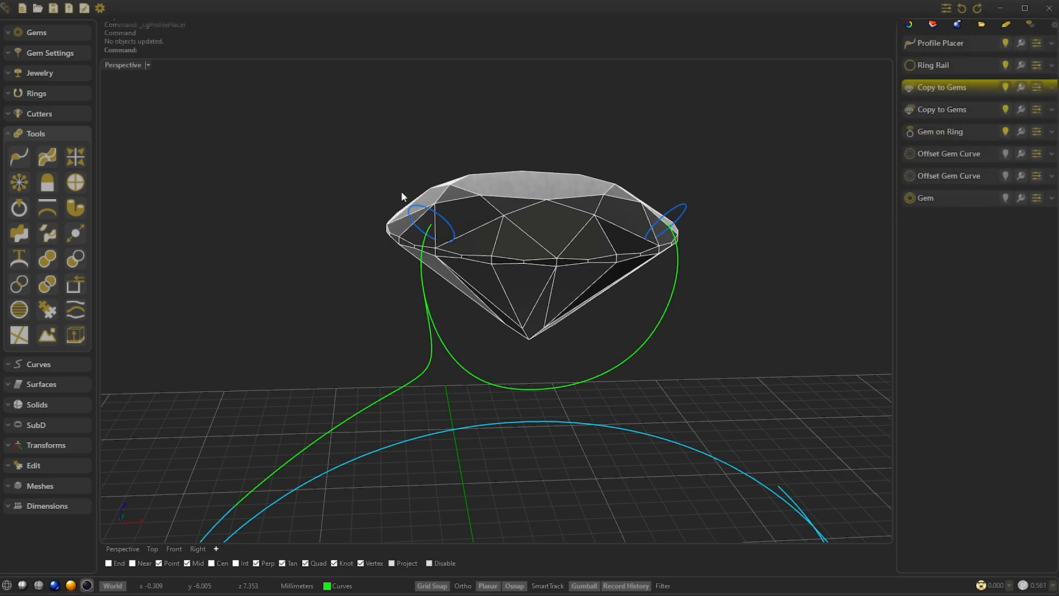
pyautogui.moveTo(679, 131)
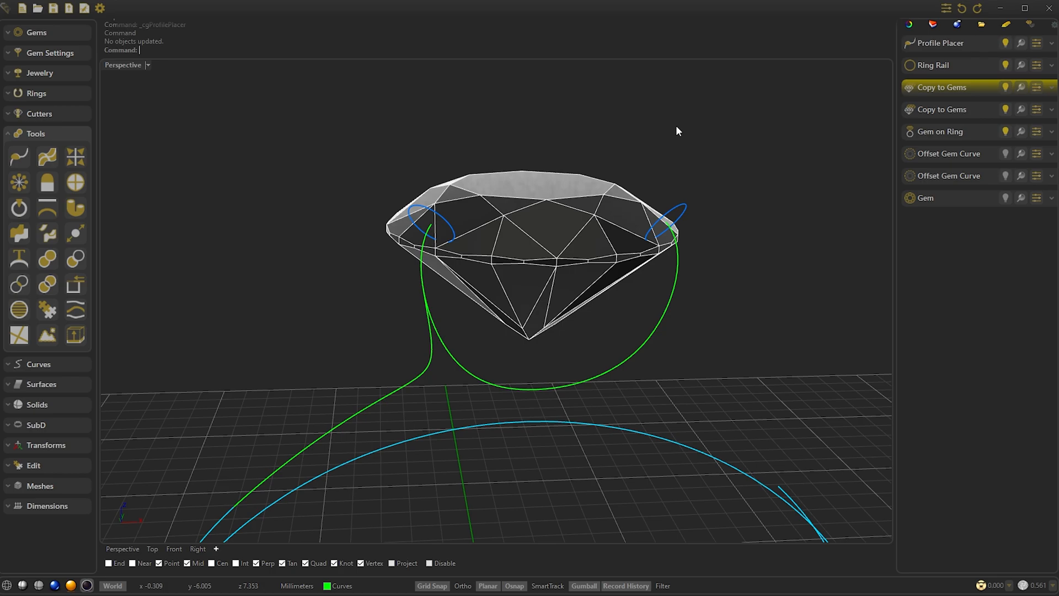
# Step: Add a 1.30 round profile, rotated 90°, partway down the CopyToGems curve
pyautogui.click(939, 43)
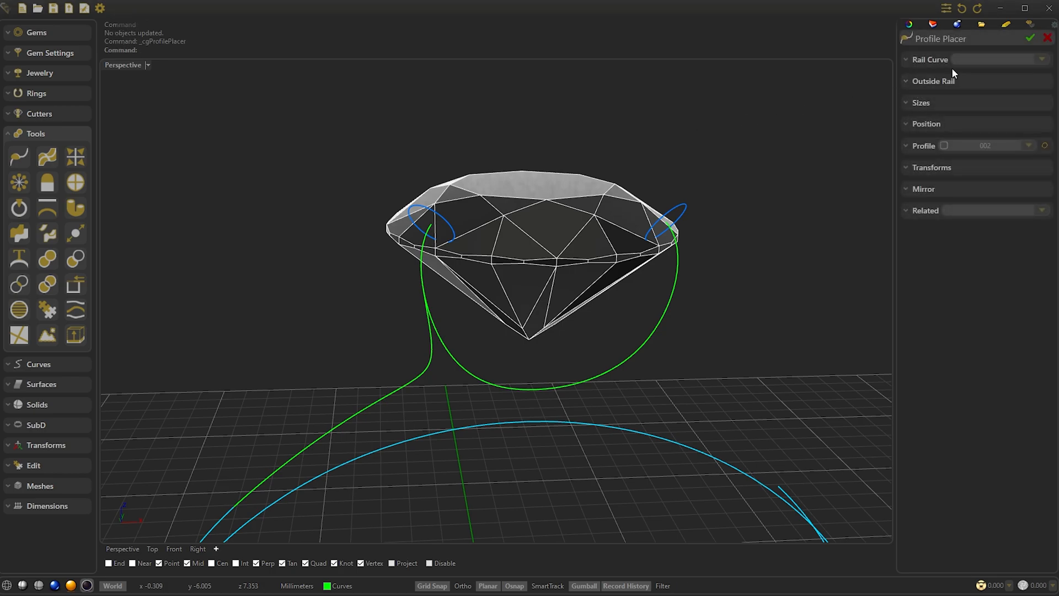
pyautogui.click(930, 60)
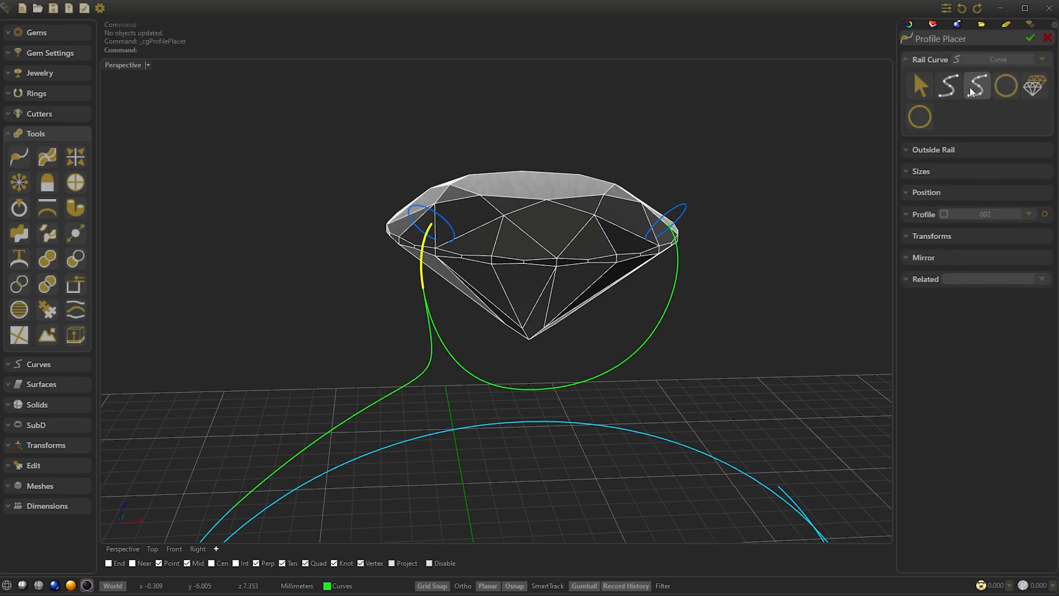
pyautogui.click(1033, 86)
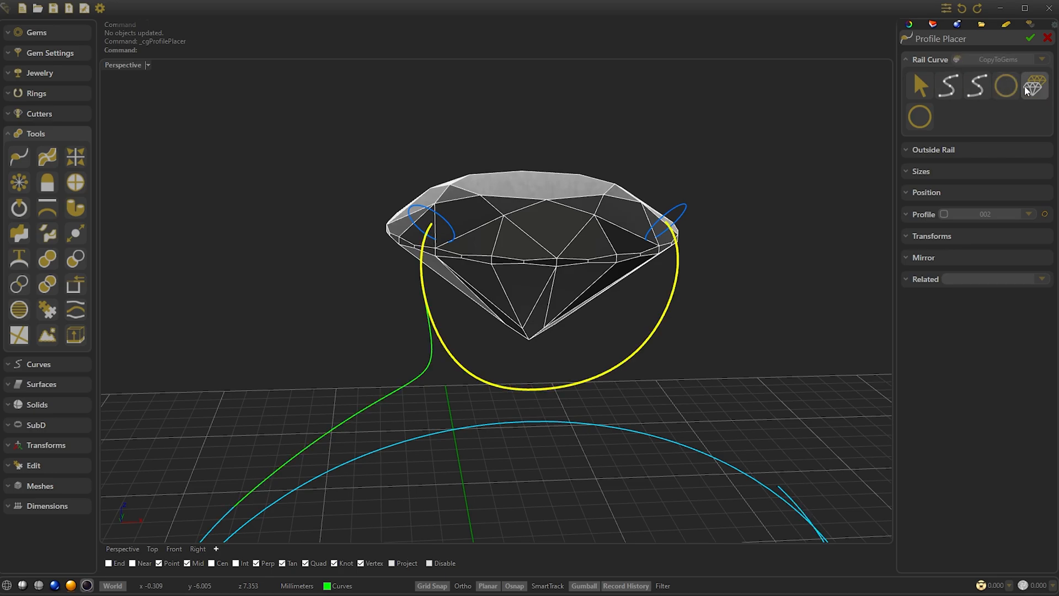
pyautogui.click(1034, 87)
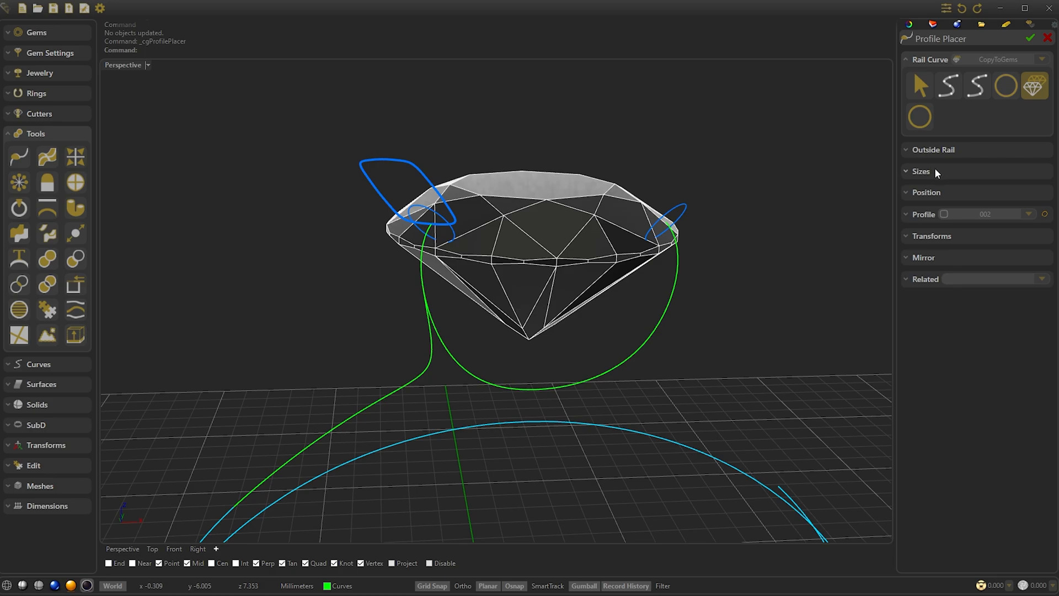
pyautogui.moveTo(959, 210)
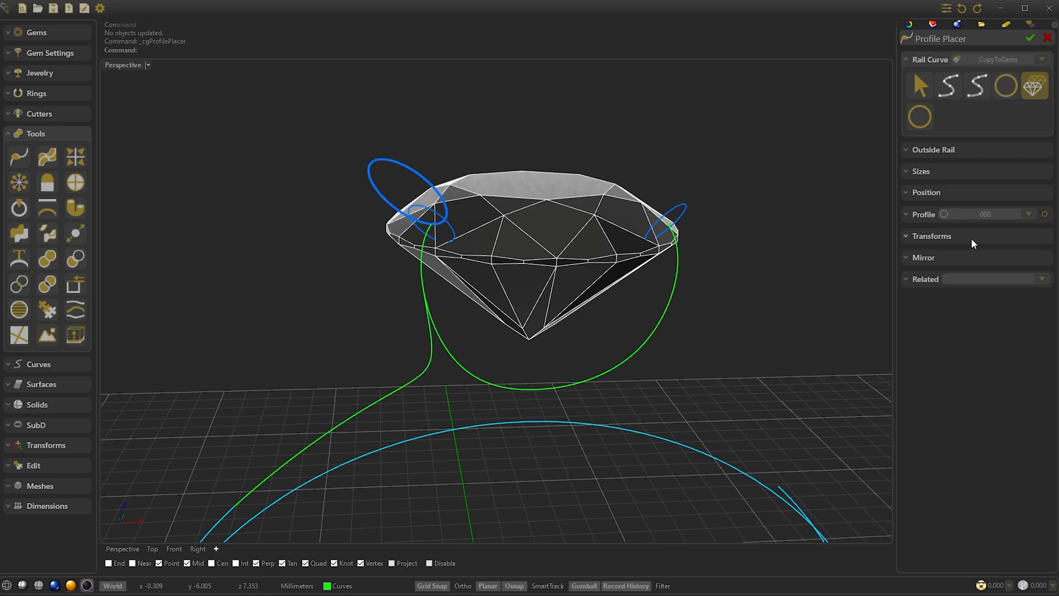
pyautogui.click(926, 192)
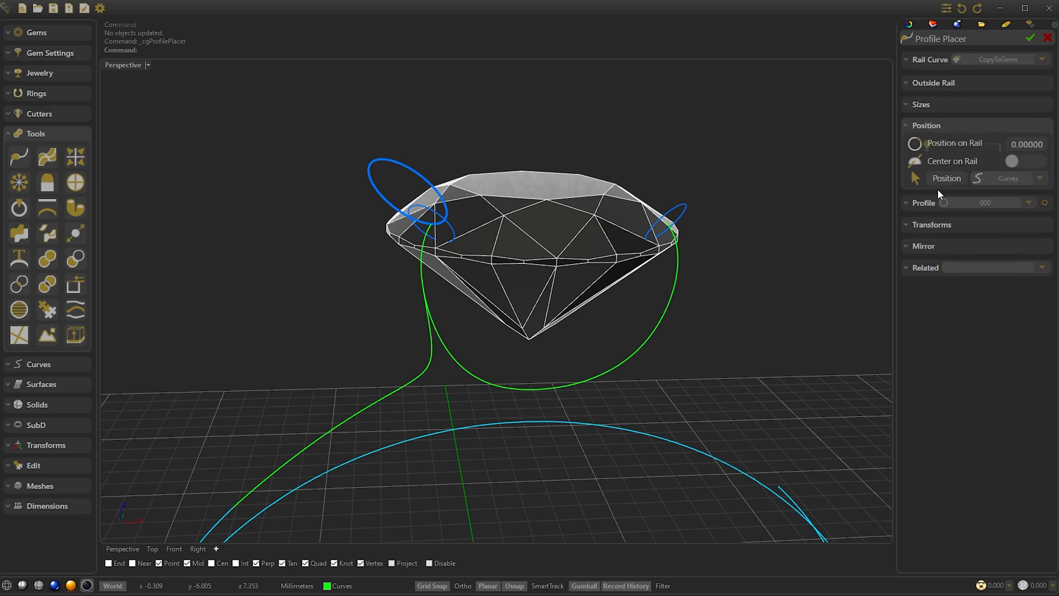
pyautogui.click(1024, 161)
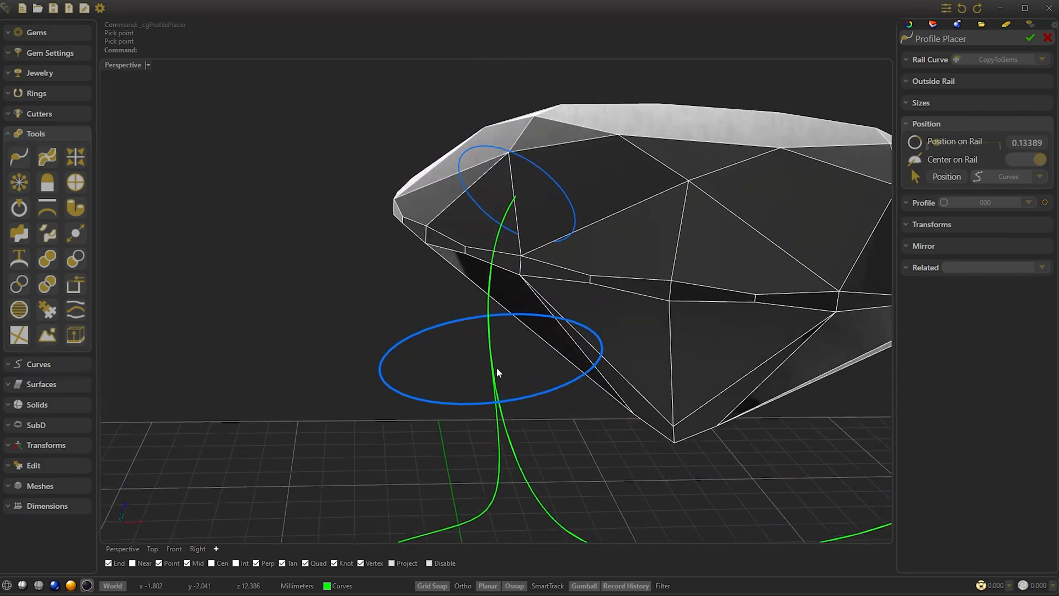
pyautogui.click(921, 102)
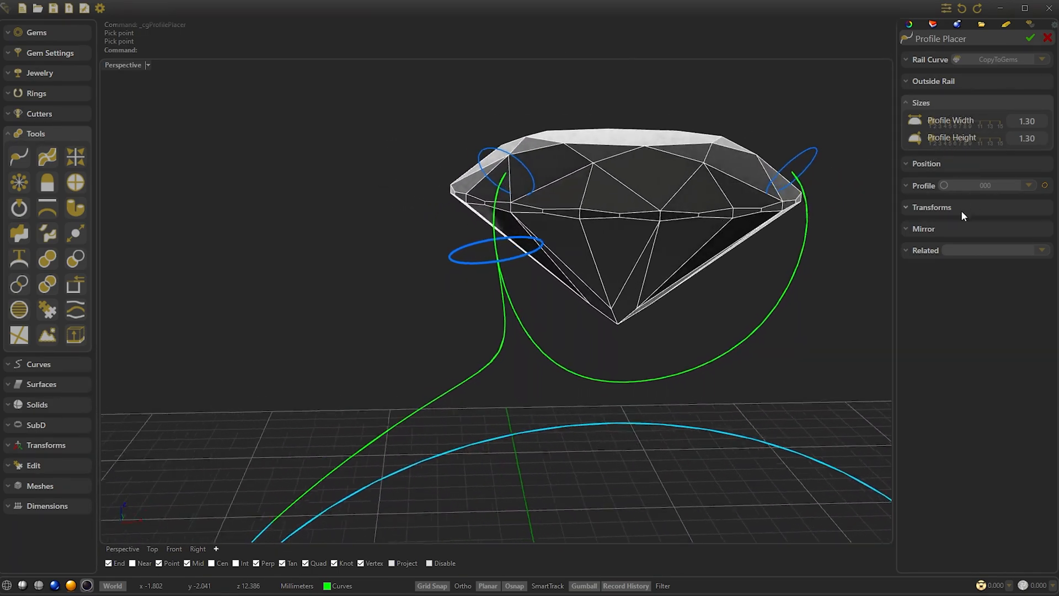
pyautogui.click(932, 207)
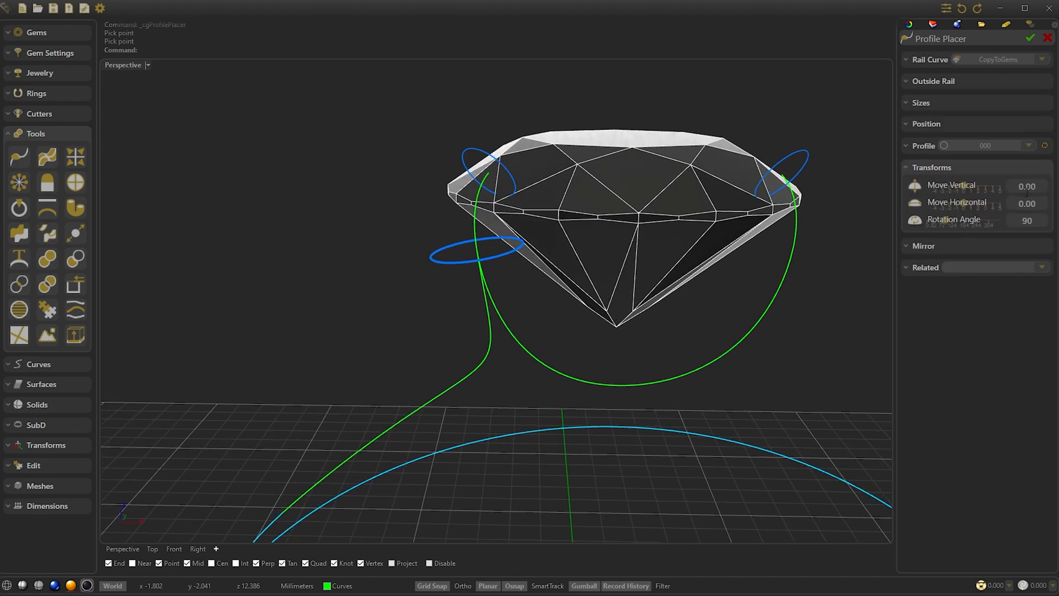
pyautogui.moveTo(940, 144)
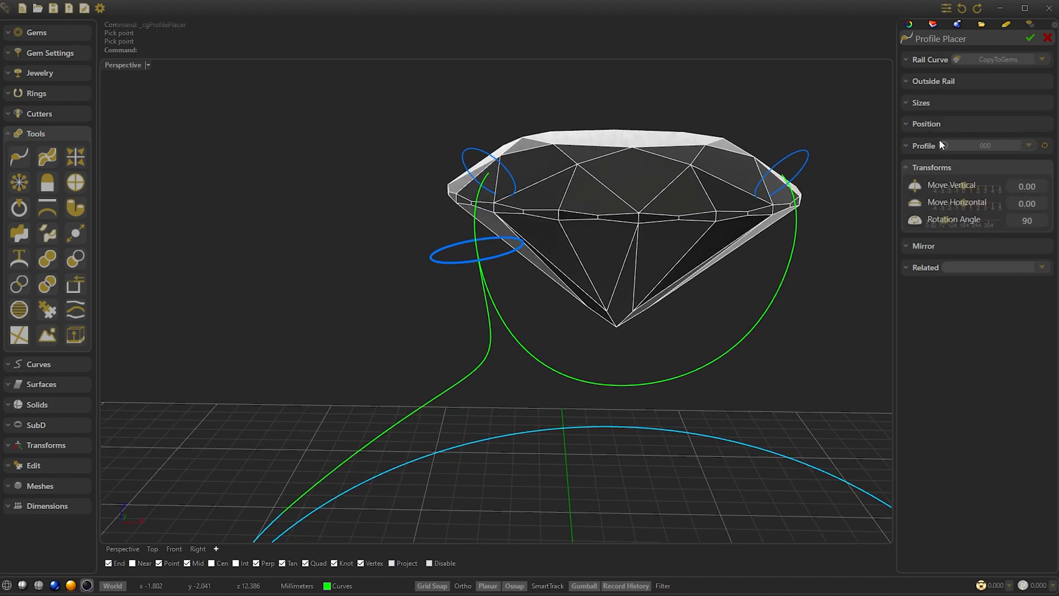
pyautogui.click(932, 166)
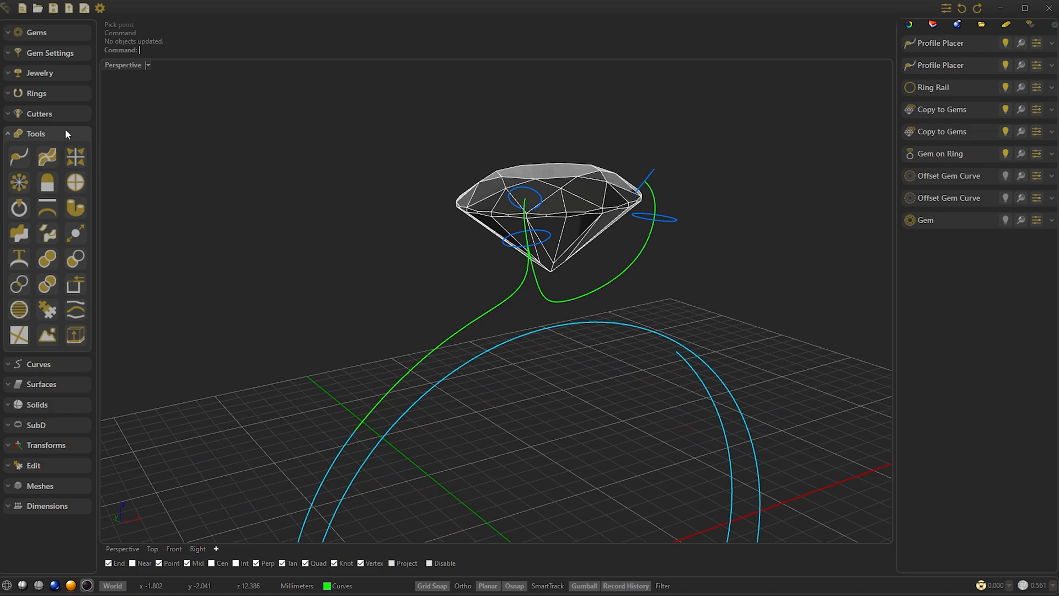
pyautogui.click(938, 42)
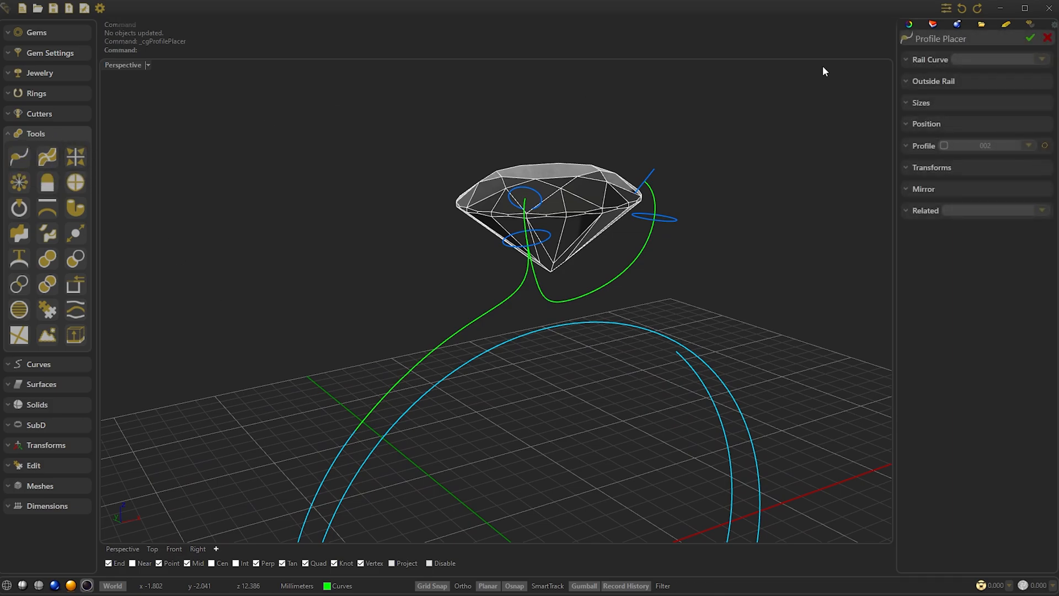
# Step: Place pointed profile 009, sized 2.20 × 2.00, at position 1.0 on the RingRail
pyautogui.click(930, 59)
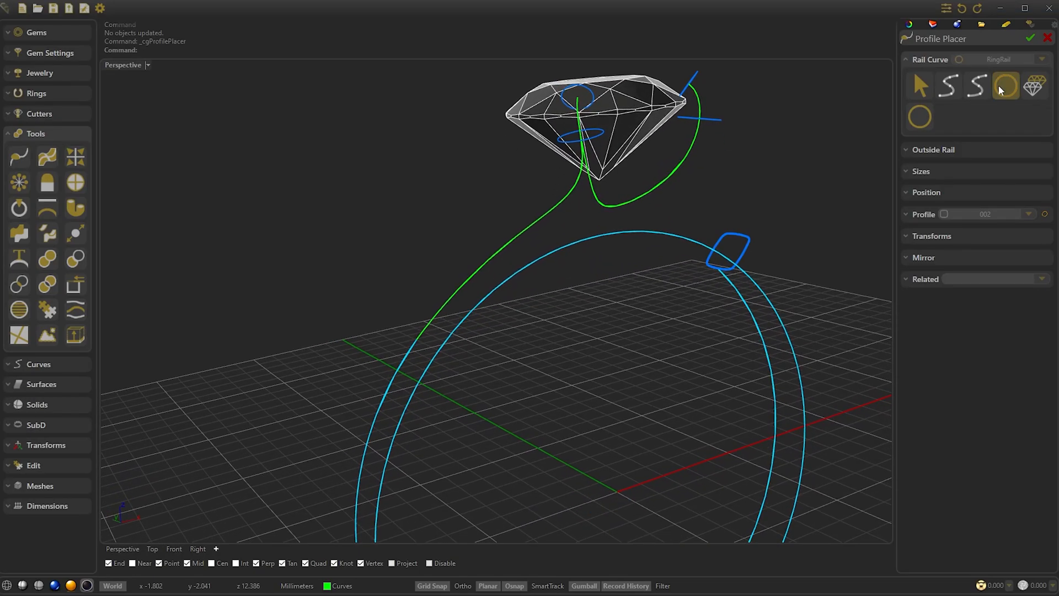
pyautogui.click(926, 192)
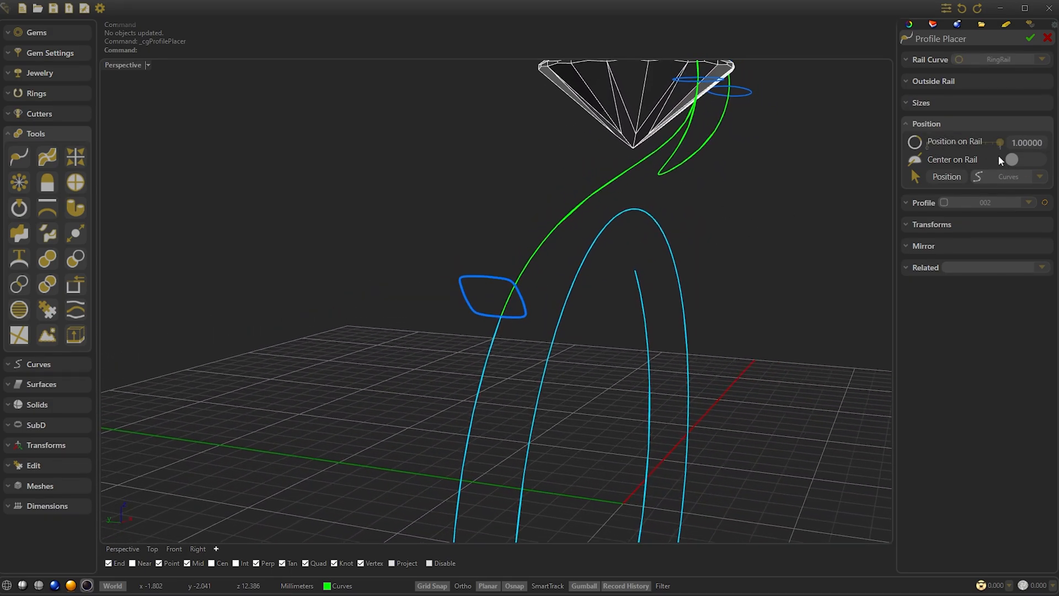
pyautogui.click(1026, 203)
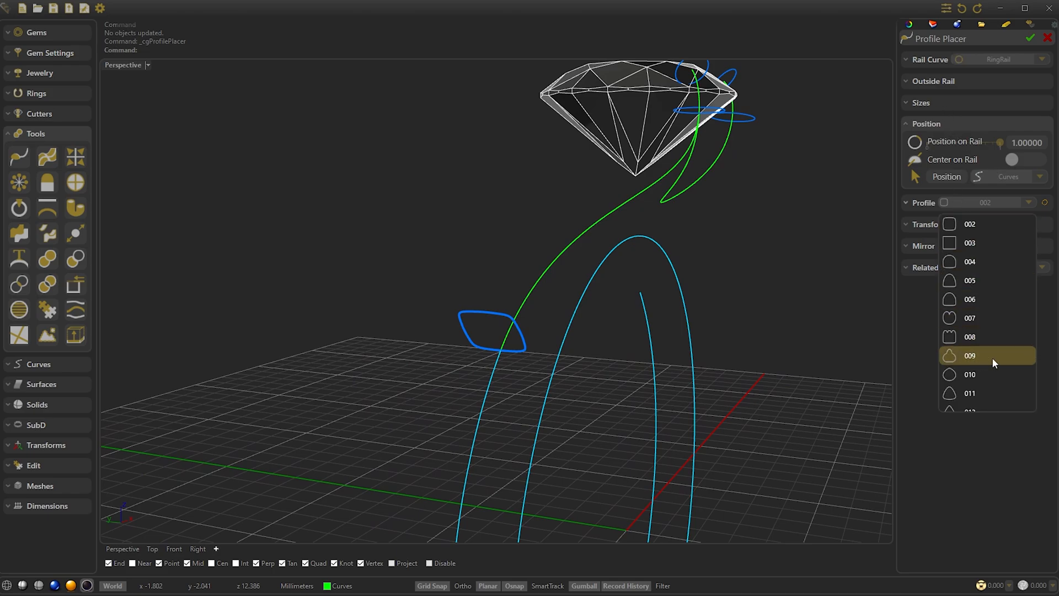
pyautogui.click(970, 354)
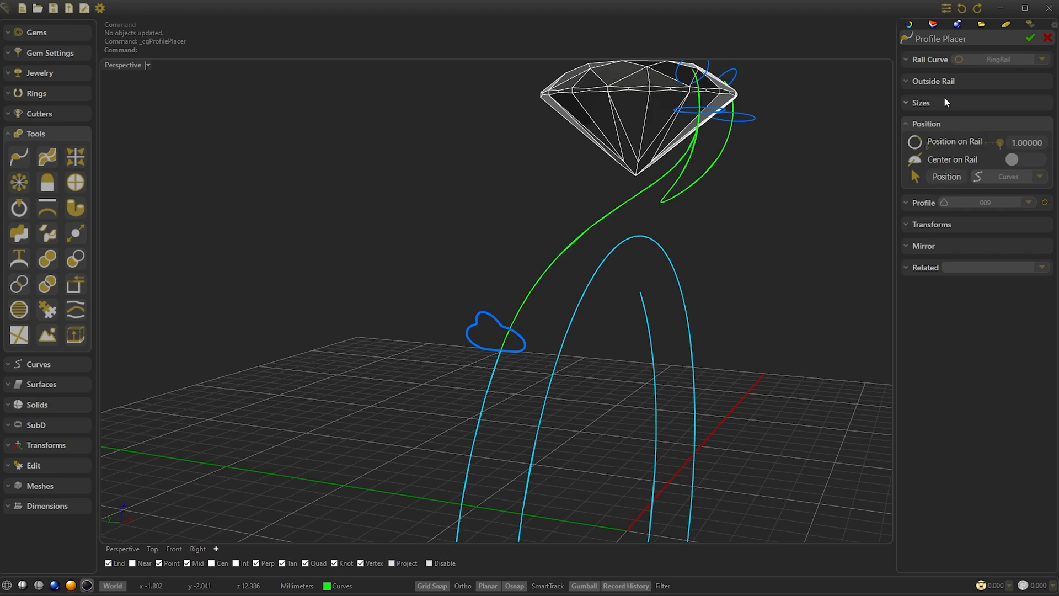
pyautogui.click(921, 102)
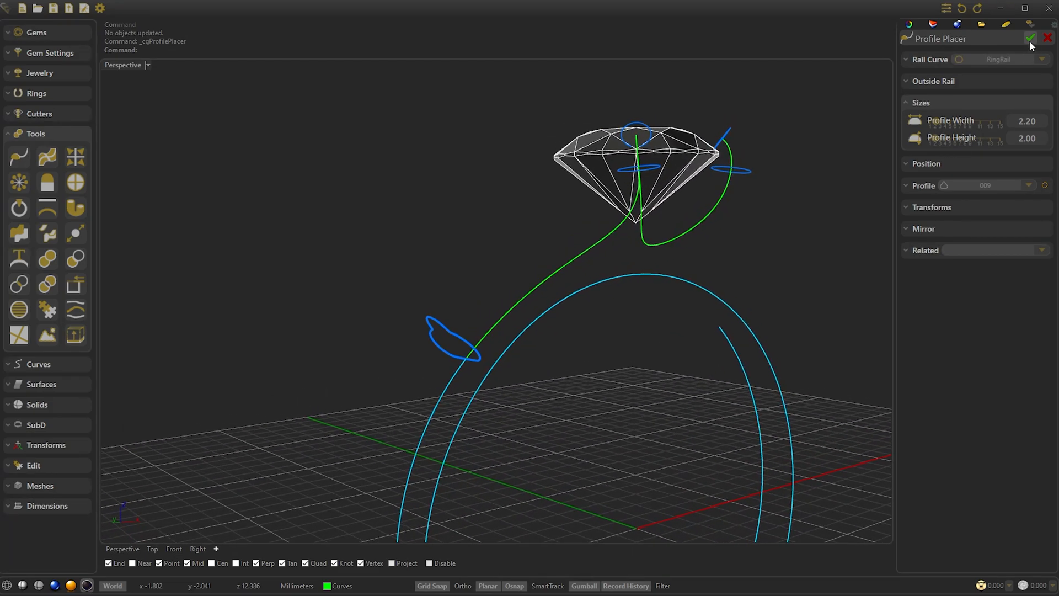
pyautogui.click(1032, 38)
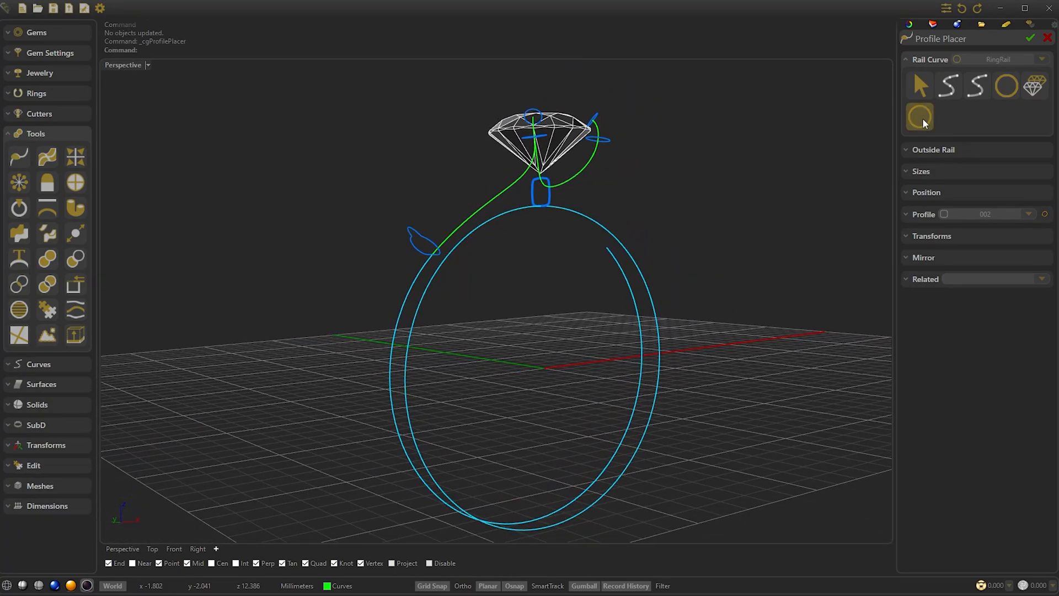
pyautogui.click(926, 192)
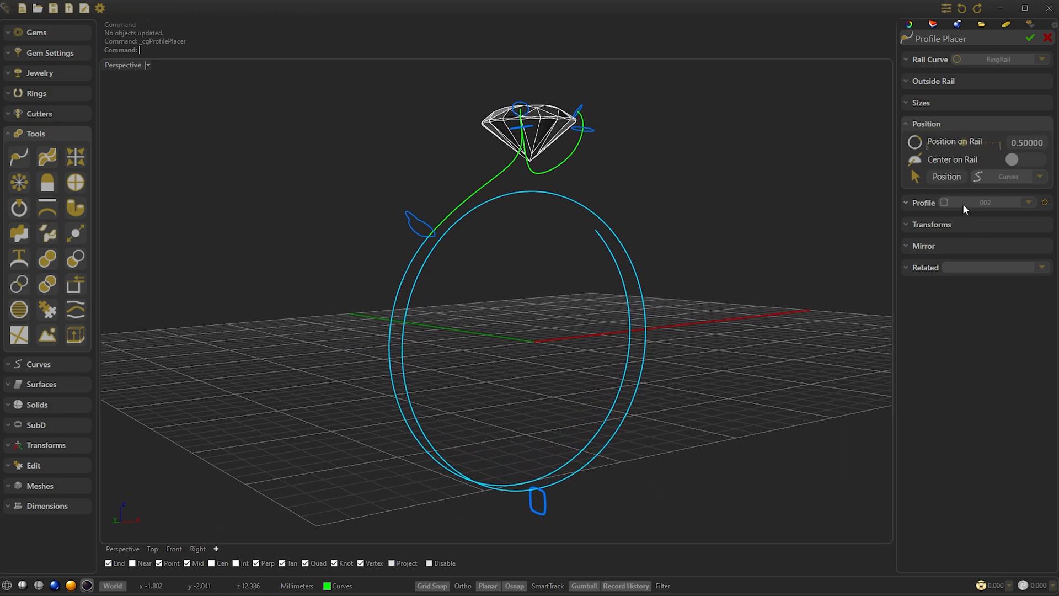
# Step: Place rounded profile 004, sized 2.20 × 2.20, at position 0.5 on the RingRail
pyautogui.click(1028, 202)
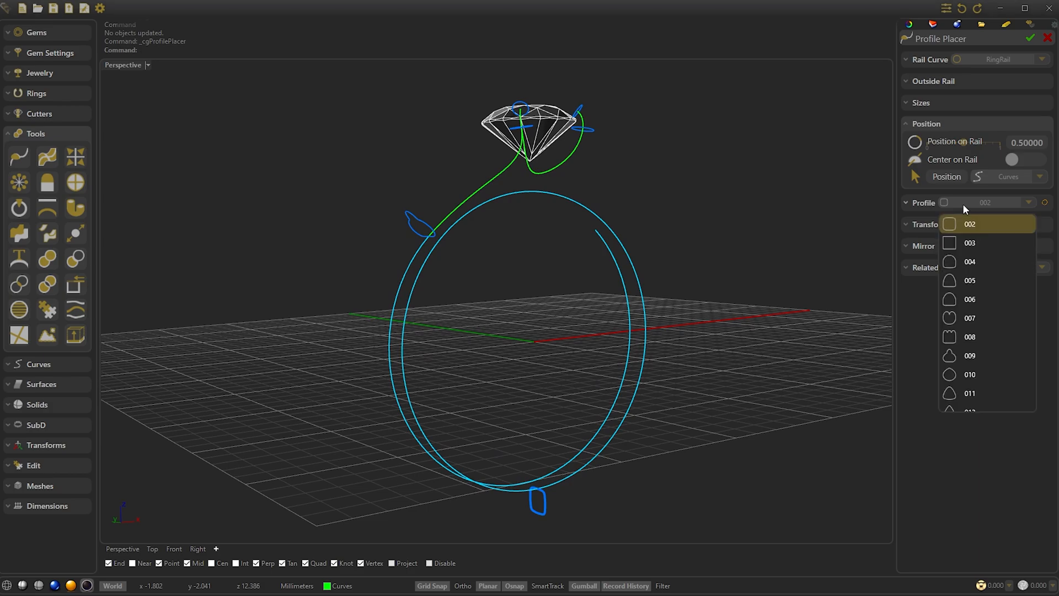
pyautogui.click(969, 261)
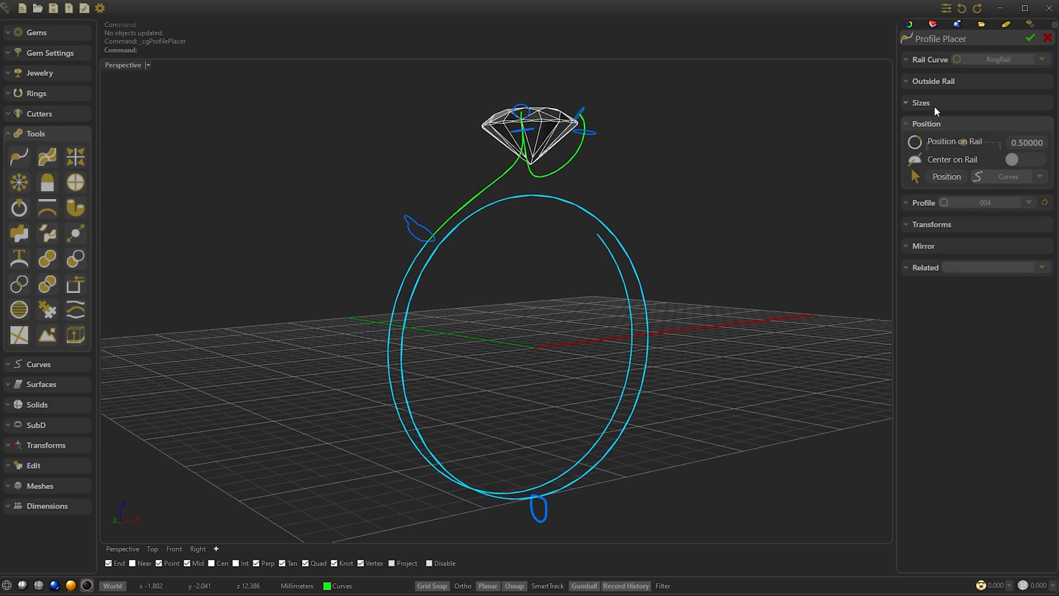
pyautogui.click(921, 102)
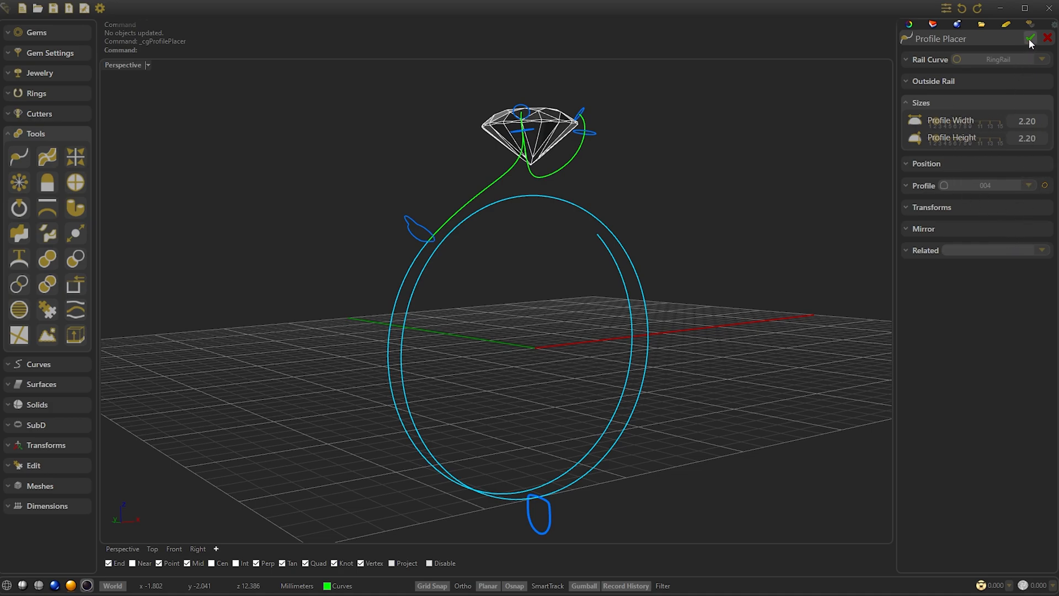
pyautogui.click(1032, 39)
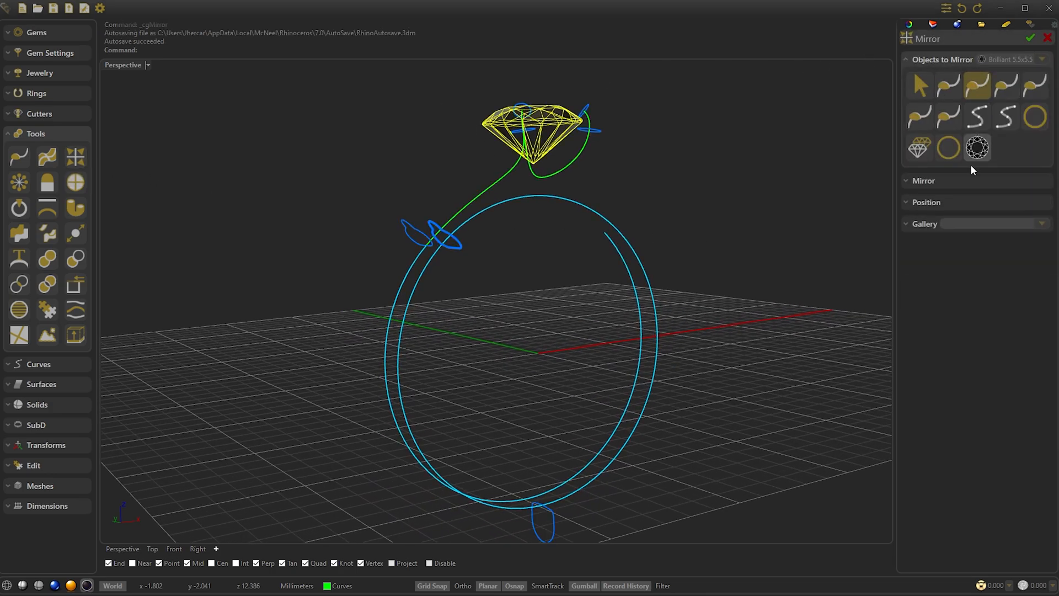
# Step: Mirror the pointed shank profile horizontally onto the ring's opposite side
pyautogui.click(923, 180)
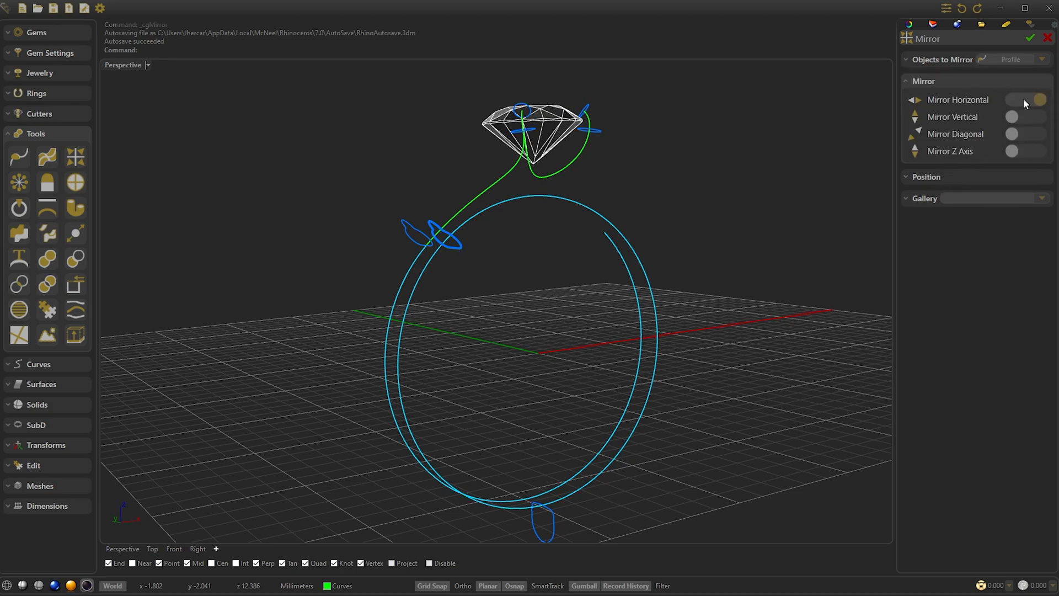
pyautogui.click(1026, 133)
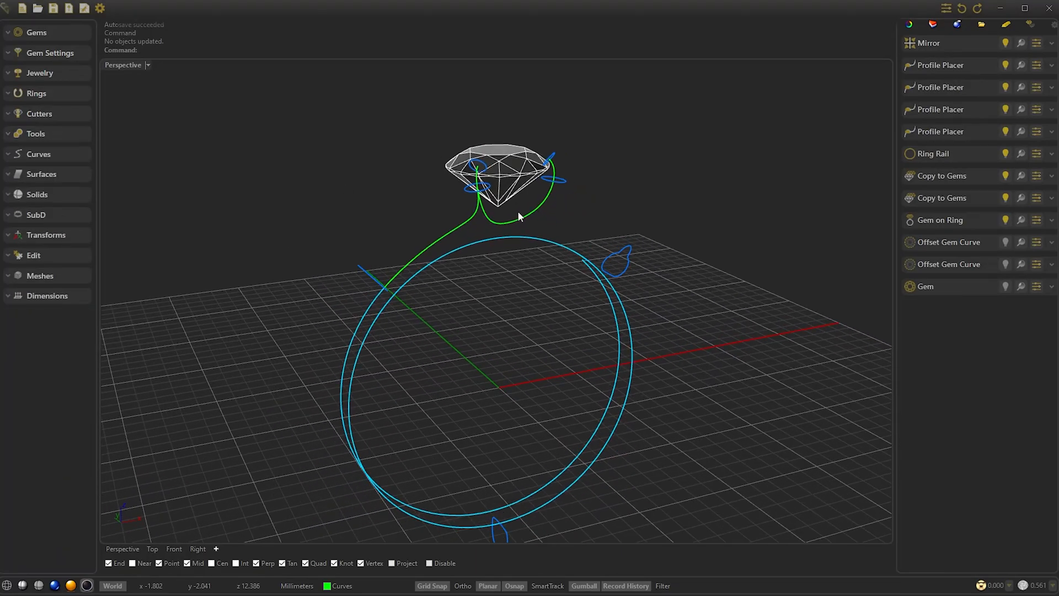
# Step: Auto Sweep the placed profiles along the CopyToGems curve with 0.15 caps
pyautogui.click(35, 132)
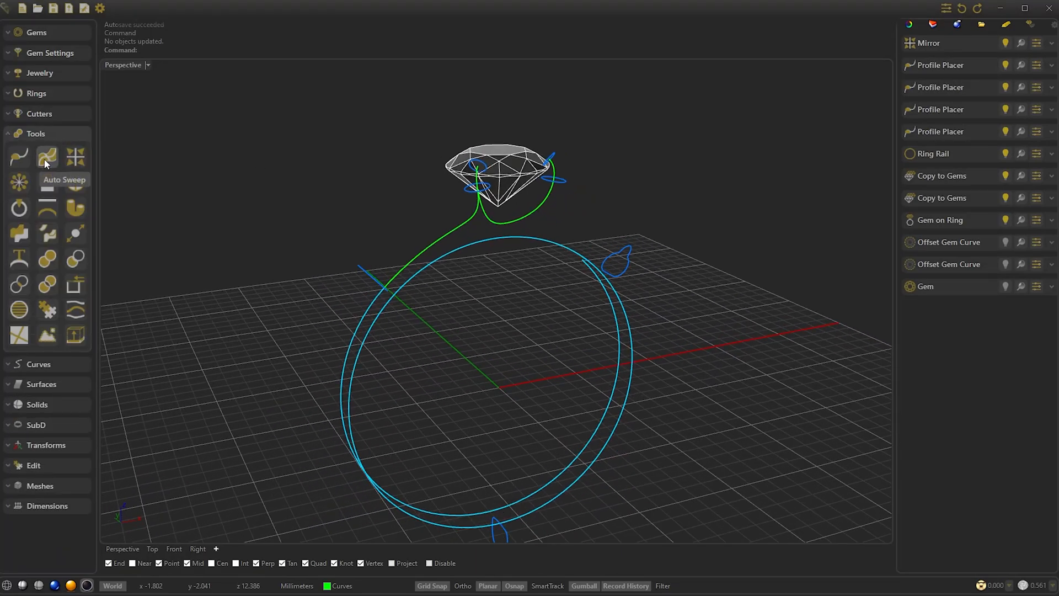
pyautogui.click(46, 157)
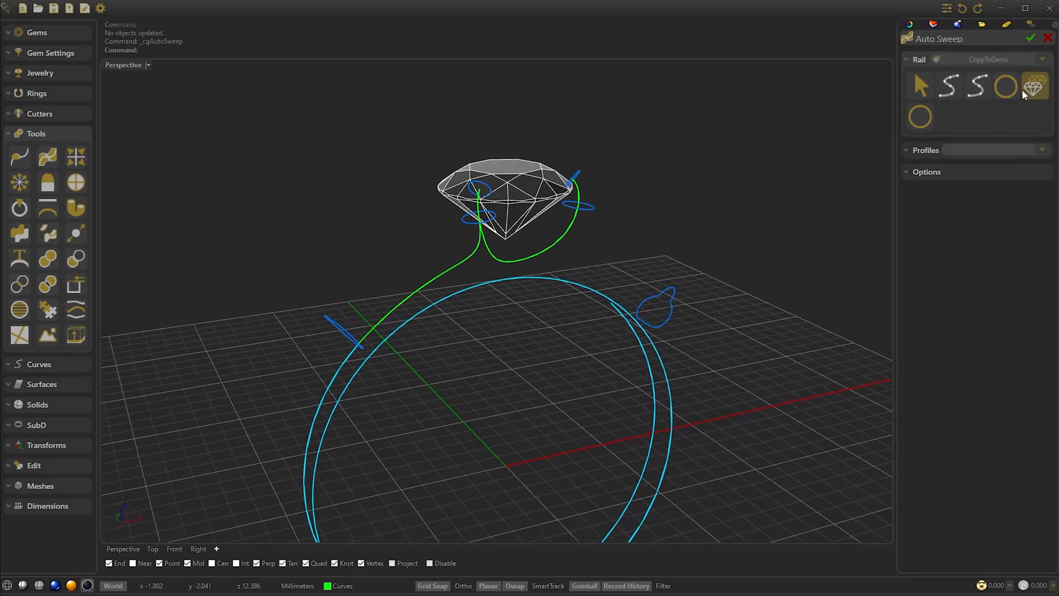
pyautogui.click(1034, 87)
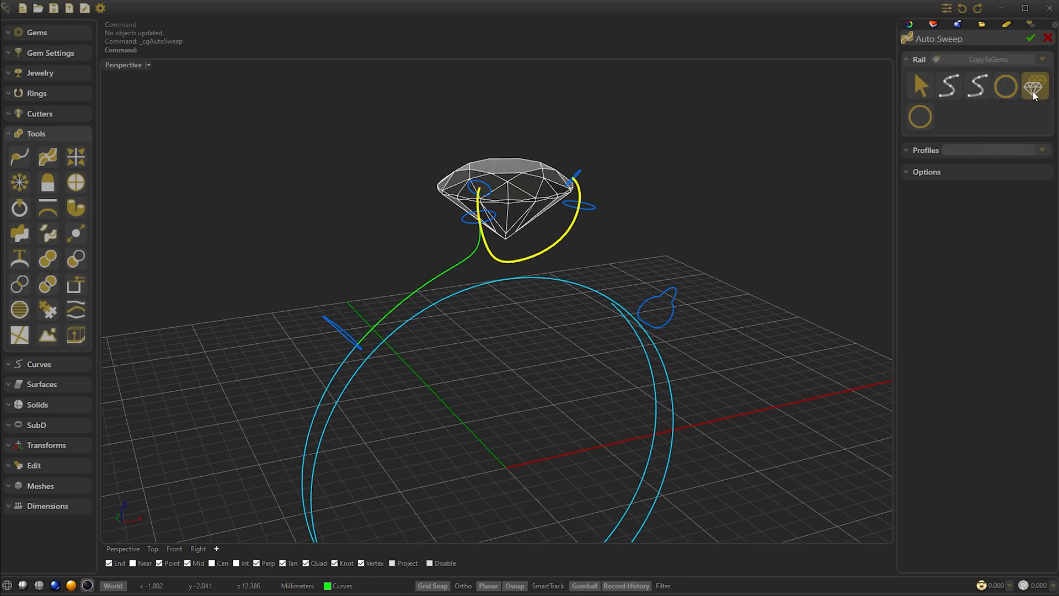
pyautogui.click(926, 150)
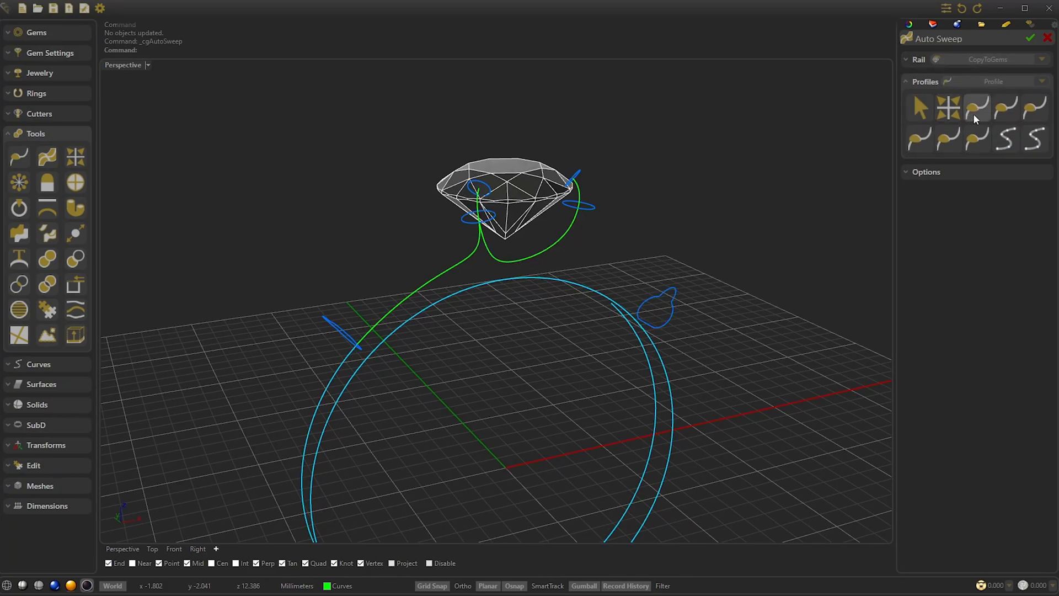
pyautogui.click(948, 139)
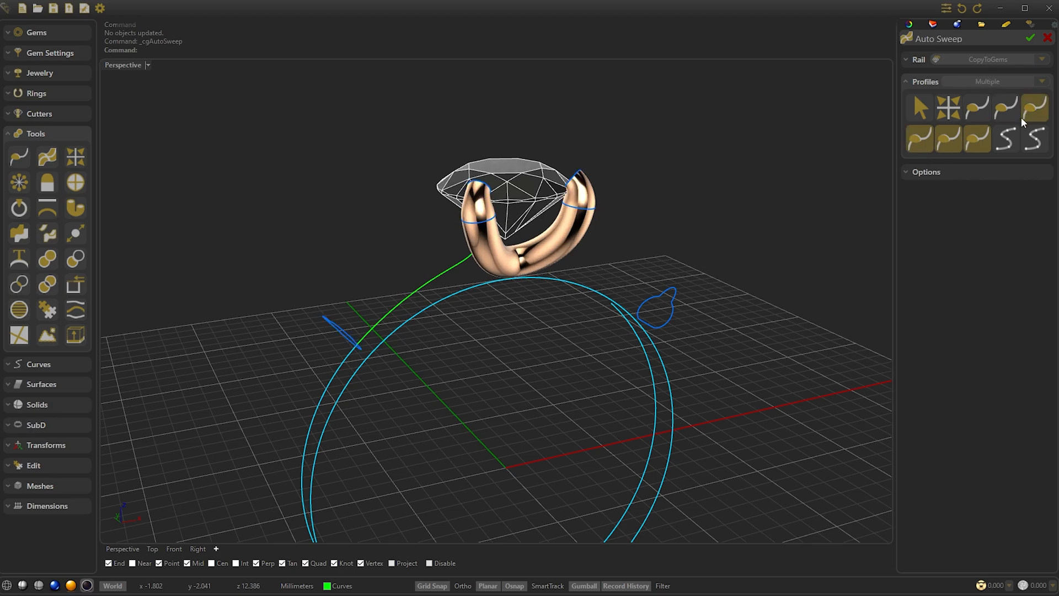
pyautogui.click(927, 171)
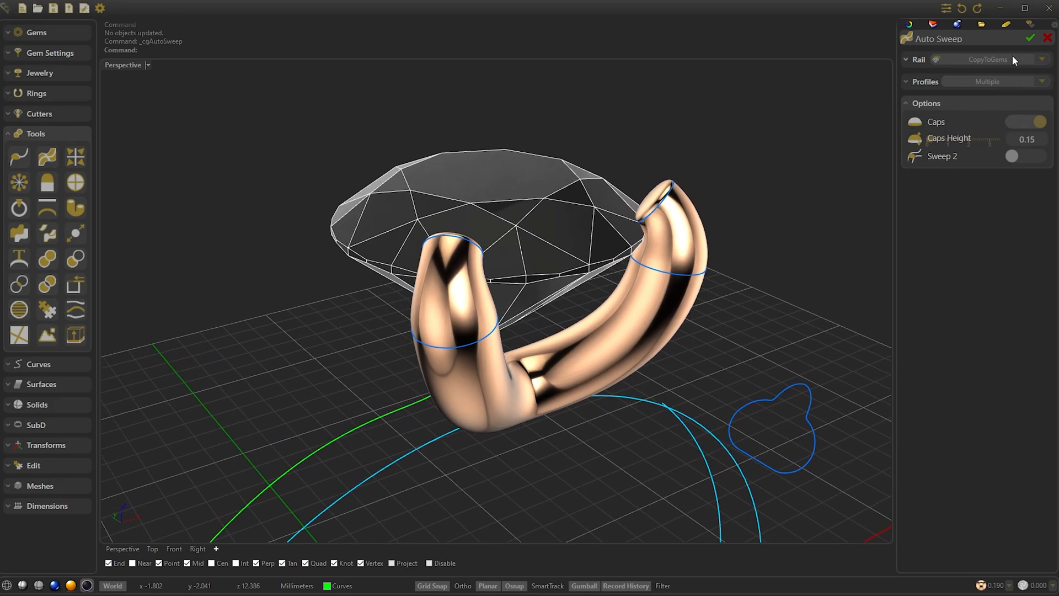
pyautogui.click(1017, 38)
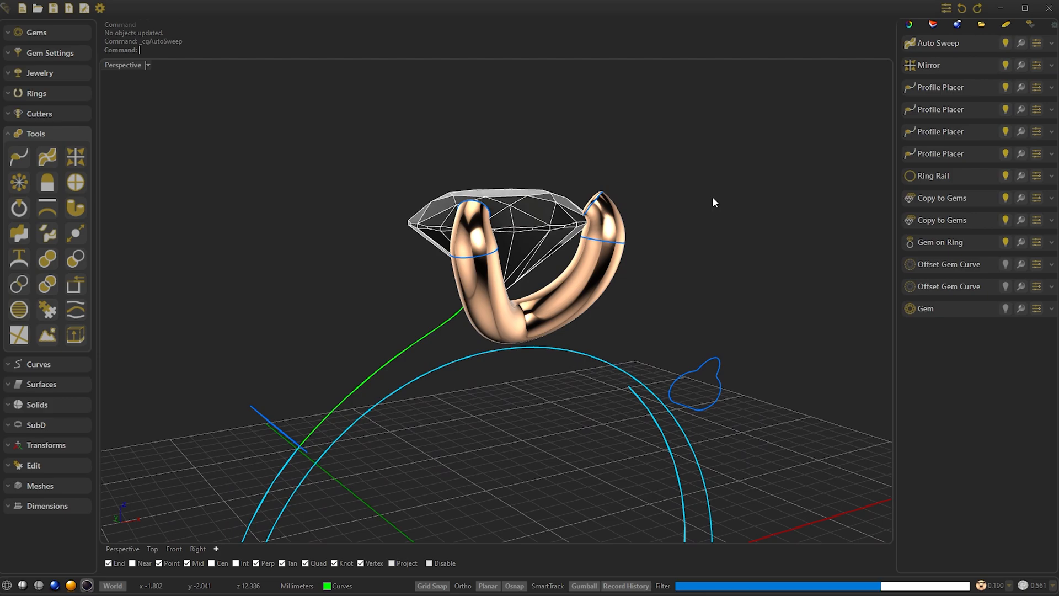
# Step: Auto Sweep the Profile Mirror profile along the green curve rail, then review its Position settings
pyautogui.click(939, 43)
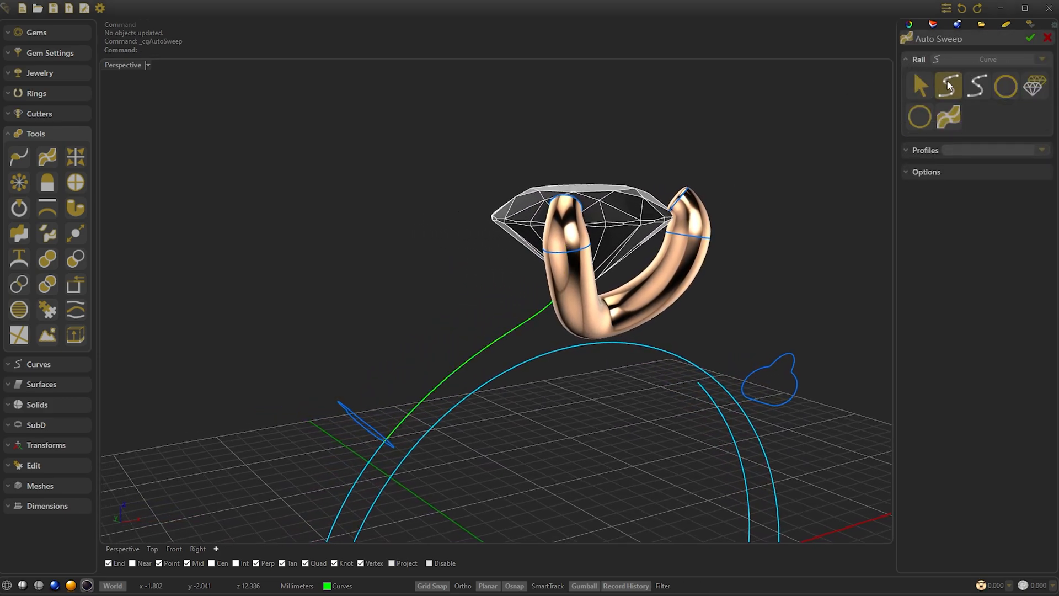
pyautogui.click(926, 150)
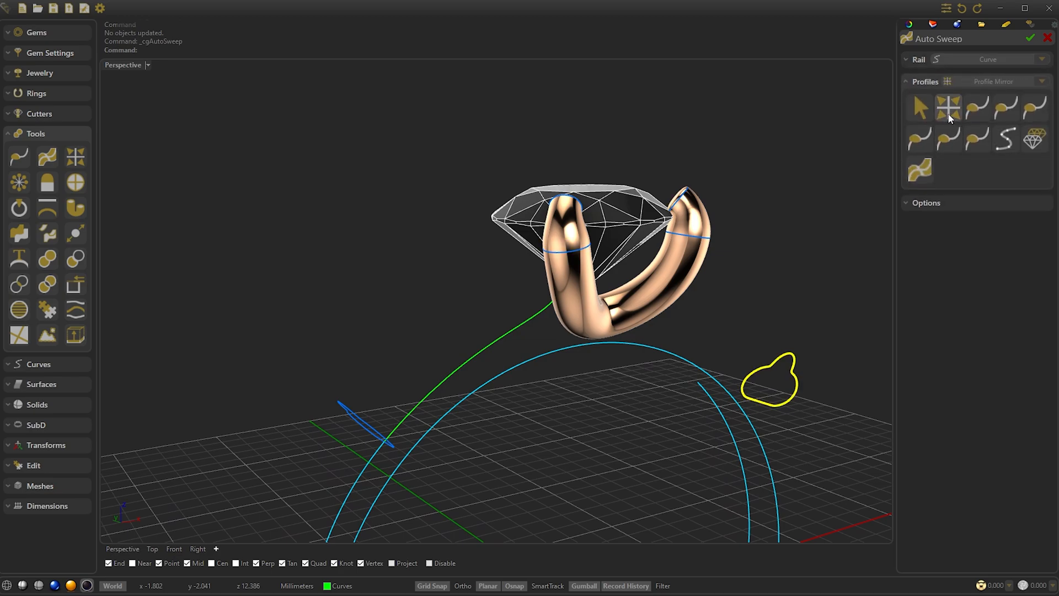
pyautogui.click(1005, 106)
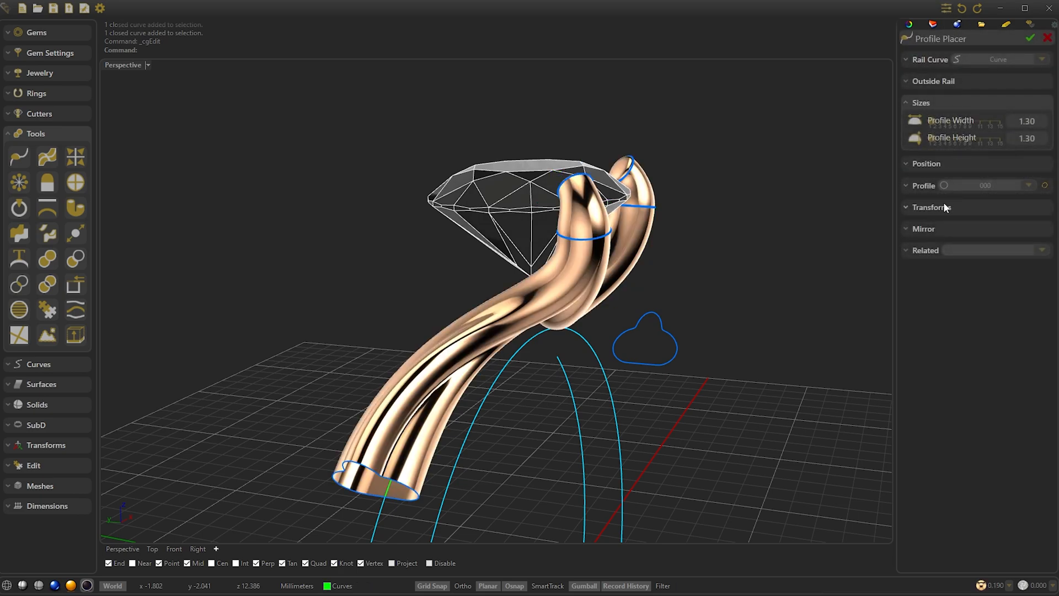
pyautogui.click(920, 102)
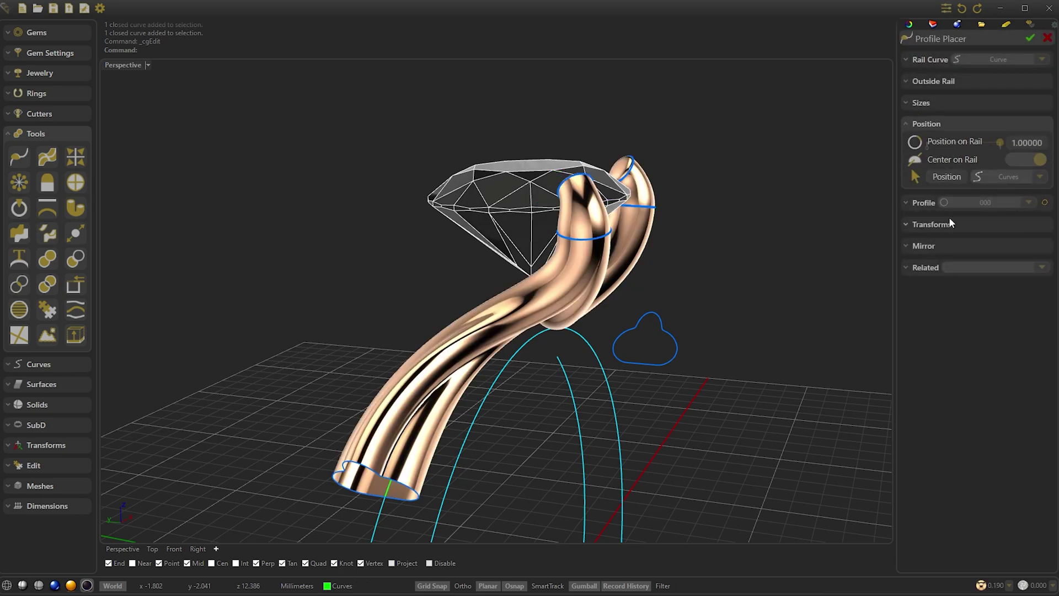
pyautogui.click(933, 224)
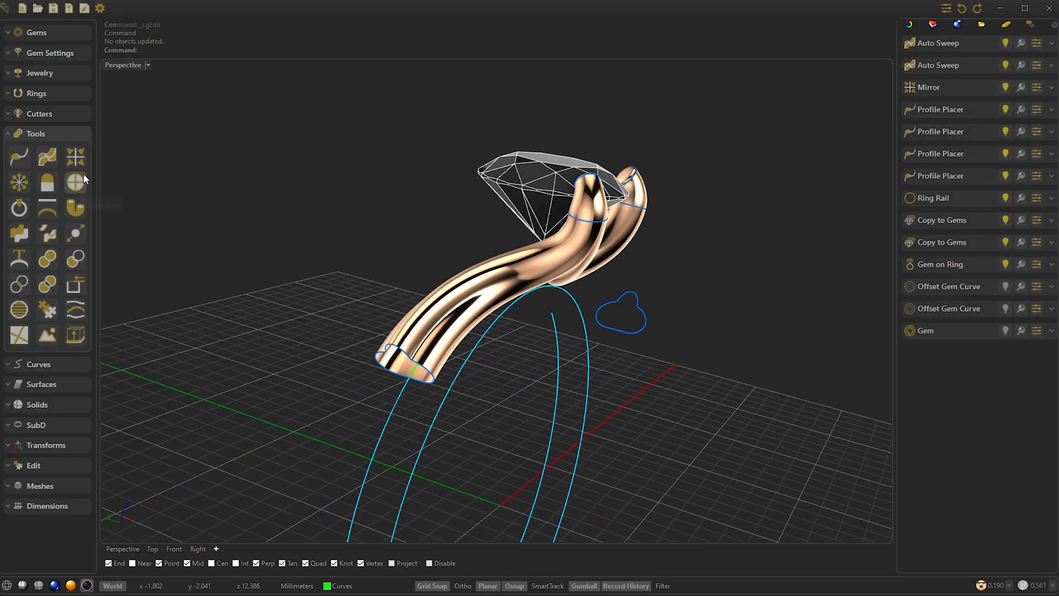
# Step: Auto Sweep the Profile Mirror cloud profile along RingRail to form the band
pyautogui.click(46, 156)
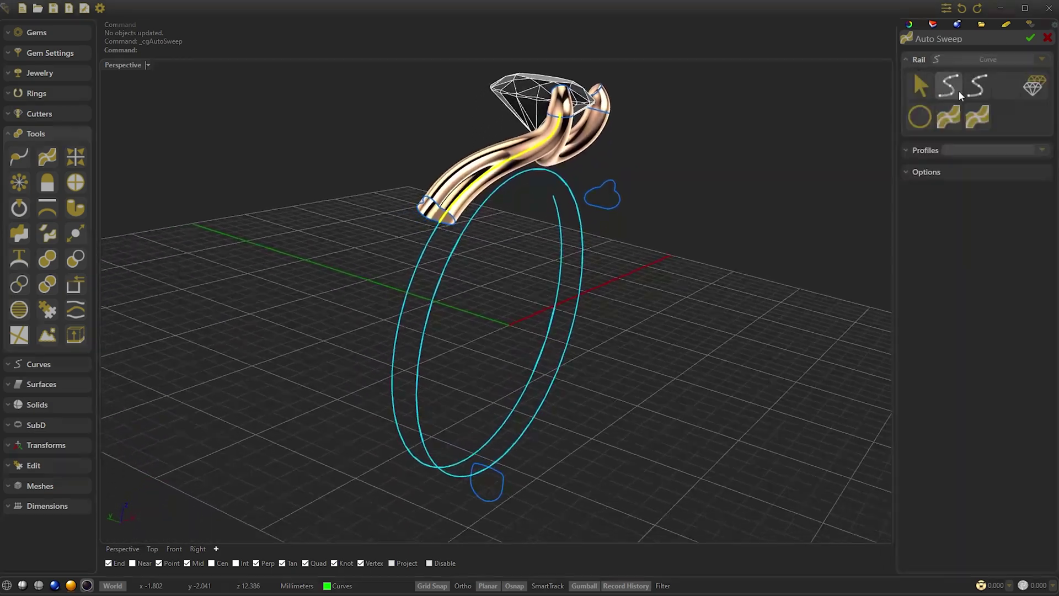
pyautogui.click(920, 116)
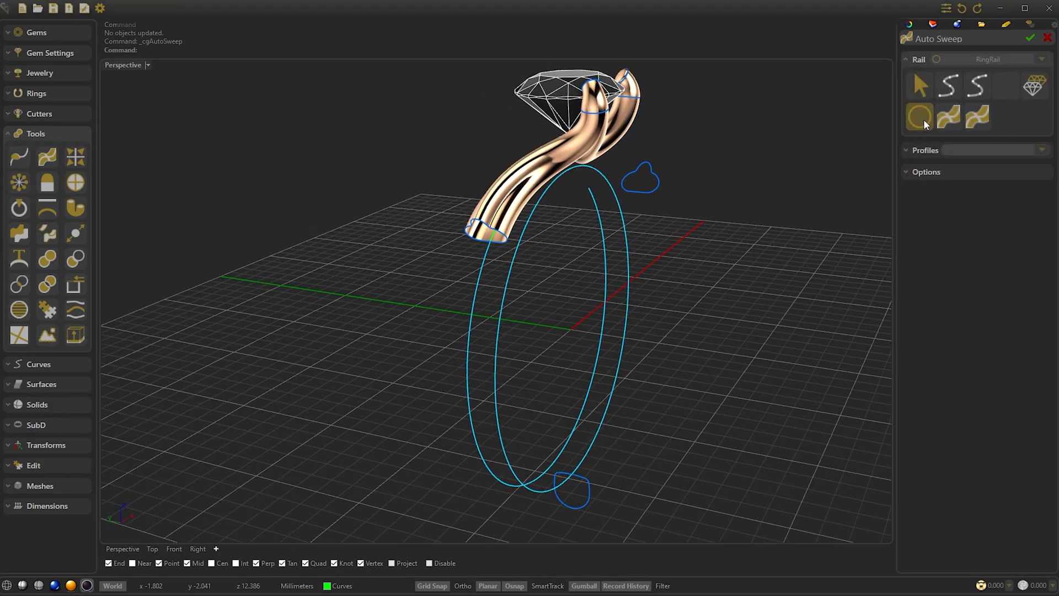
pyautogui.click(926, 150)
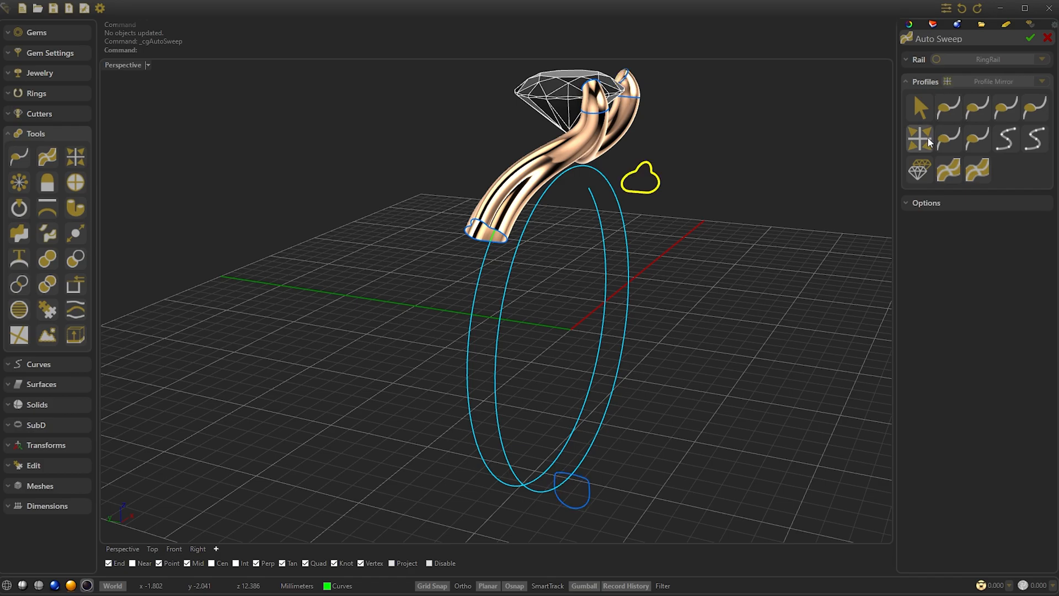
pyautogui.click(975, 140)
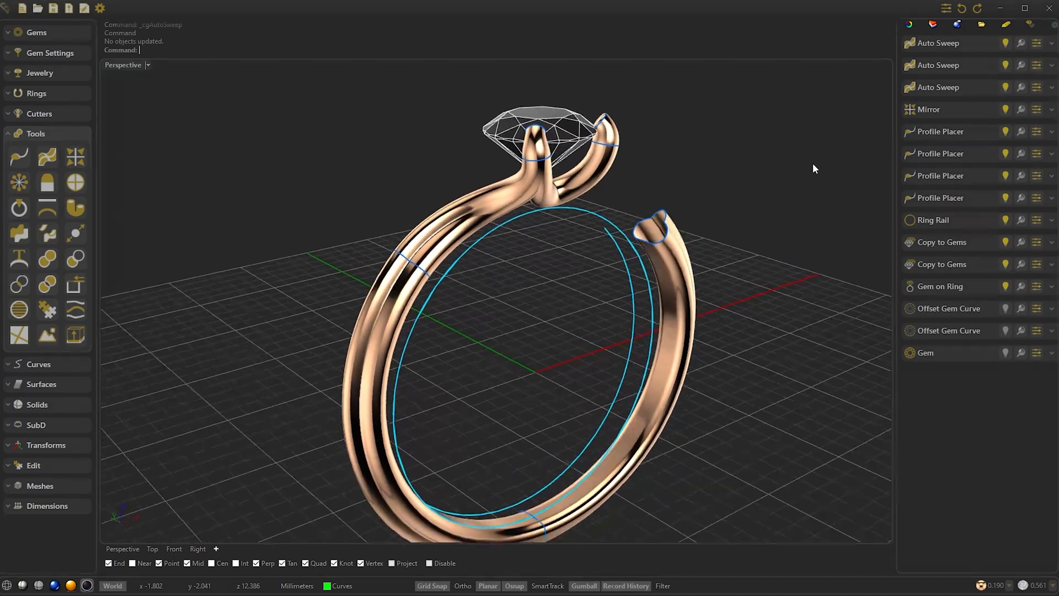
# Step: Mirror the prong and shank Auto Sweeps horizontally, vertically and diagonally
pyautogui.click(926, 109)
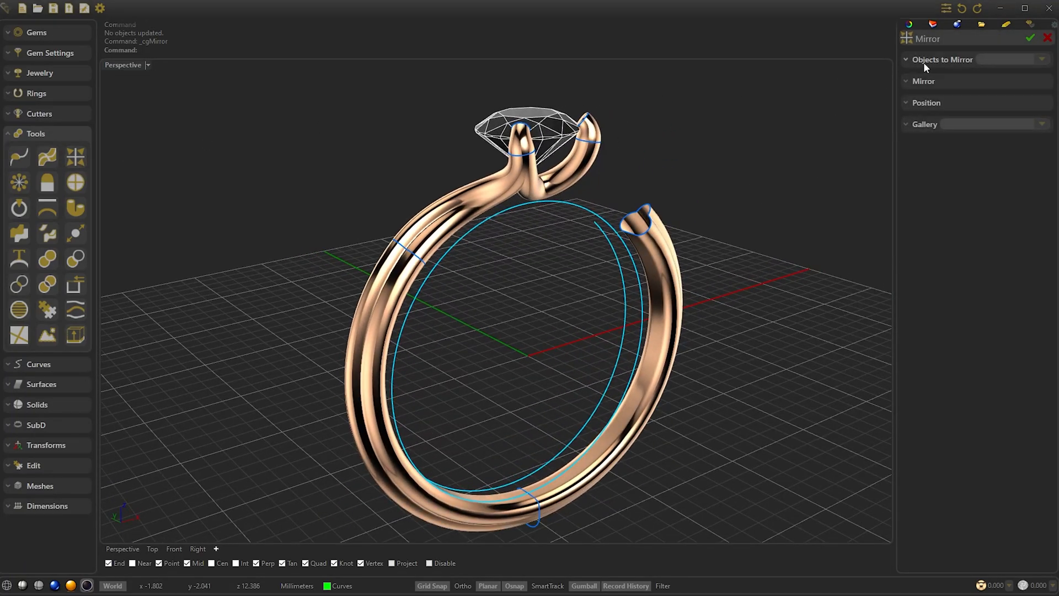
pyautogui.click(942, 59)
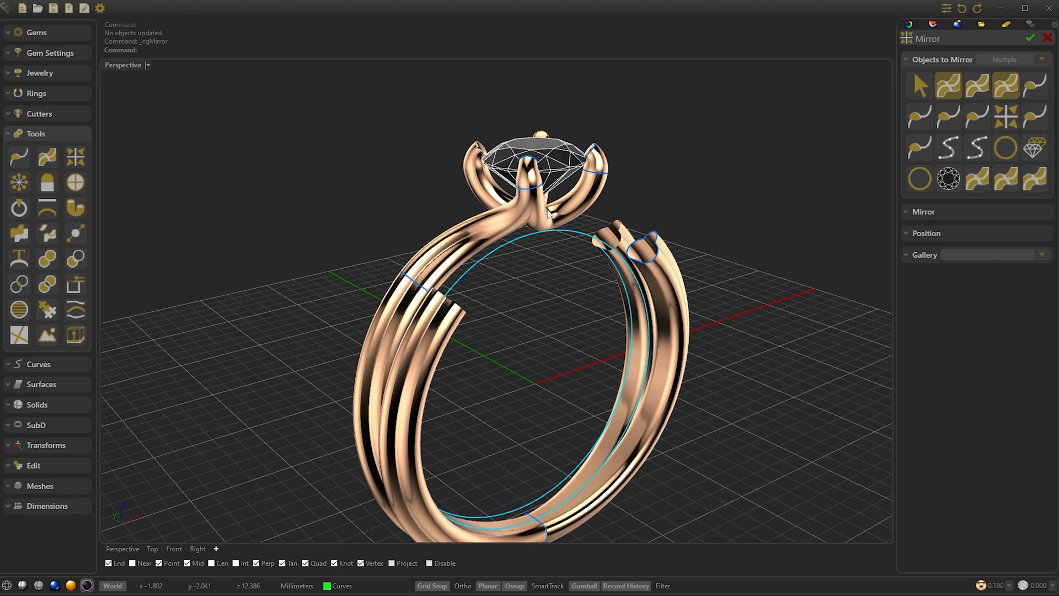
pyautogui.click(1032, 37)
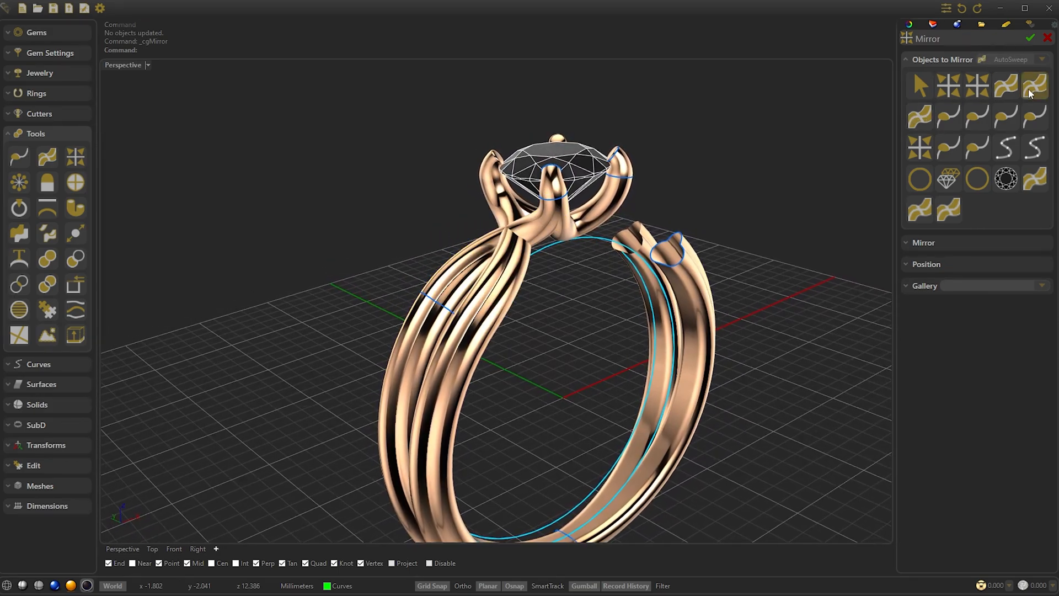
pyautogui.click(924, 242)
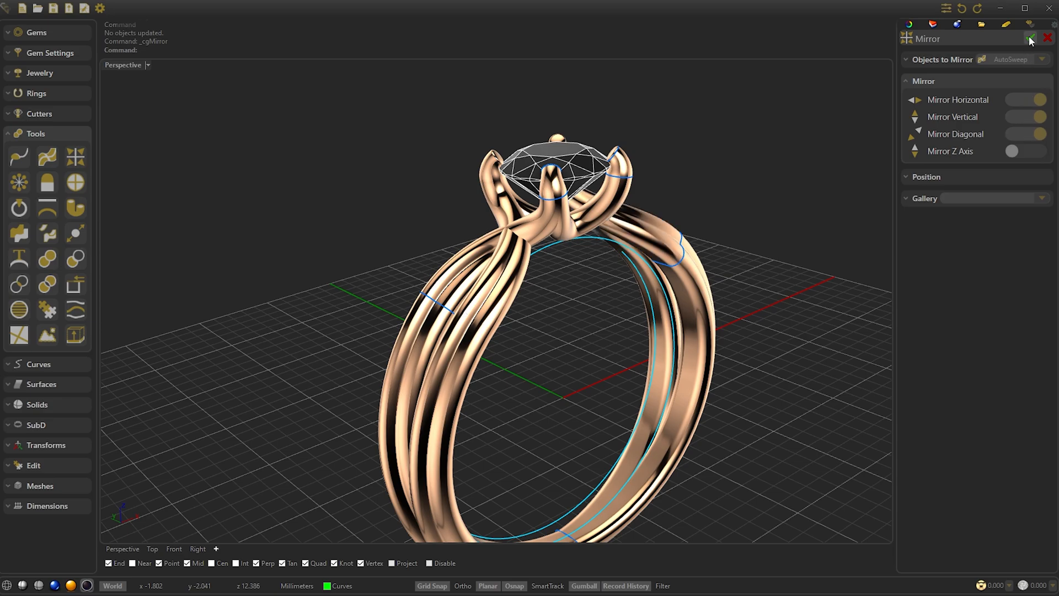
pyautogui.click(1031, 38)
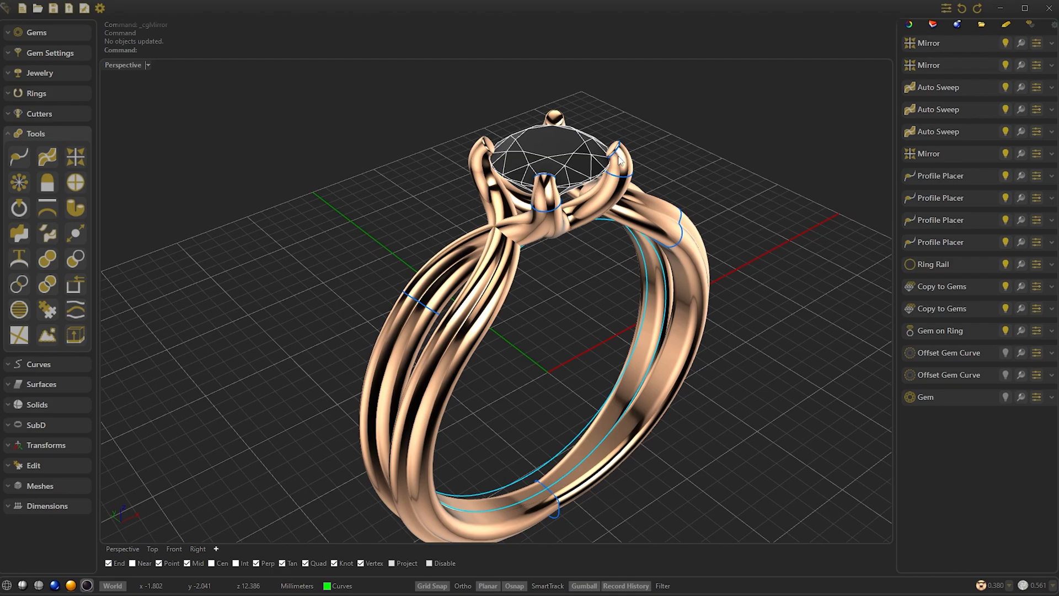
# Step: Set the head Auto Sweep's Caps Height to 0.35, then select the shank sweep
pyautogui.click(571, 195)
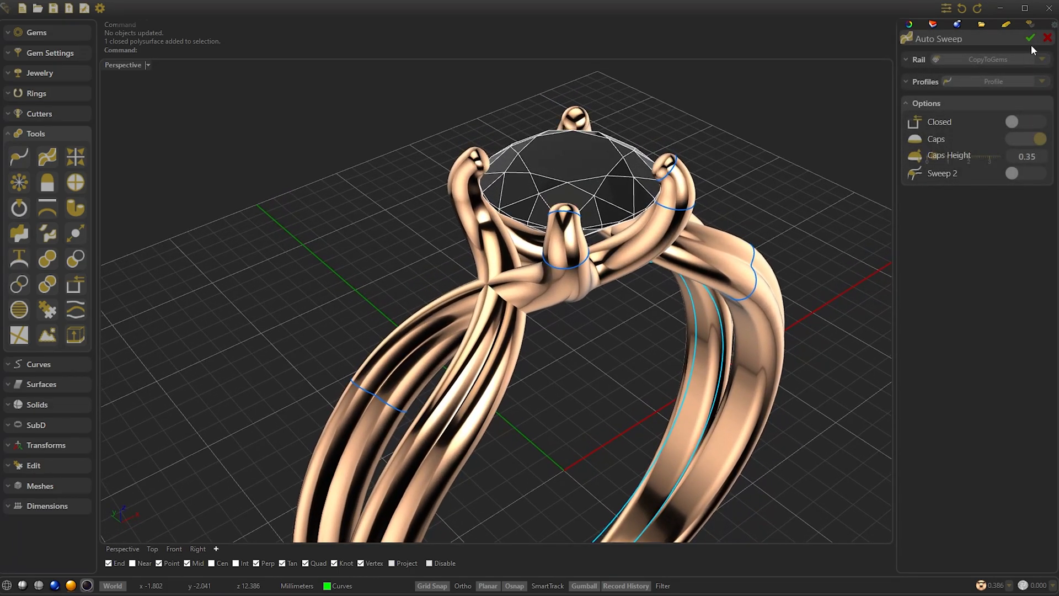
pyautogui.click(1032, 39)
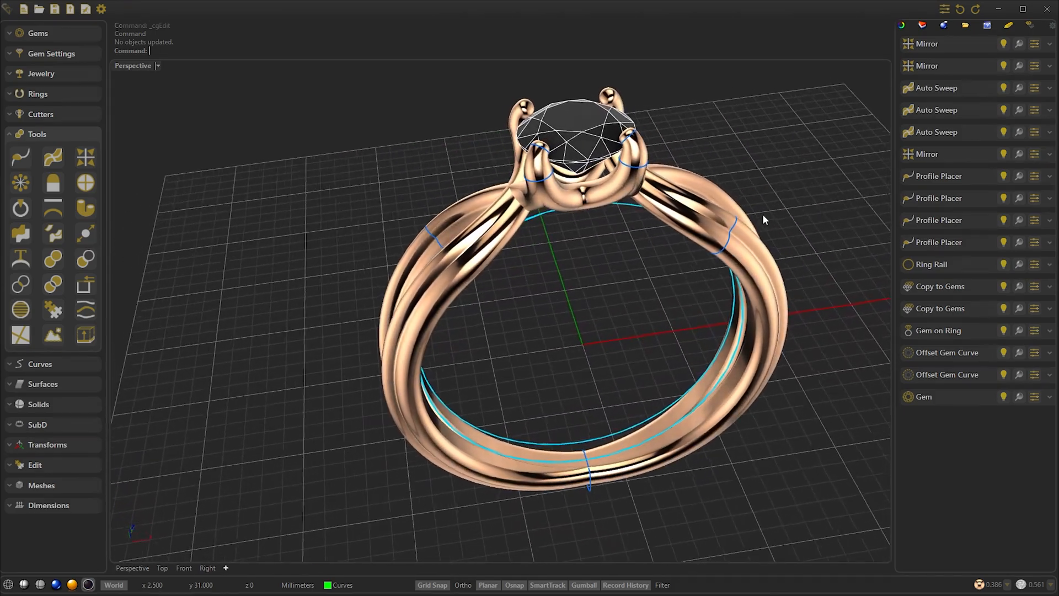
pyautogui.click(936, 87)
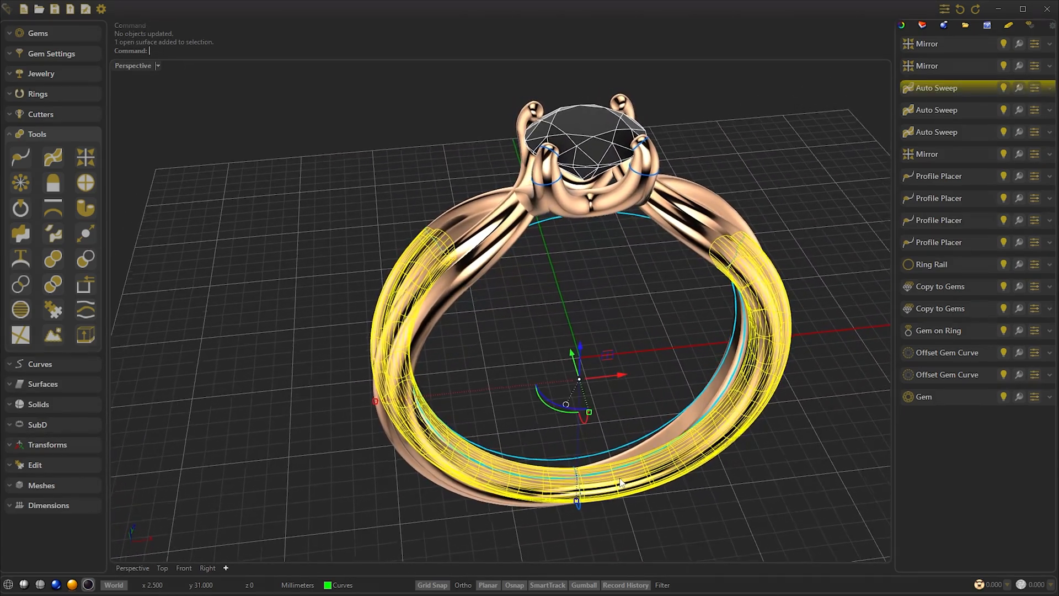